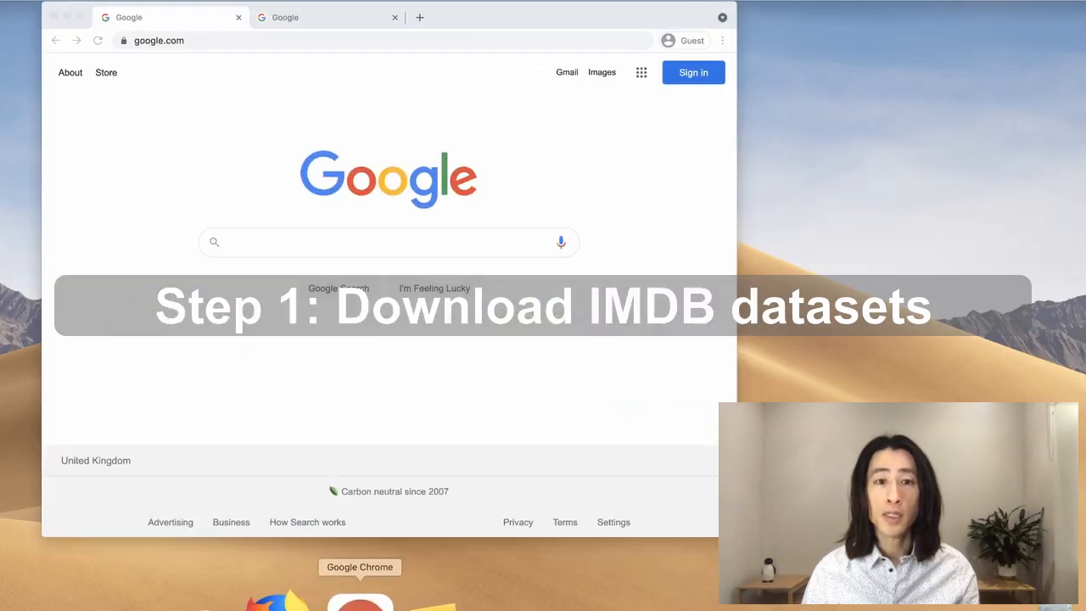
Step: Search Google for 'imdb dataset'
left_click(387, 241)
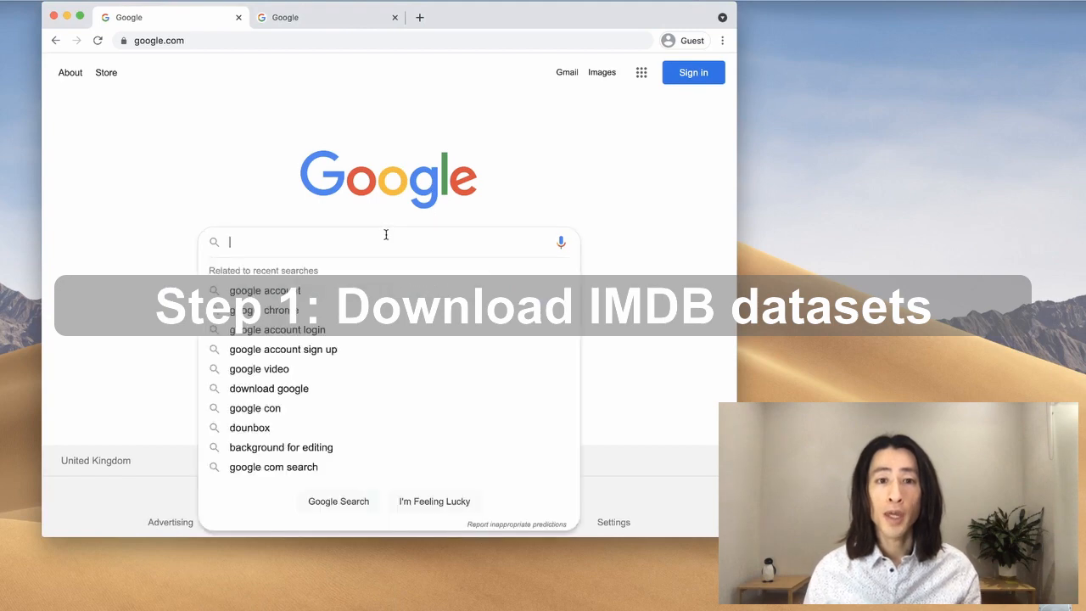
type("imdb dataset")
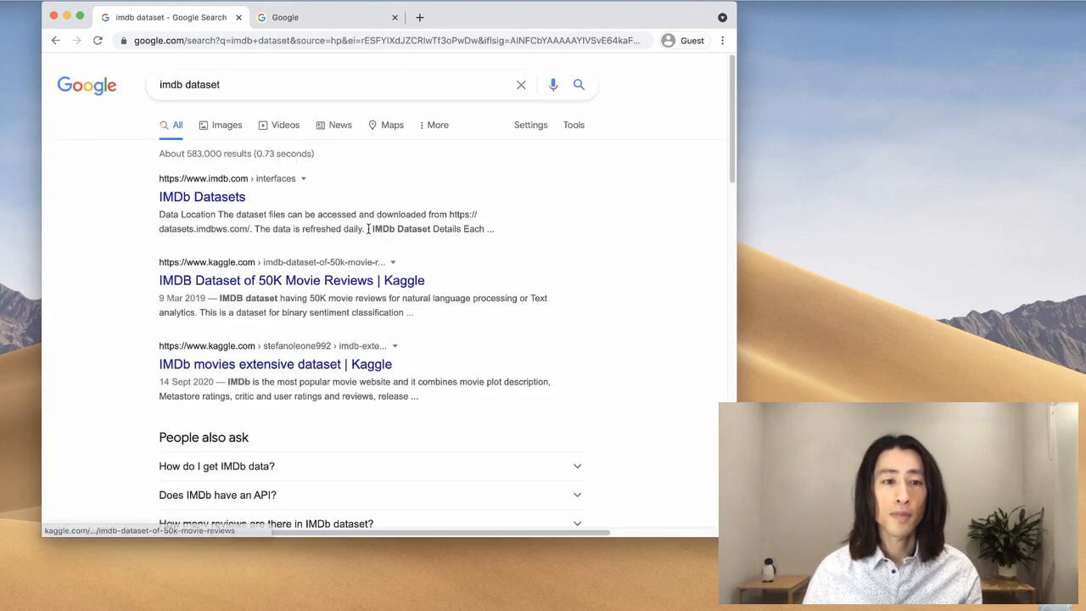
mouse_move(202, 197)
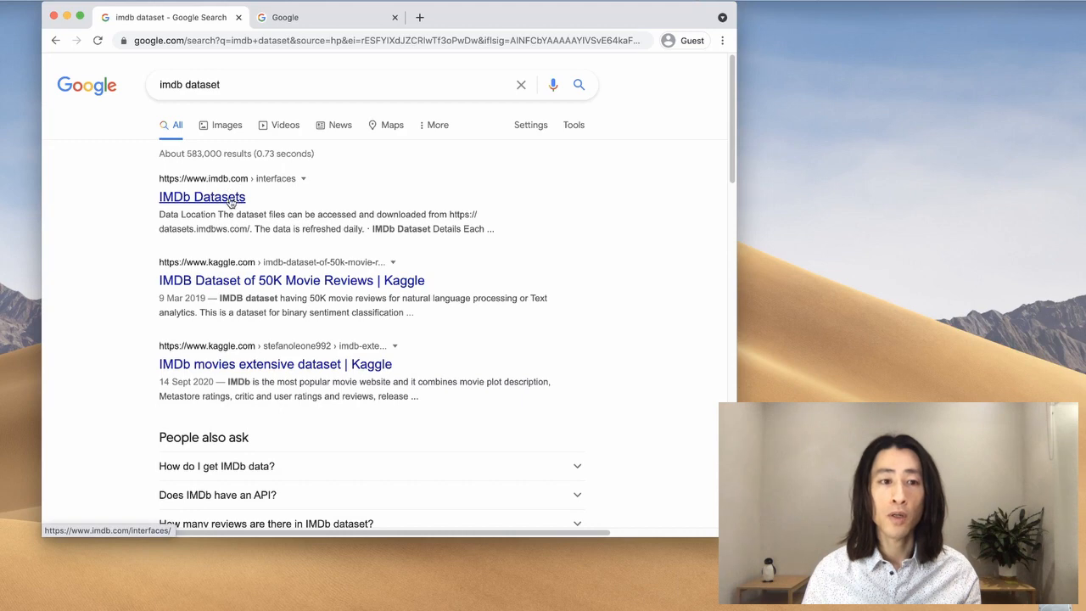
Step: Open the IMDb Datasets result and read the gzipped TSV file descriptions
left_click(202, 197)
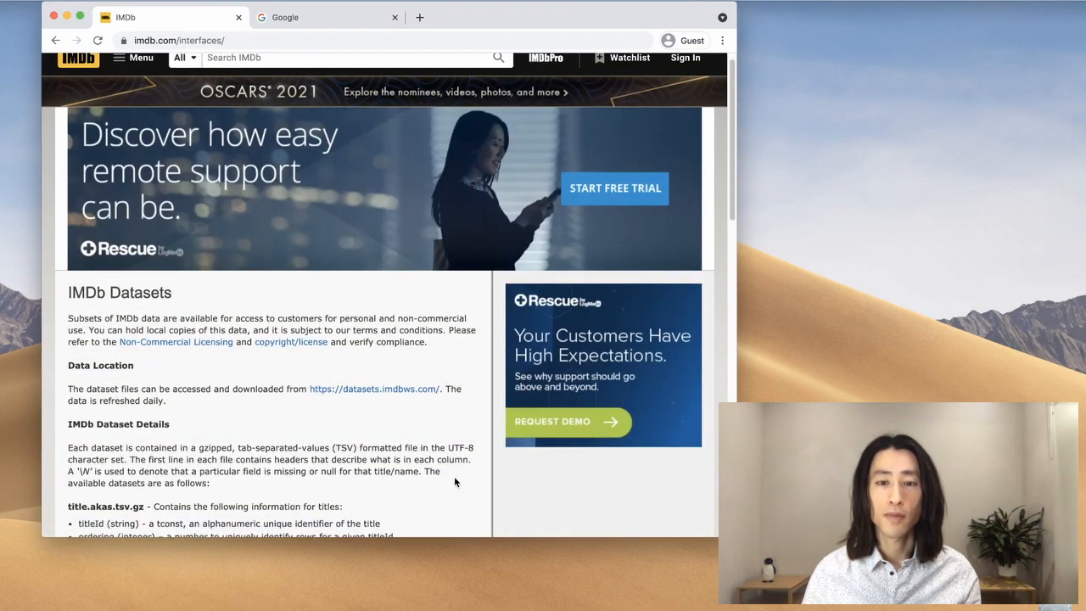
mouse_move(404, 424)
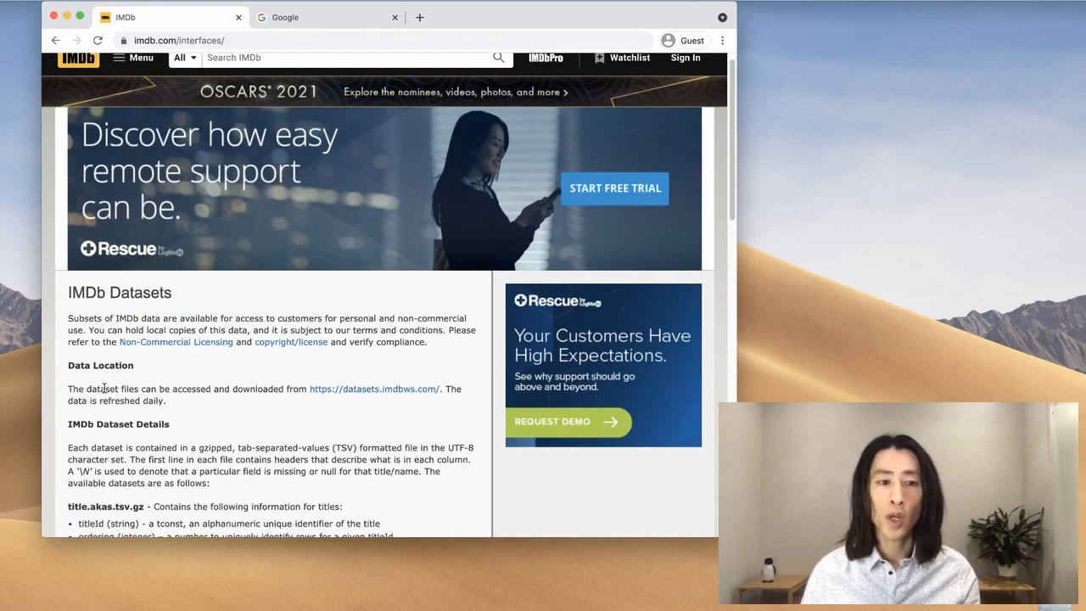
scroll("down", 3)
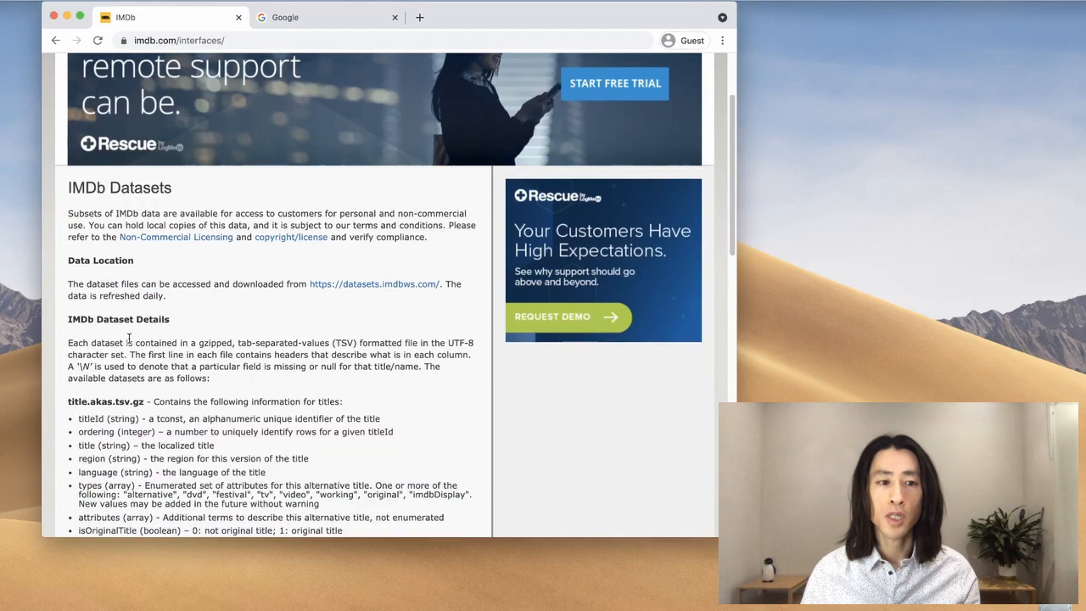
left_click_drag(85, 343, 297, 367)
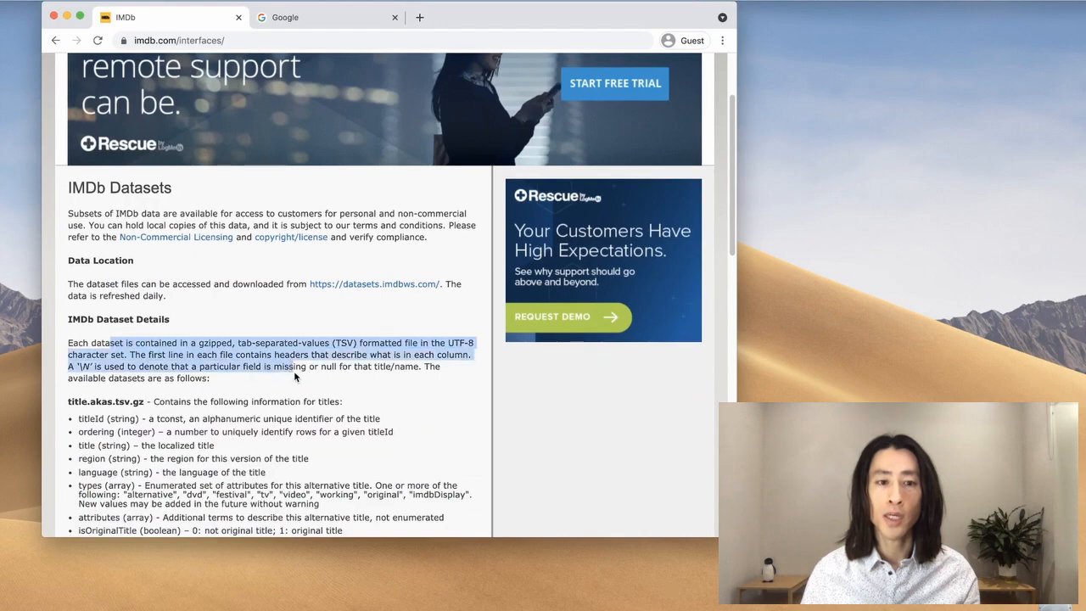
scroll("down", 3)
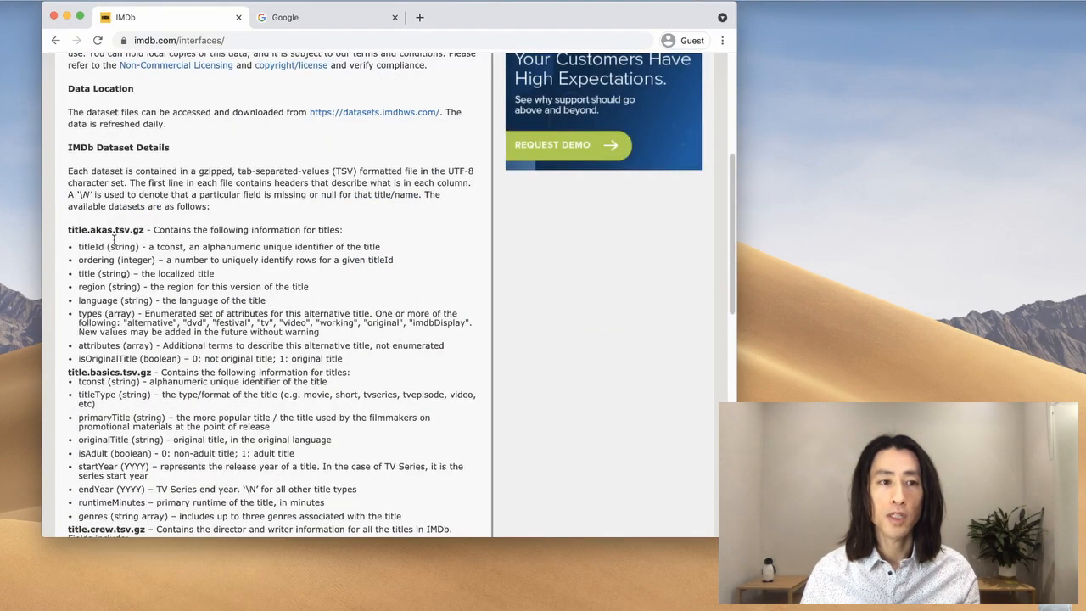
scroll("up", 3)
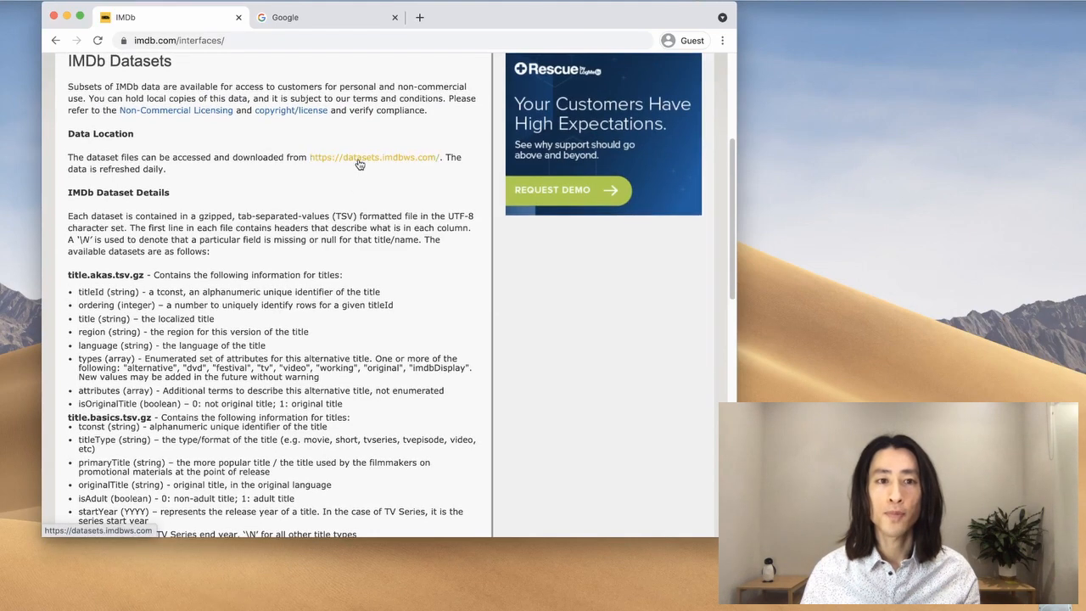
Step: From datasets.imdbws.com, download the .tsv.gz files starting with name.basics.tsv.gz, allowing multiple downloads
left_click(373, 156)
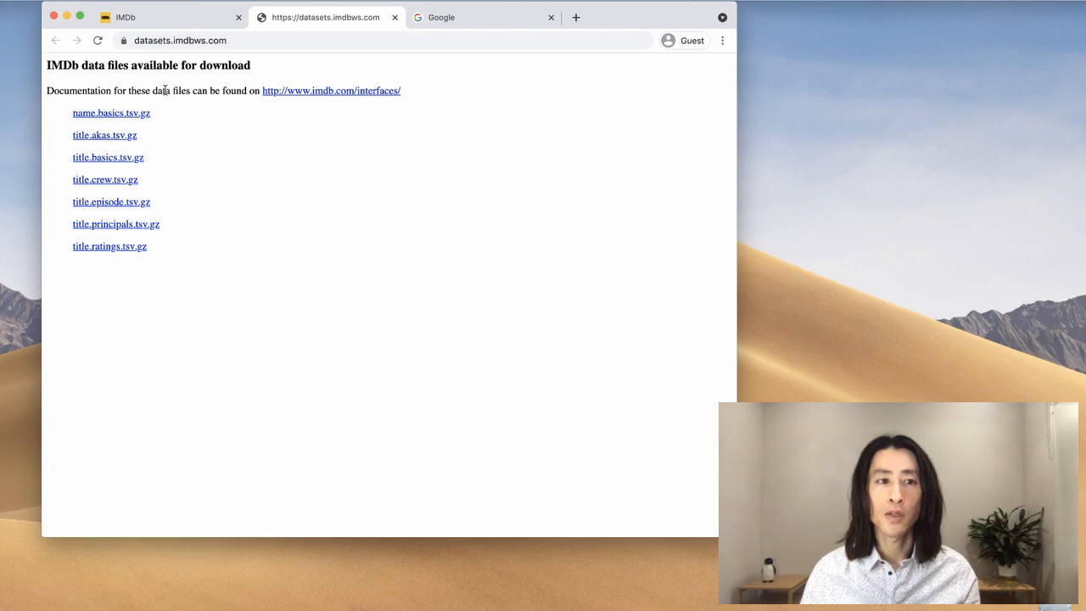
mouse_move(112, 112)
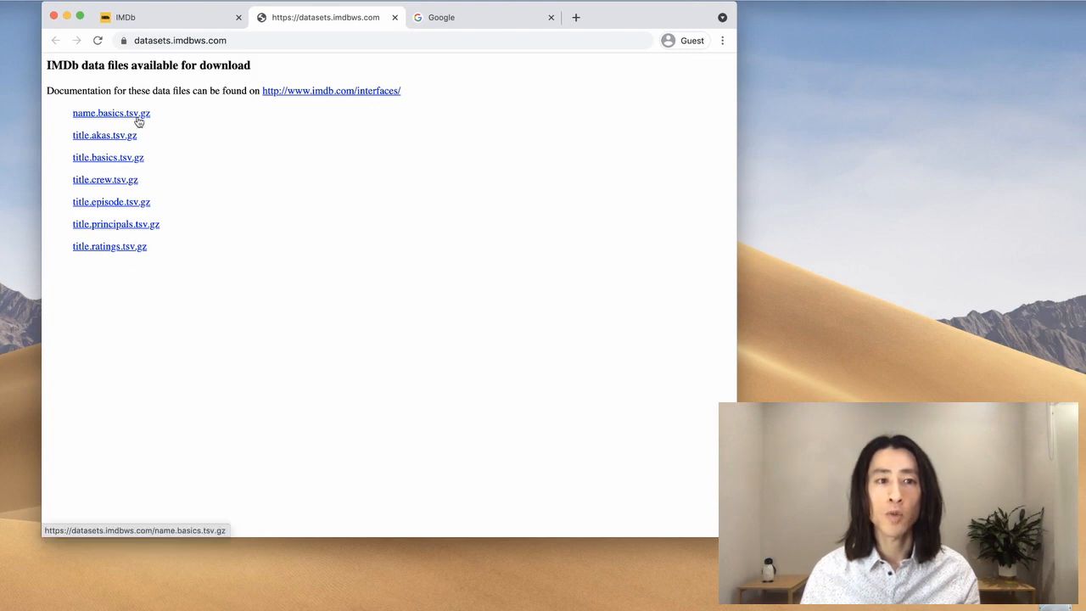
left_click(112, 112)
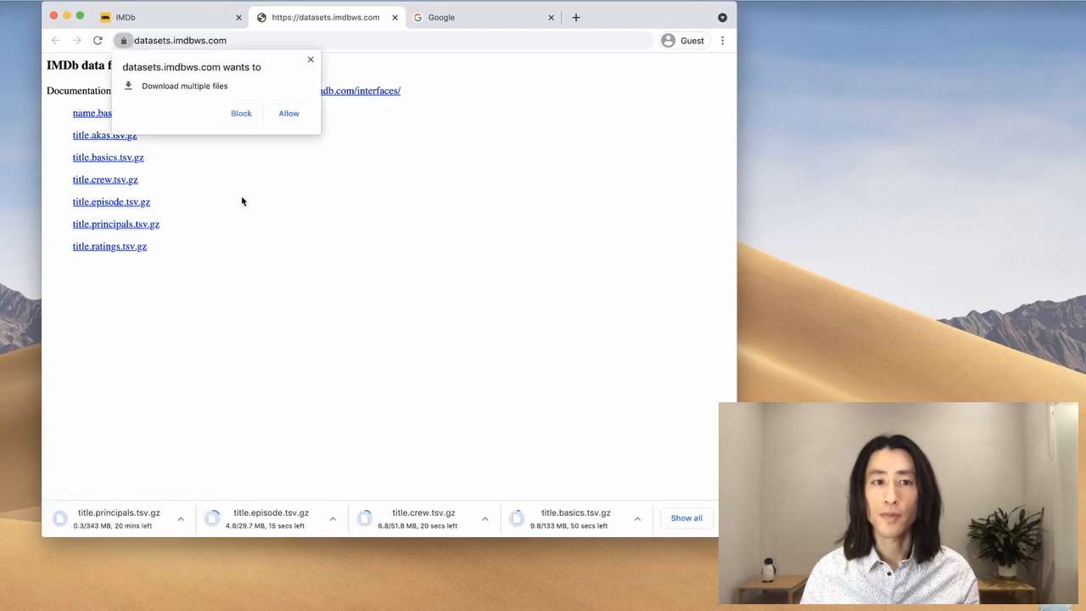
mouse_move(278, 134)
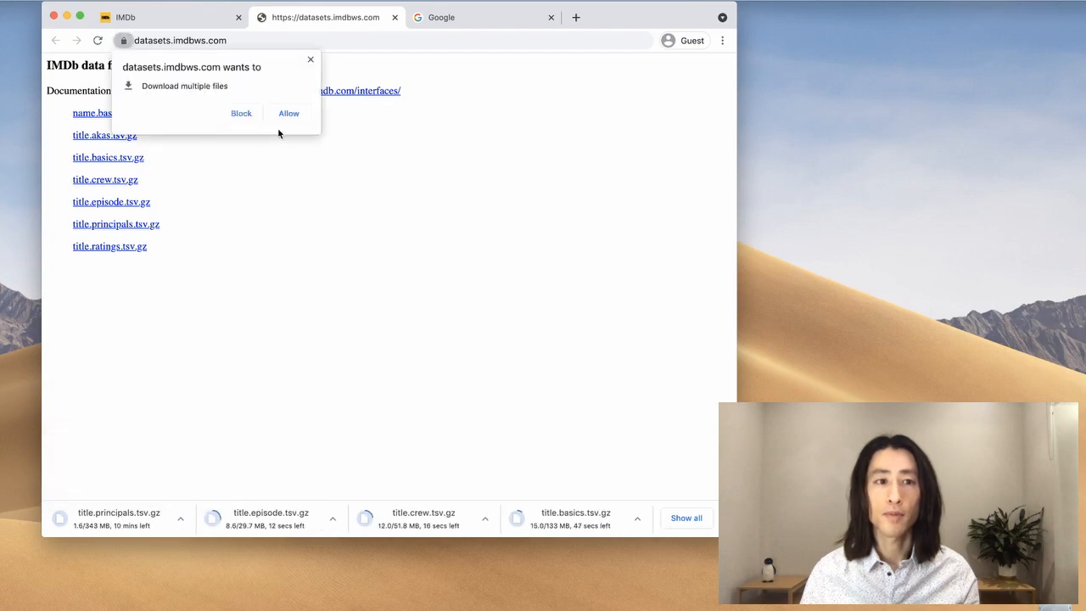
left_click(288, 112)
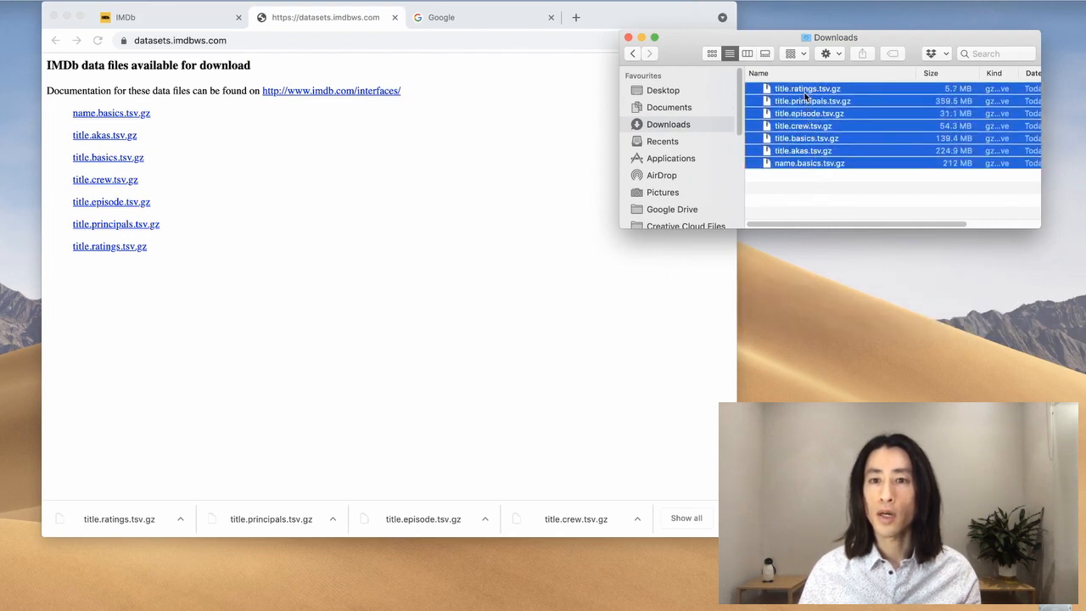
Step: Extract the downloaded .tsv.gz archives in the Downloads folder
right_click(808, 100)
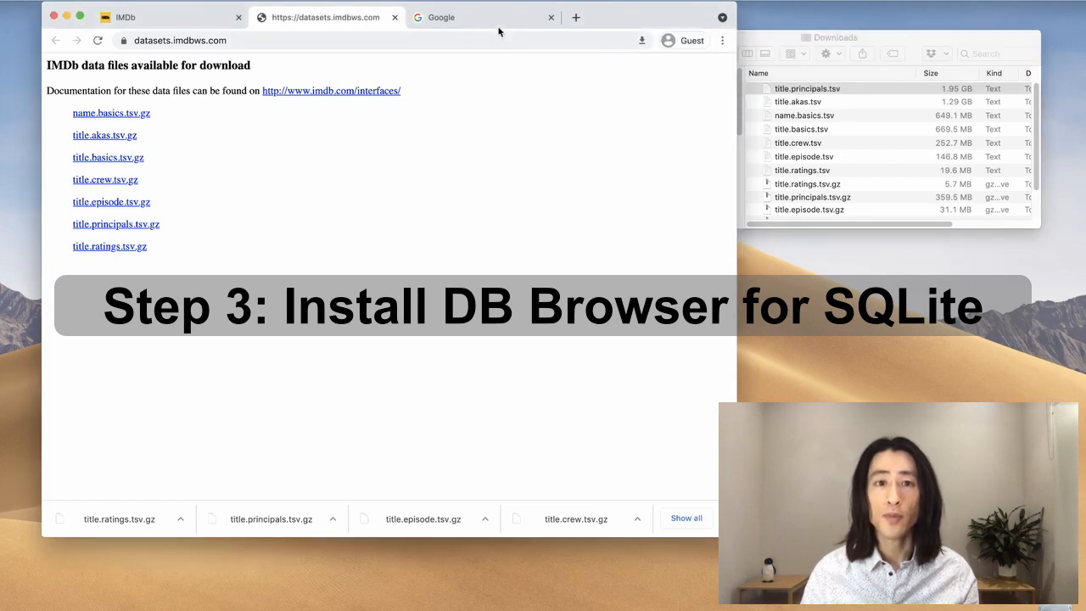
Step: Search Google for 'db browser sql' and open the DB Browser for SQLite website
left_click(484, 17)
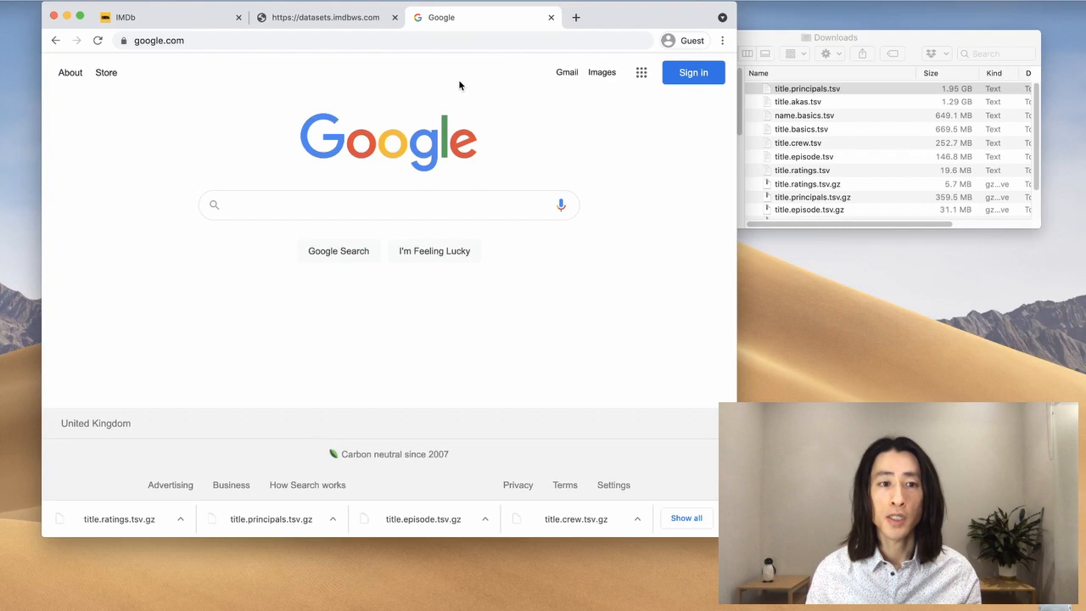
type("db")
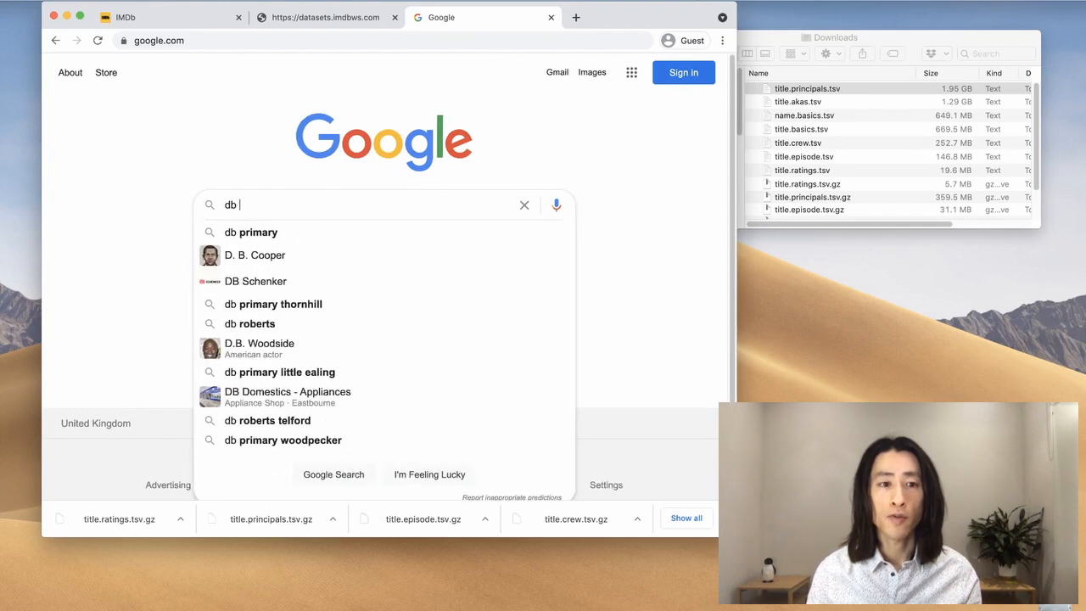
type("browser sql")
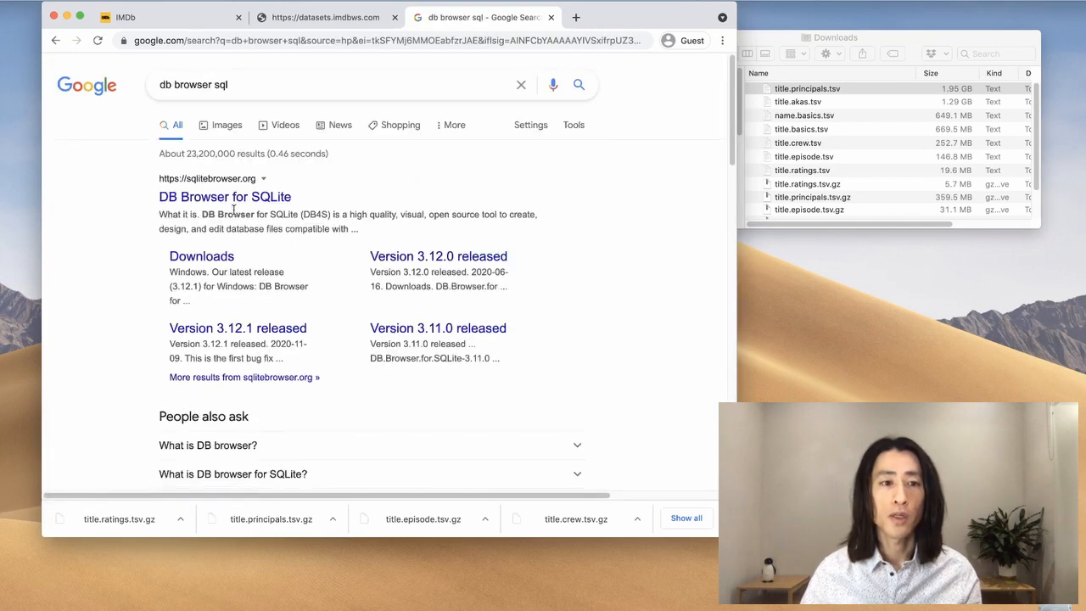
mouse_move(224, 197)
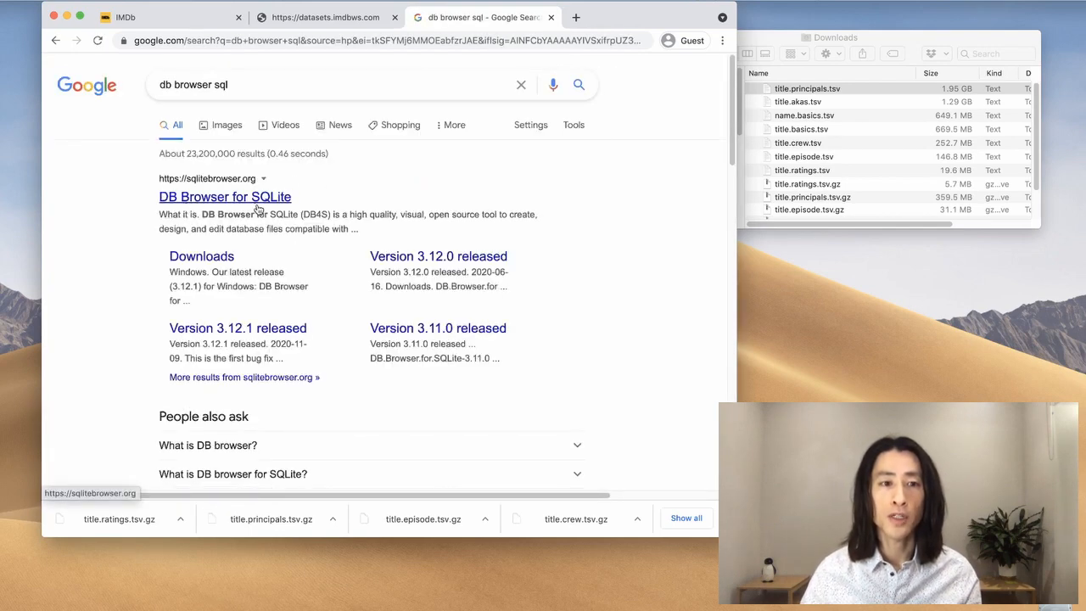
left_click(225, 197)
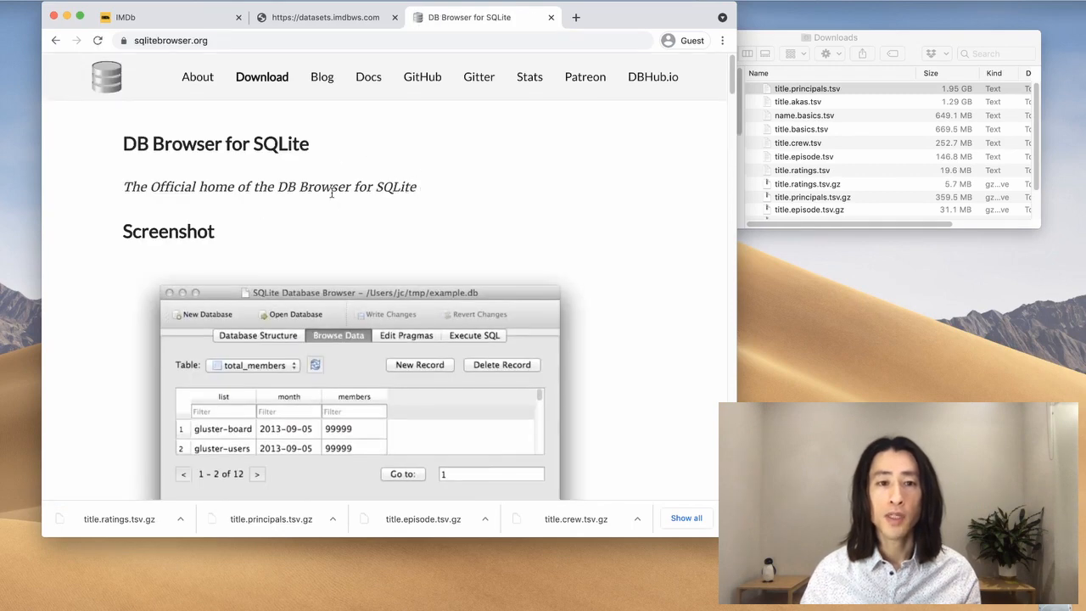
mouse_move(358, 144)
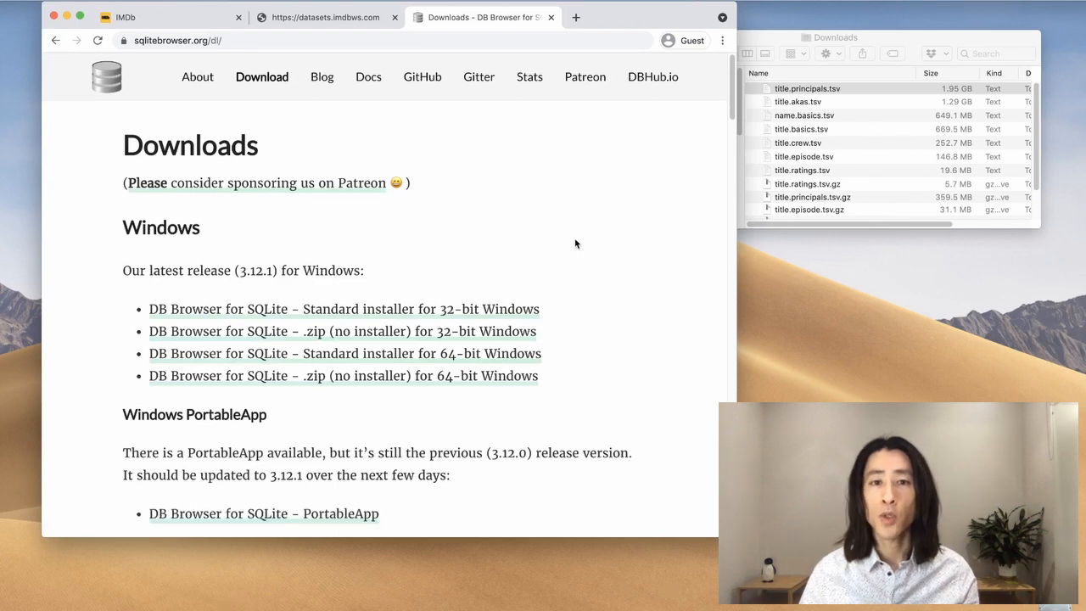
mouse_move(672, 307)
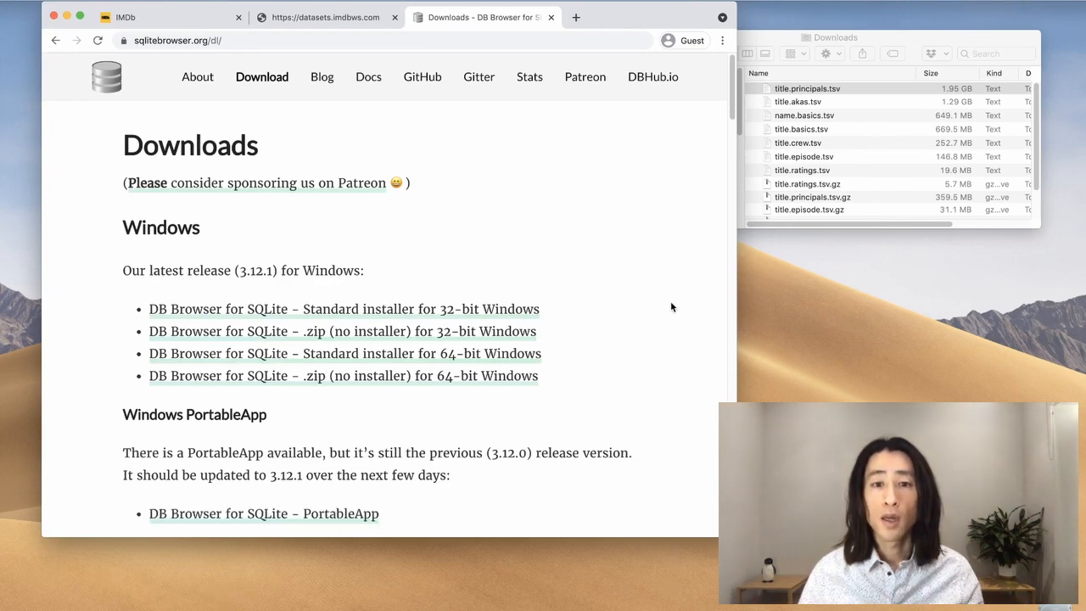
Step: Scroll through the 3.12.1 Windows release options on the Downloads page
scroll("down", 3)
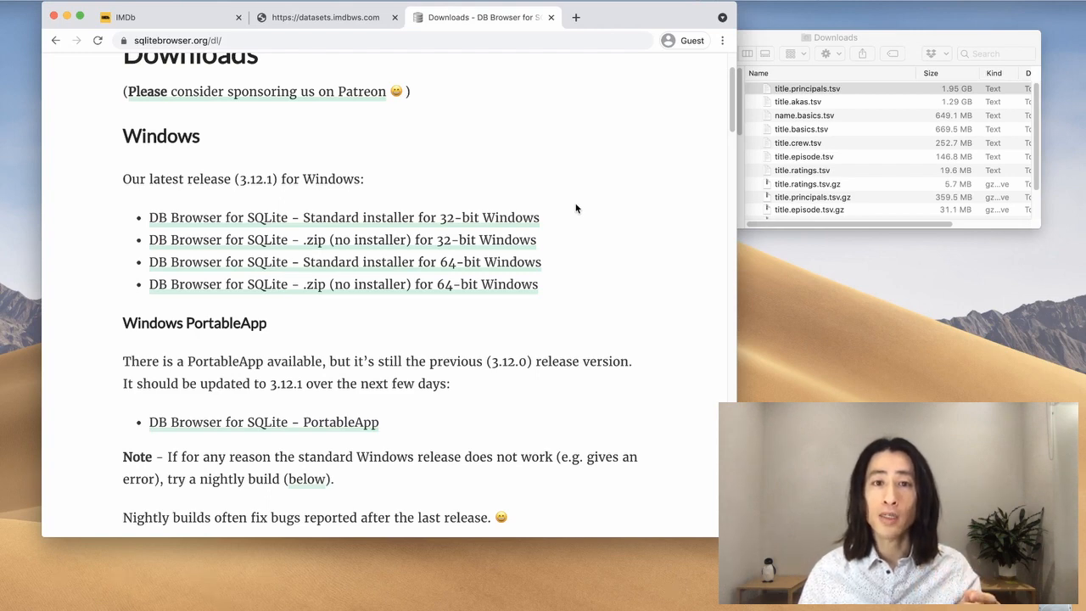
mouse_move(455, 210)
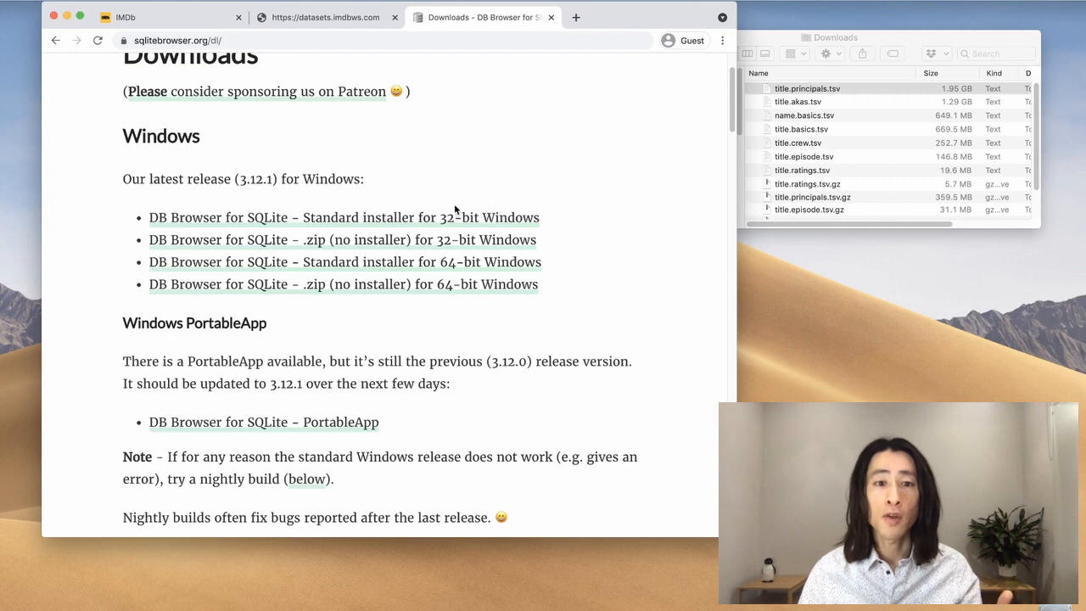
mouse_move(343, 239)
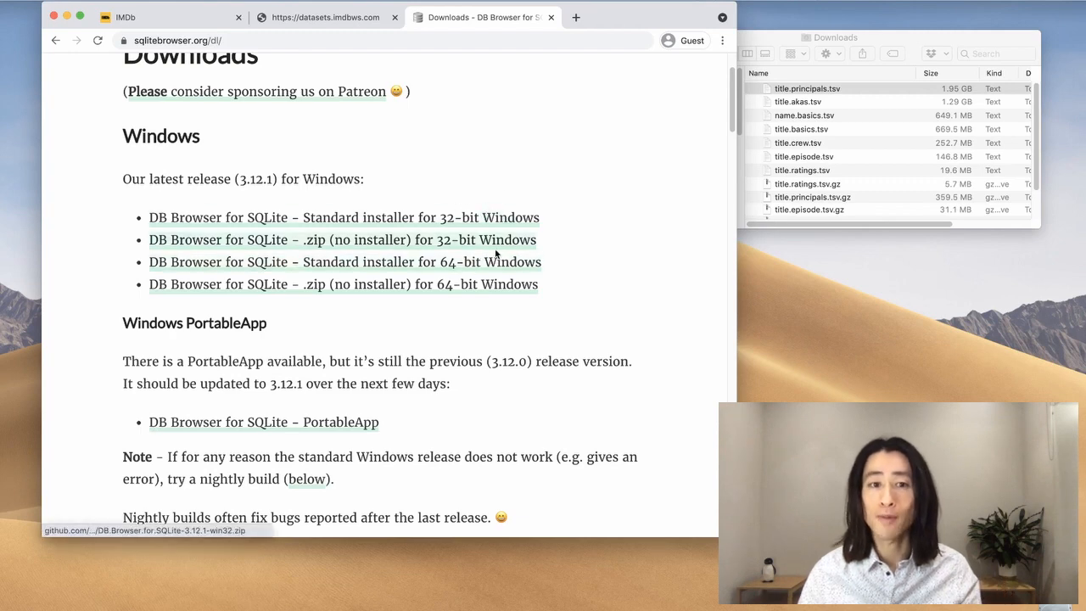
mouse_move(584, 187)
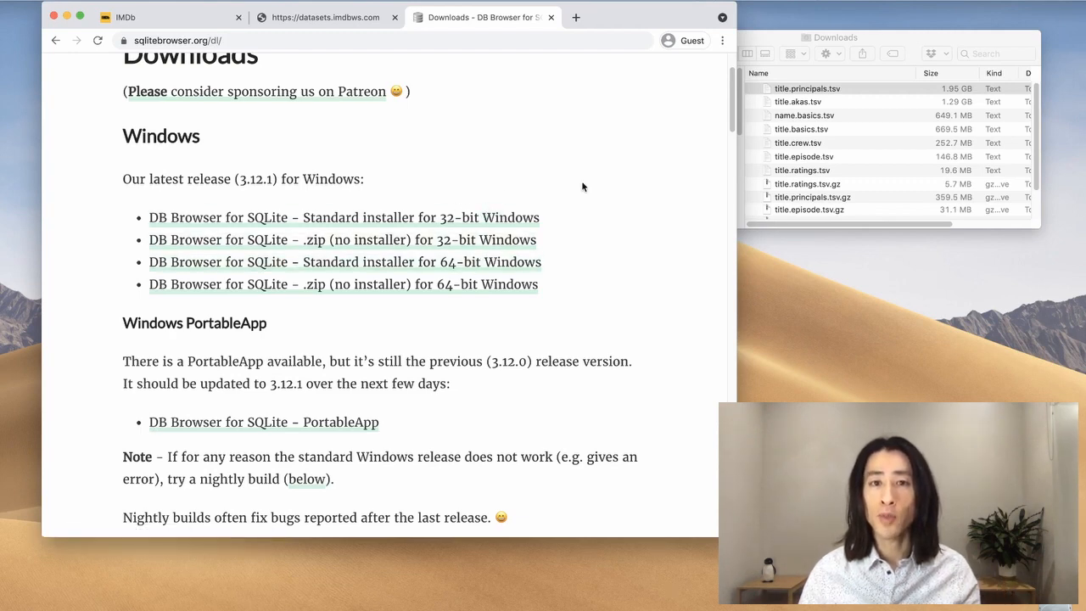
mouse_move(578, 255)
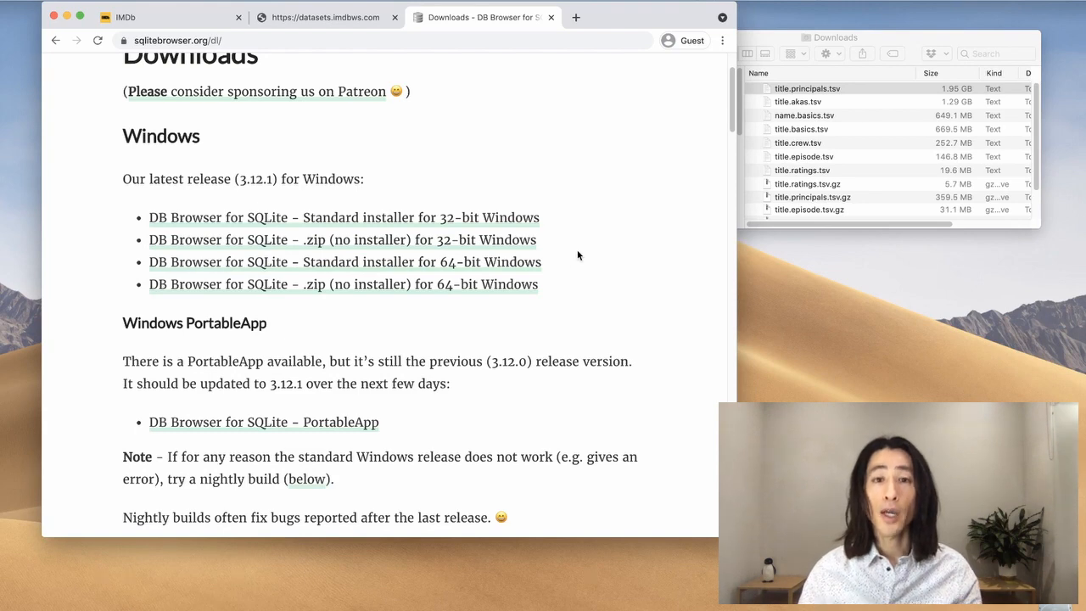
mouse_move(598, 482)
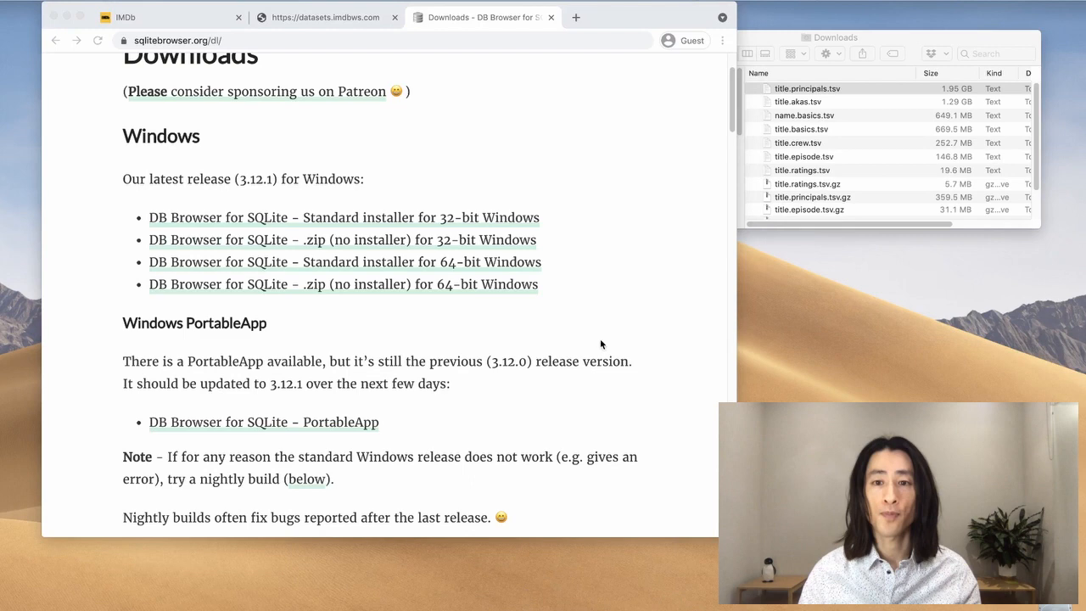
mouse_move(602, 238)
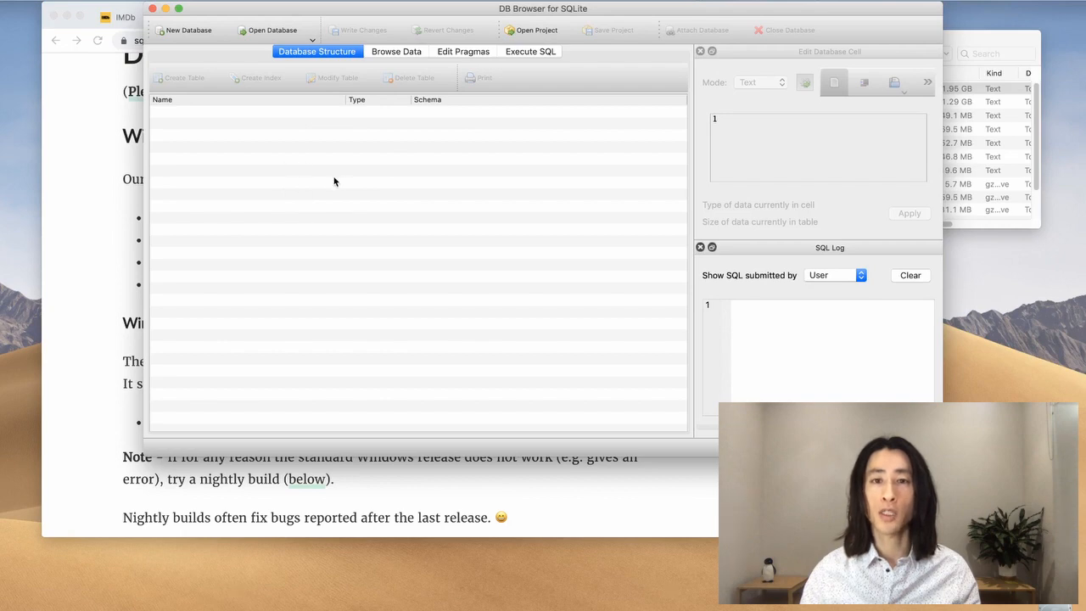
mouse_move(190, 31)
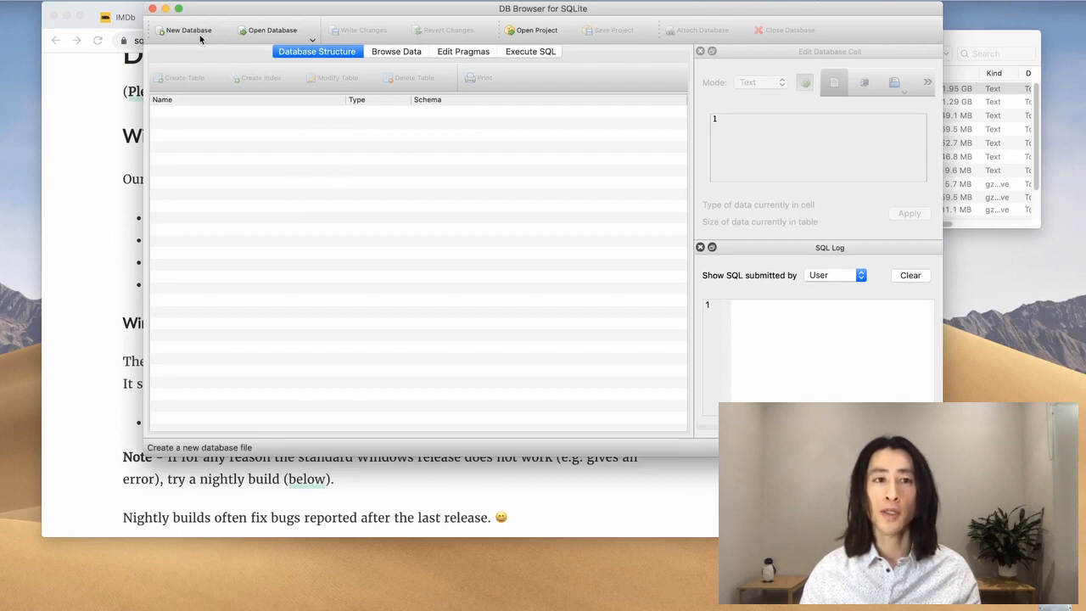
mouse_move(188, 31)
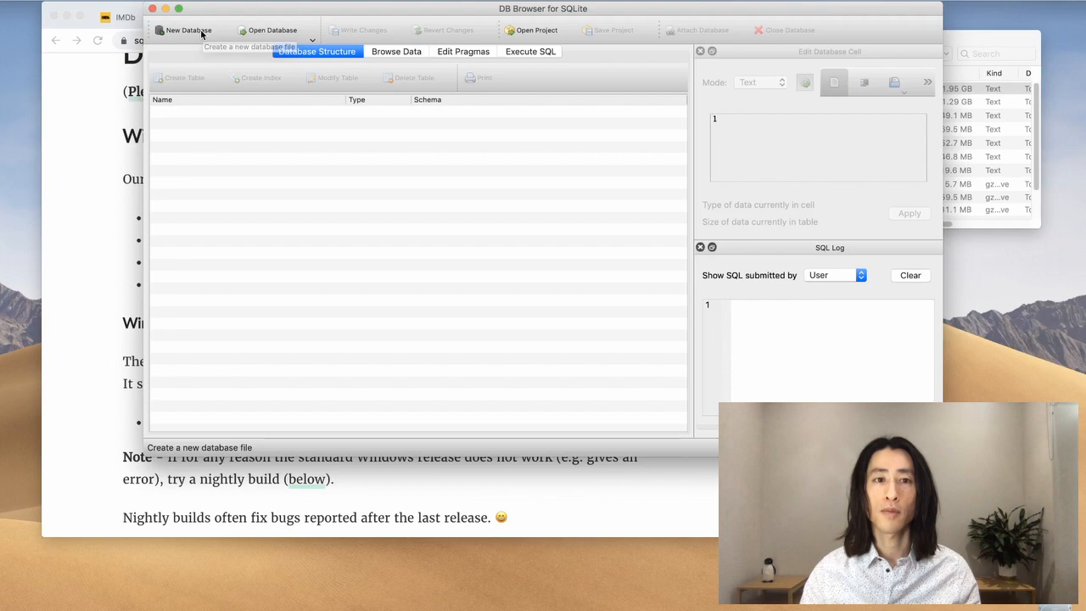
Step: Start a New Database from the DB Browser for SQLite toolbar
left_click(188, 31)
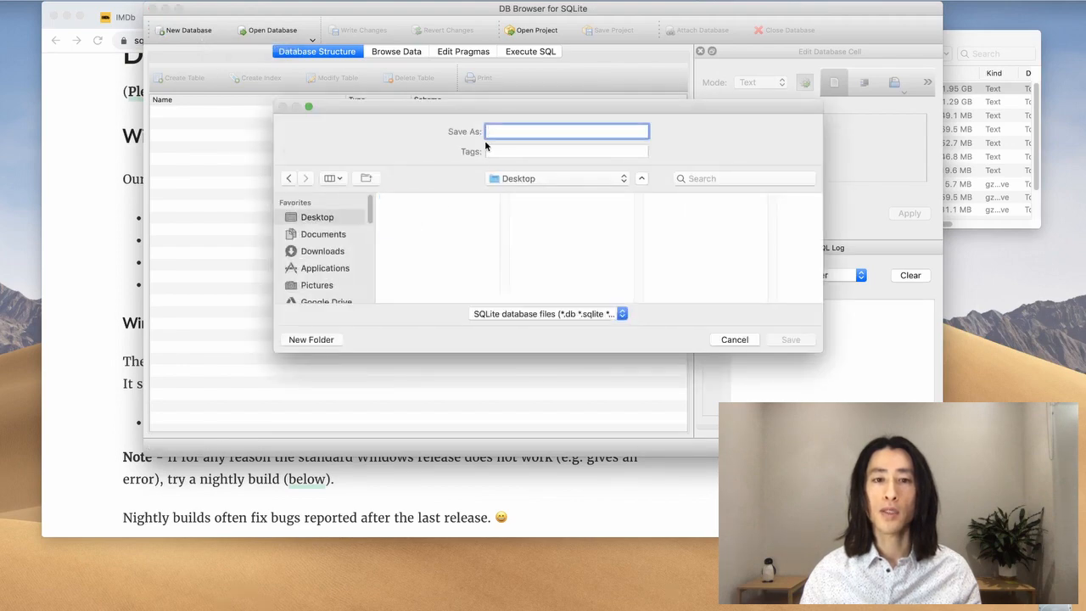
Step: Name the new database 'imdb-data' and save it to the Desktop
left_click(567, 133)
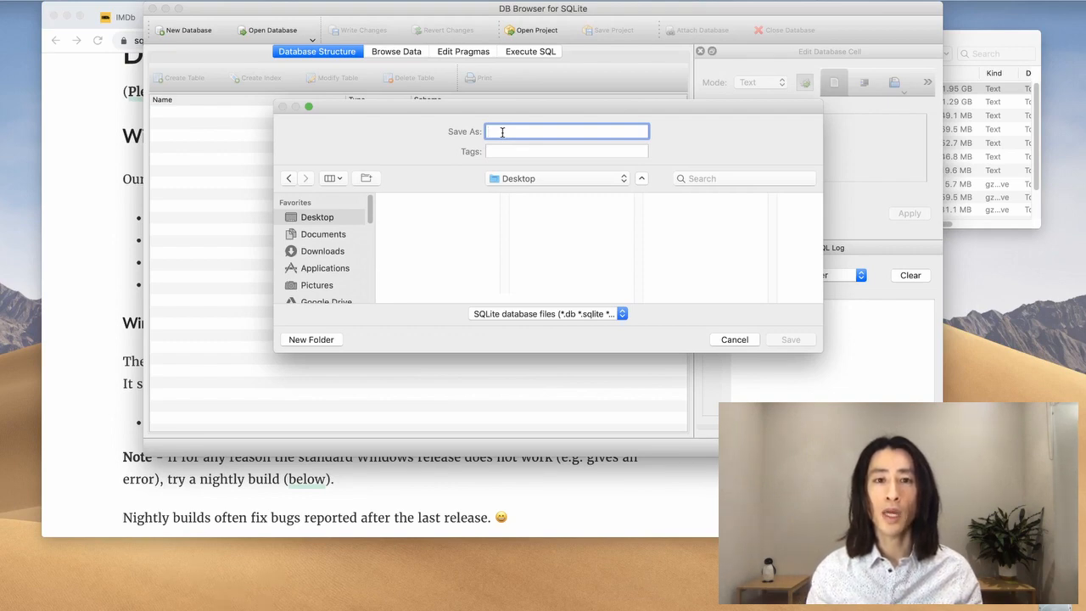
type("imdb")
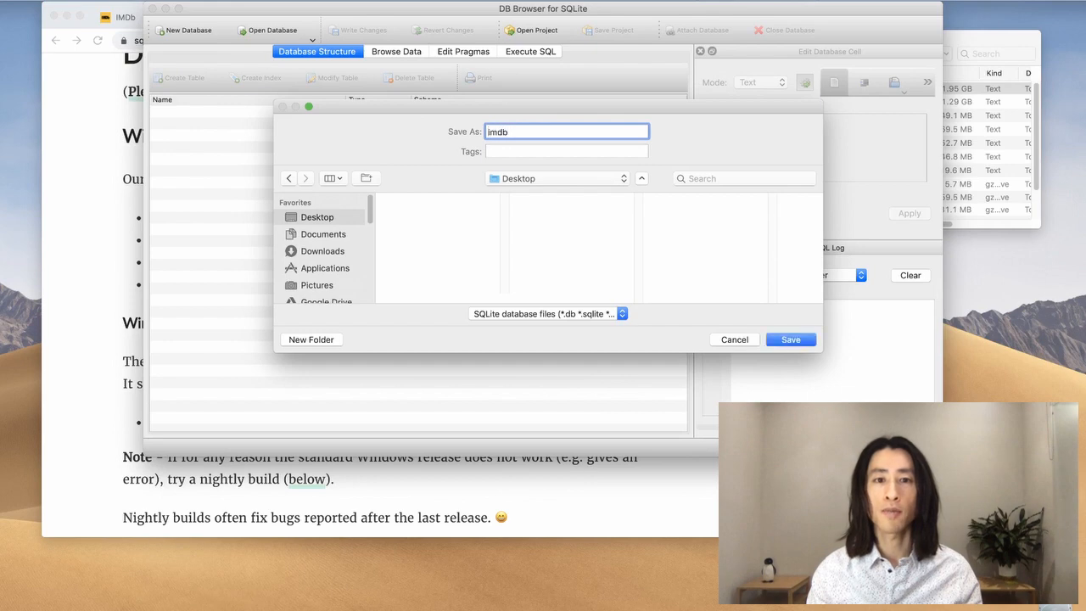
type("-data")
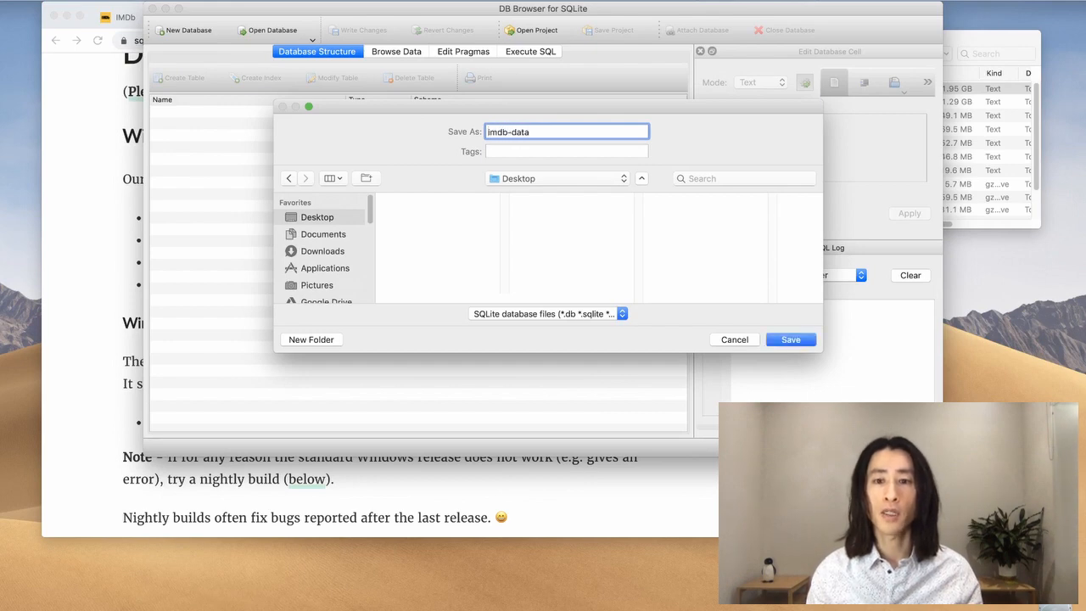
left_click(789, 339)
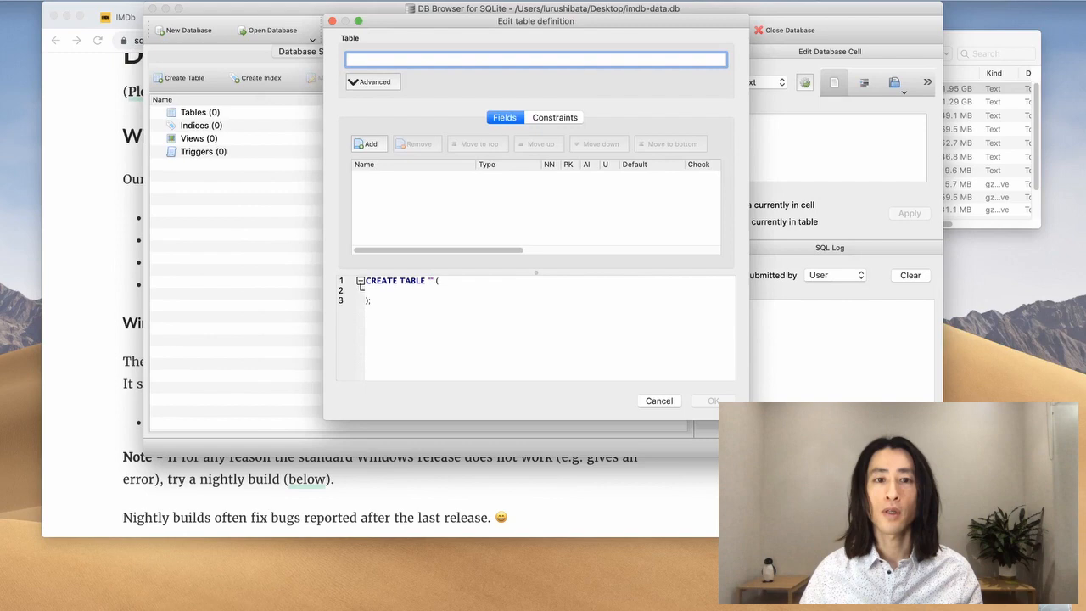
mouse_move(484, 174)
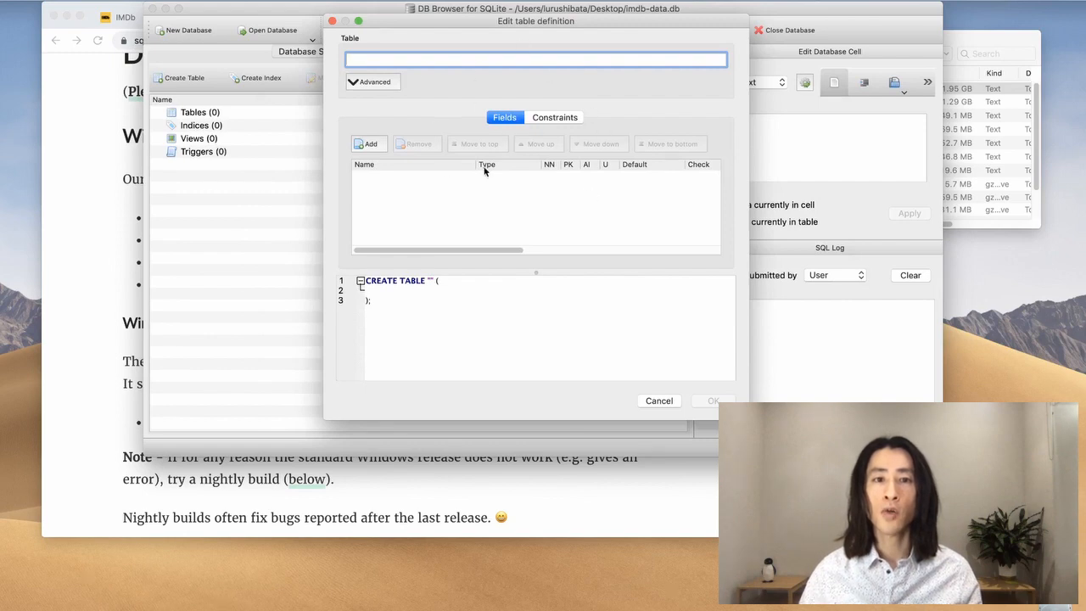
mouse_move(460, 129)
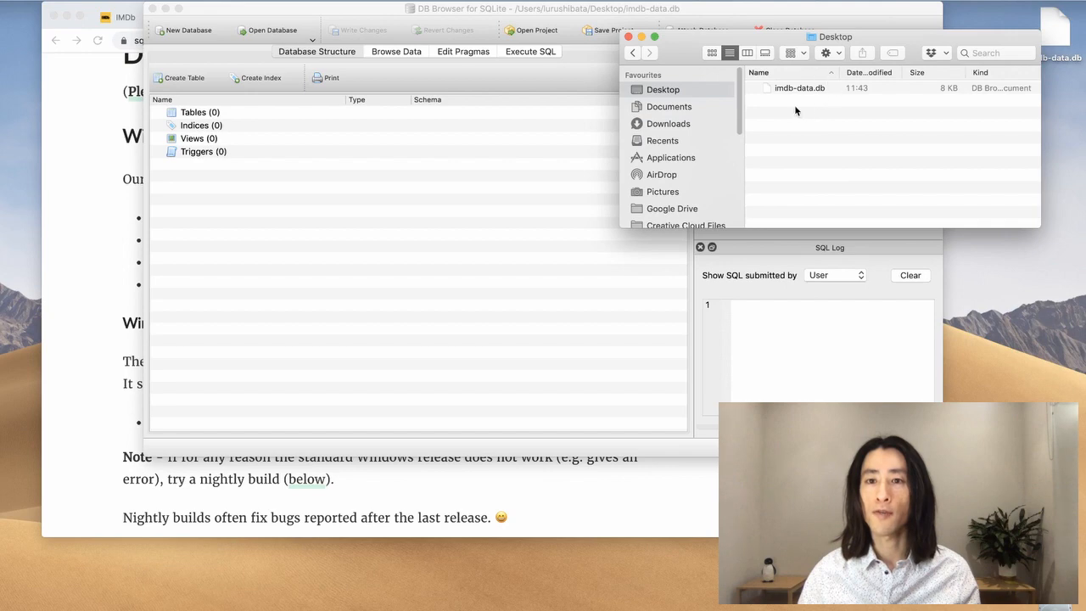
mouse_move(808, 98)
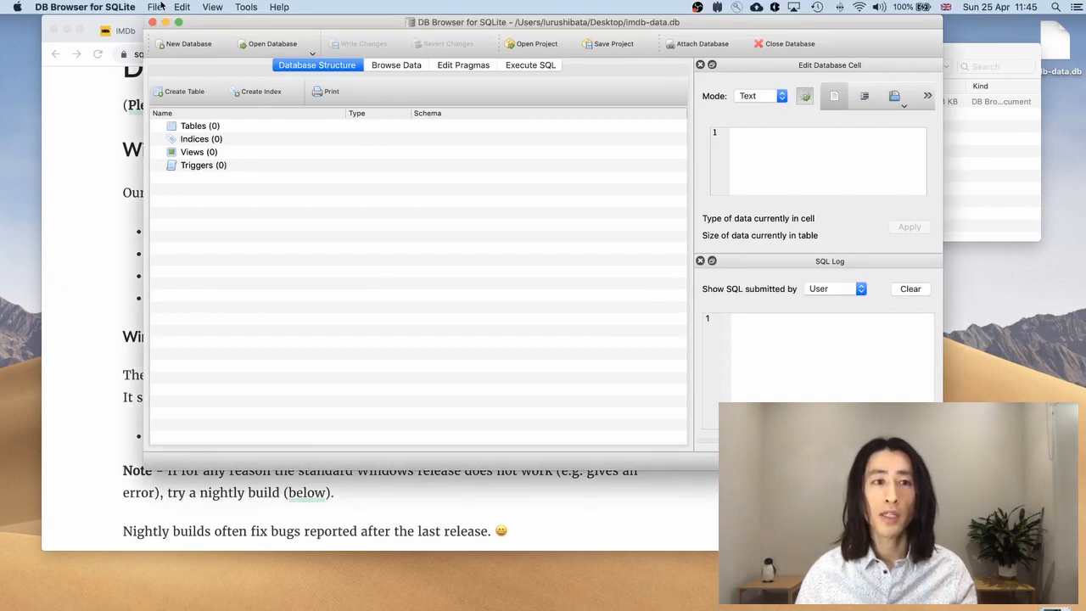
Step: Choose name.basics.tsv from Downloads, filtered as Tab-Separated Values, for Import > Table from CSV file
left_click(154, 7)
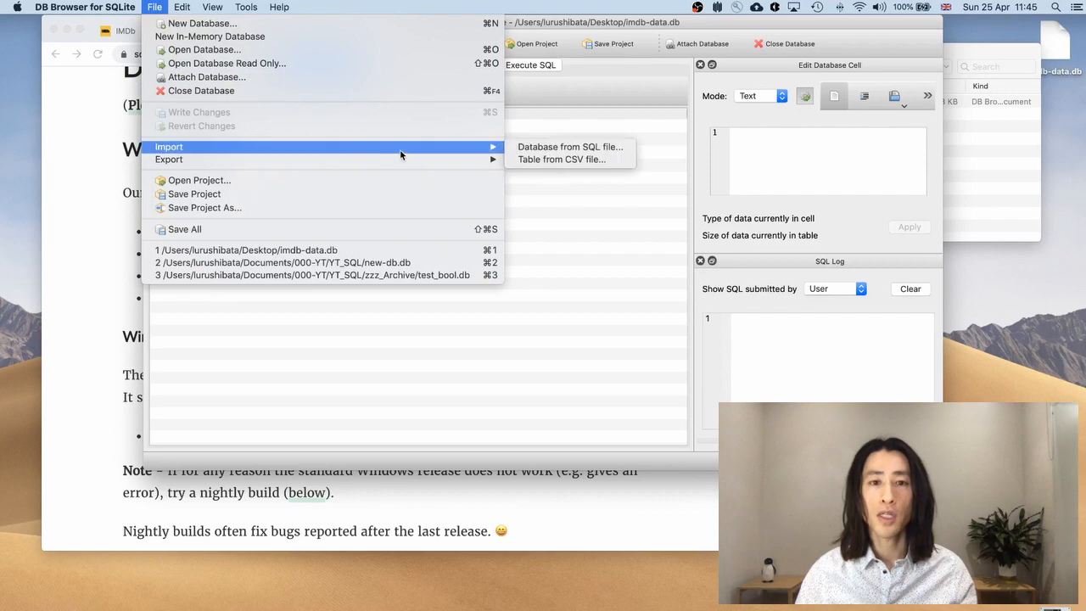
mouse_move(420, 153)
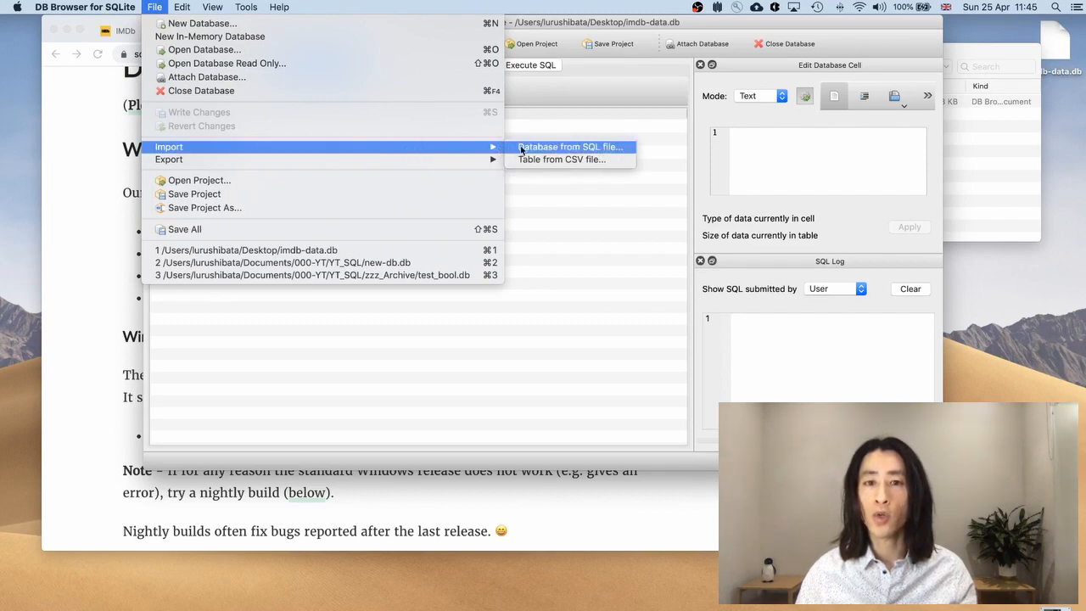
mouse_move(560, 160)
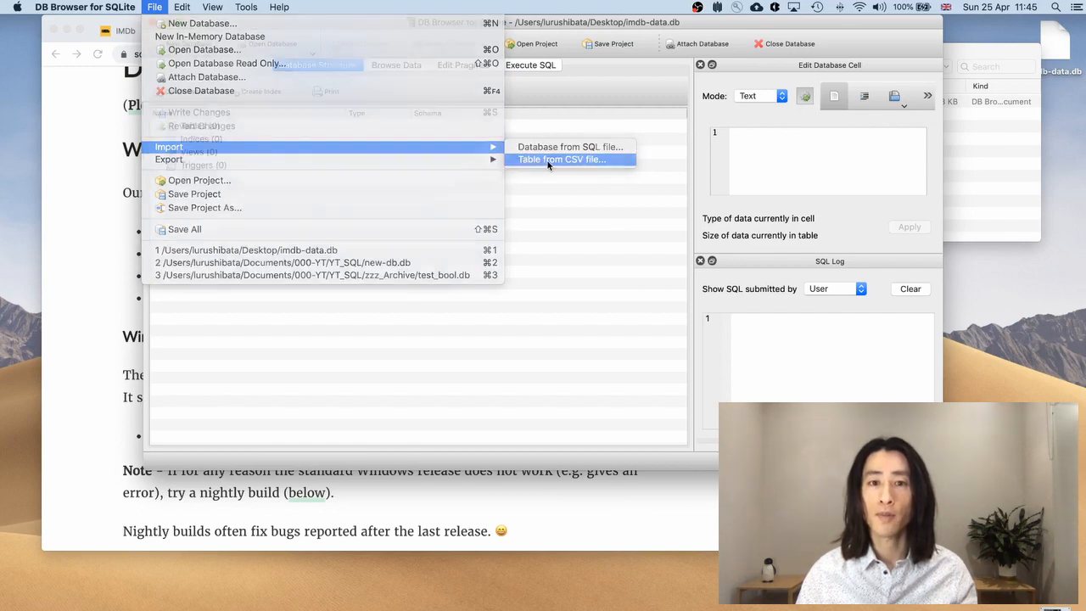
left_click(560, 160)
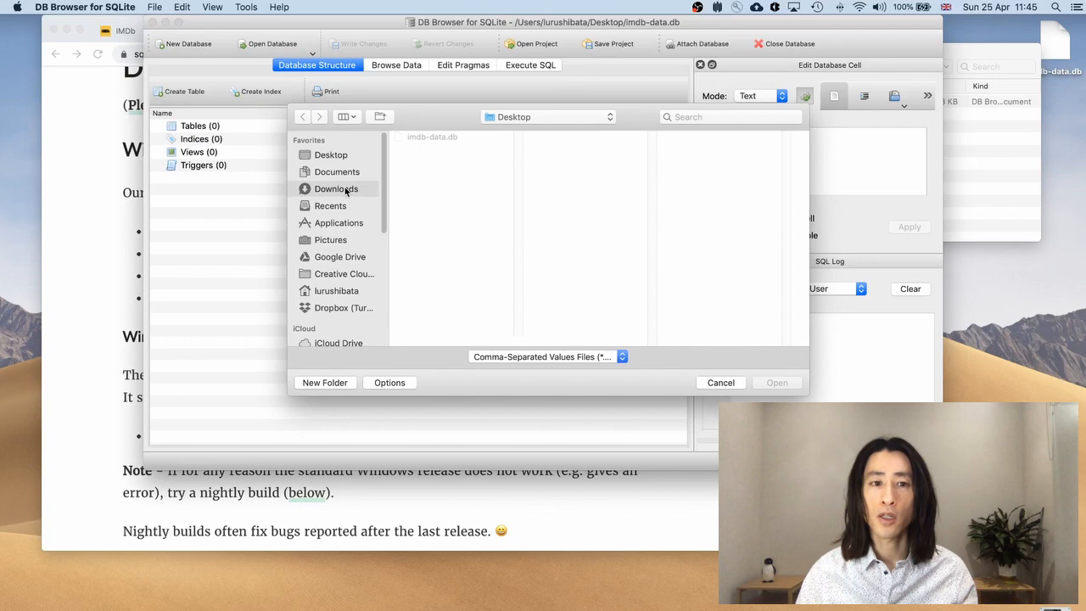
left_click(336, 188)
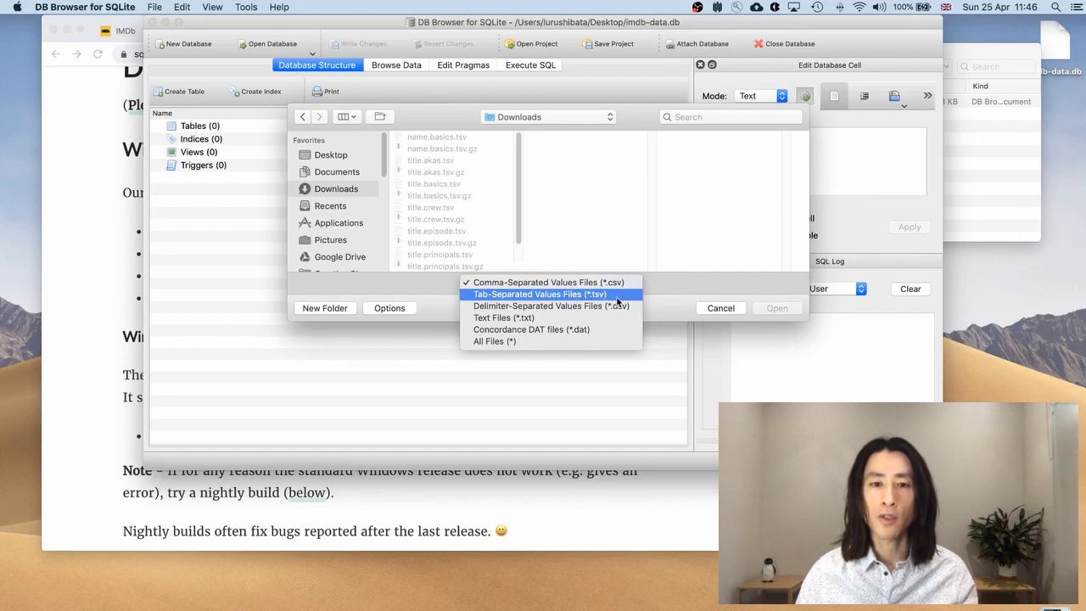
left_click(540, 293)
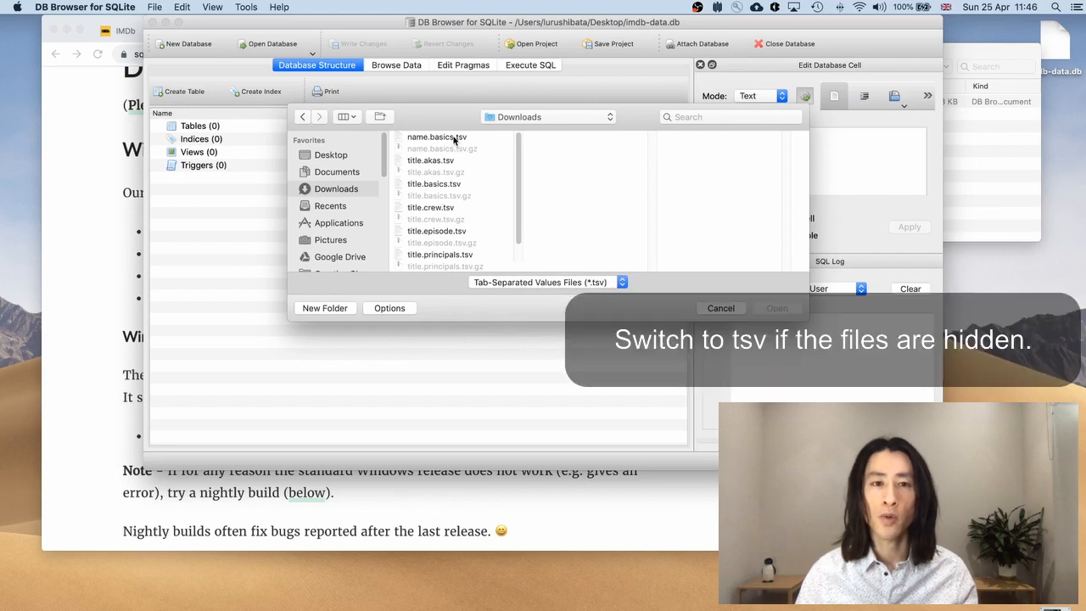
left_click(436, 136)
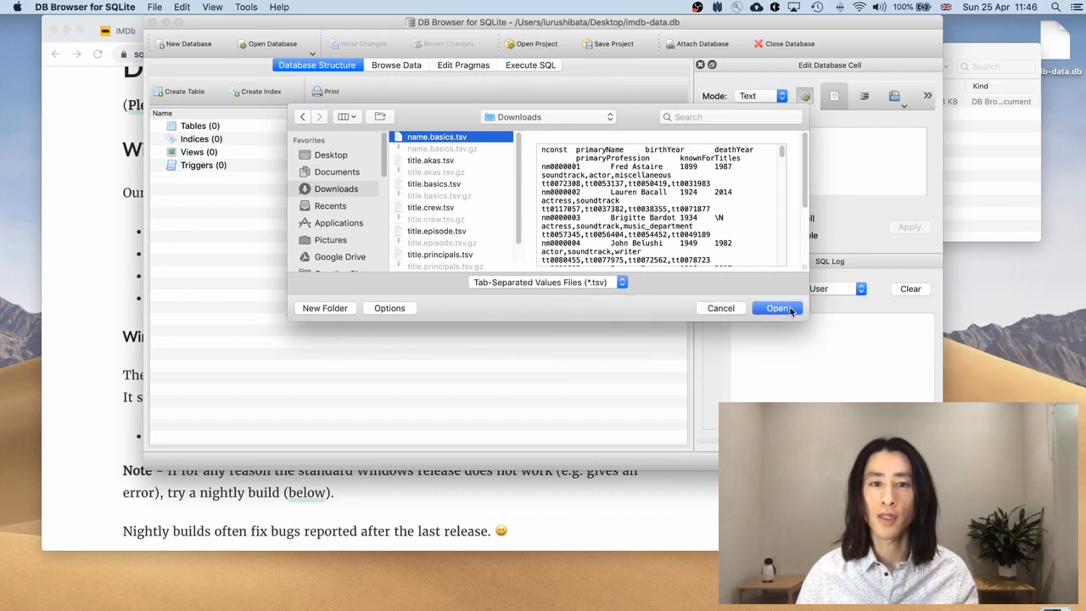
left_click(777, 309)
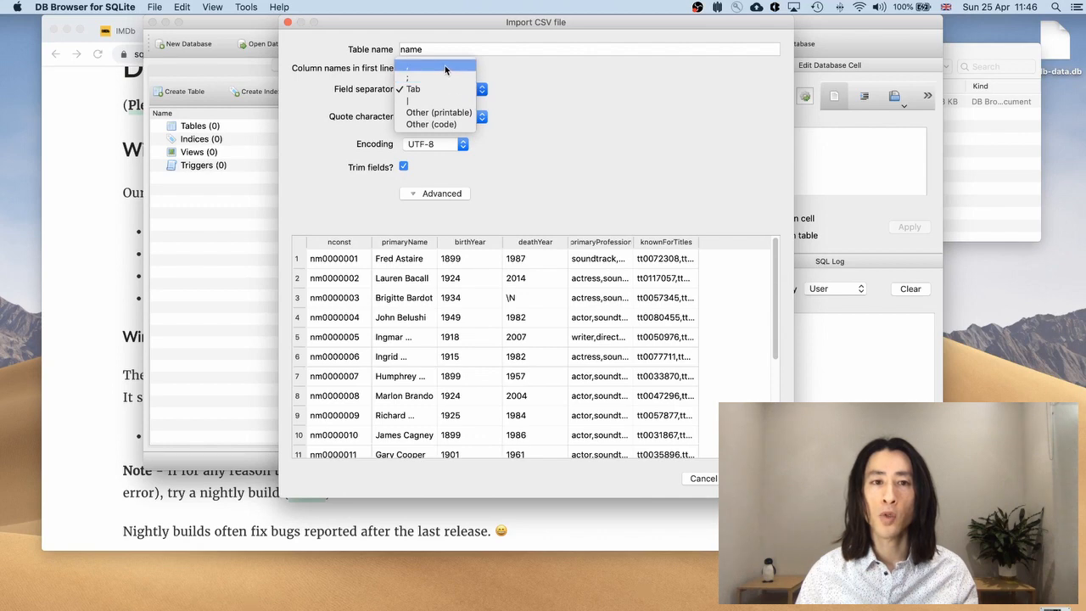
Step: Set the import's Field separator to Tab so name.basics.tsv becomes table 'name'
left_click(407, 68)
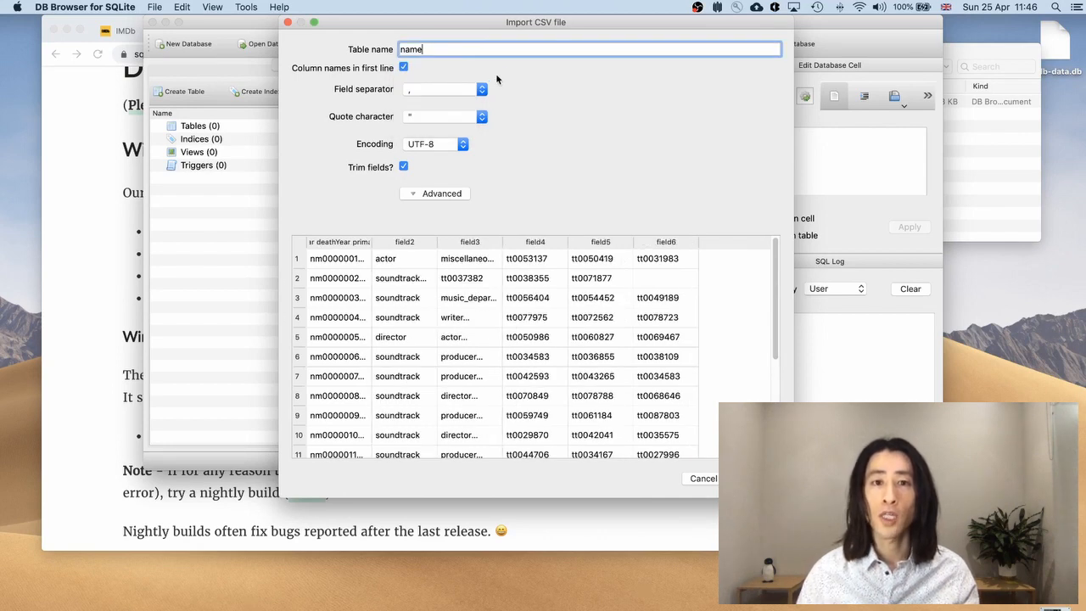
left_click(482, 88)
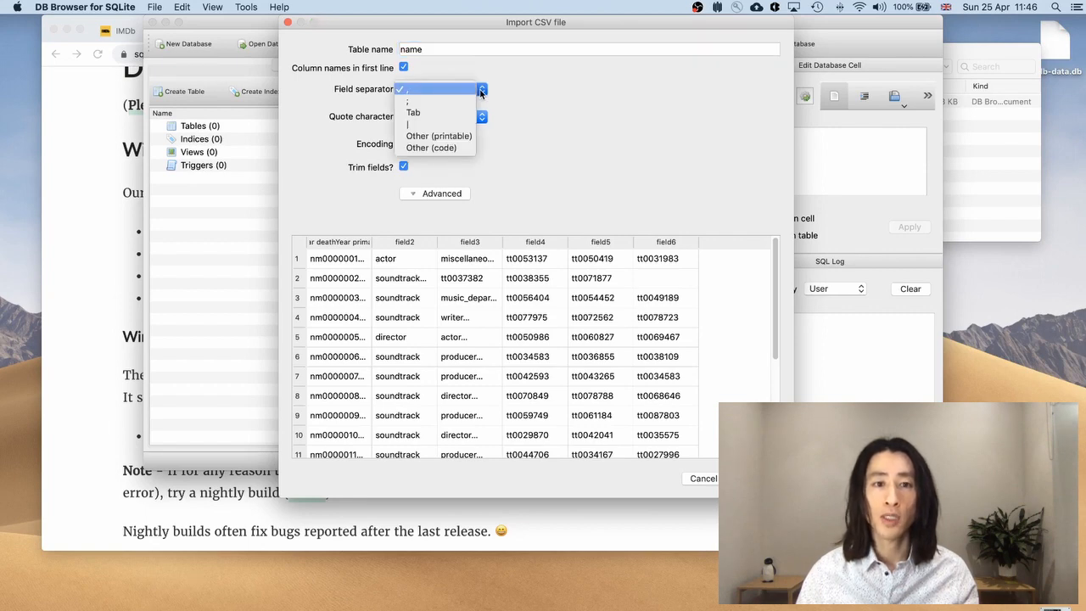
mouse_move(434, 112)
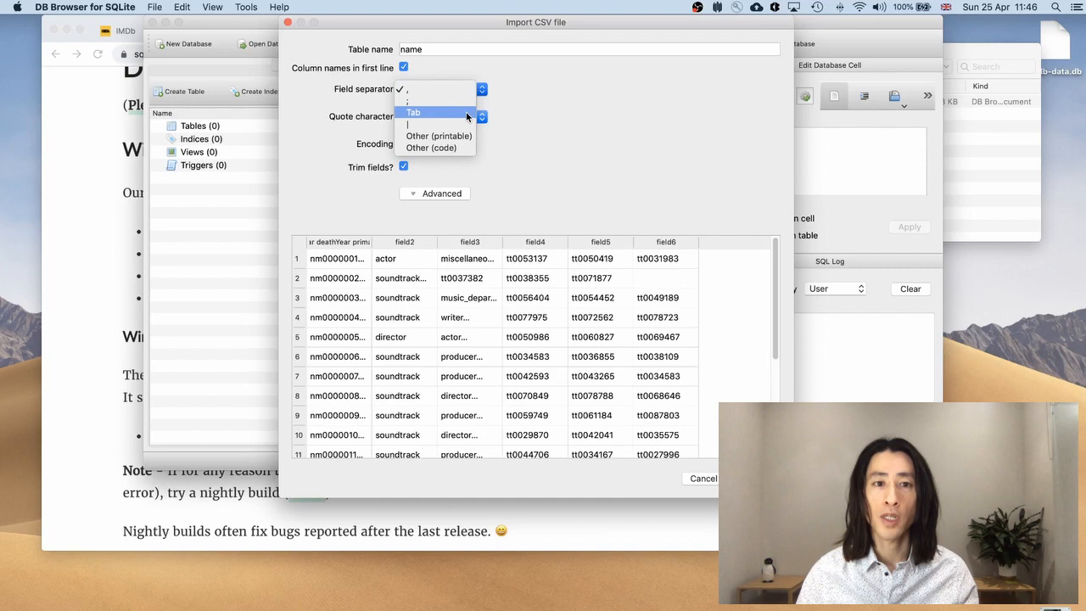
left_click(414, 112)
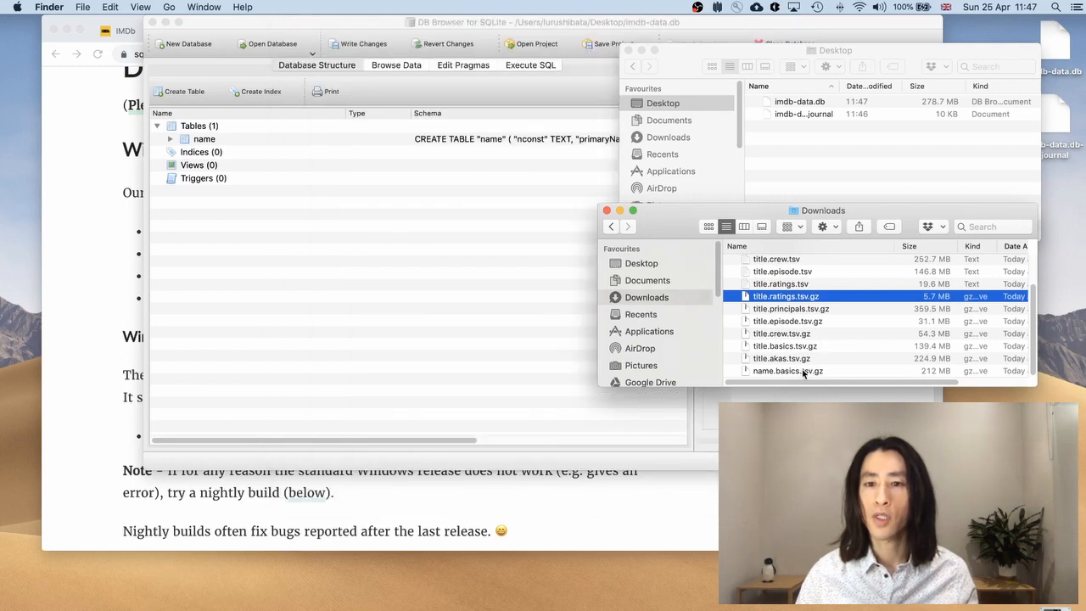
Step: Select all seven .tsv.gz archives in Downloads and move them to the Trash
left_click(788, 370)
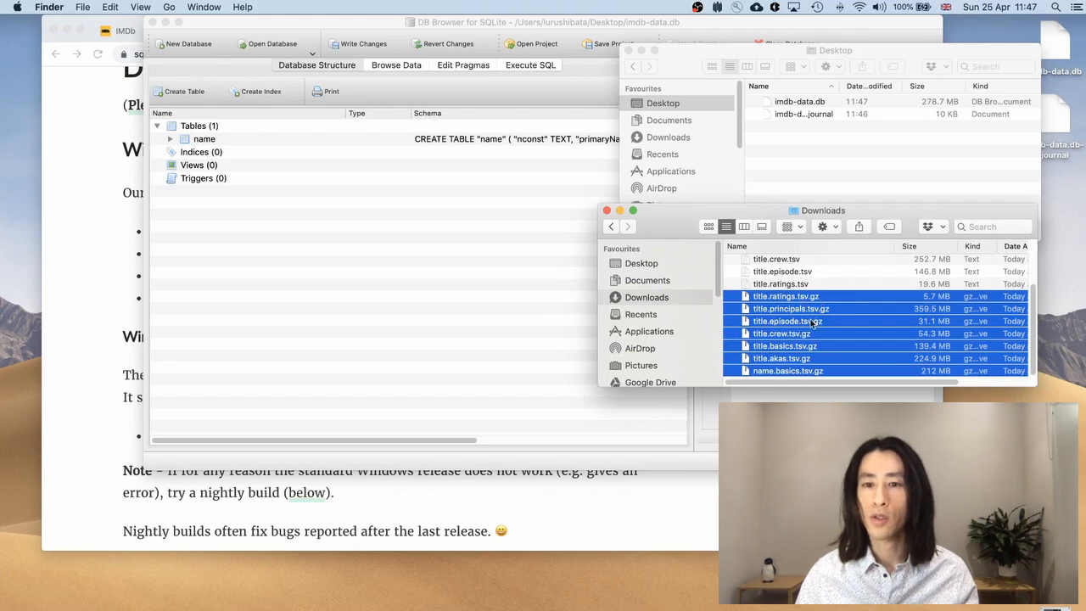
right_click(788, 321)
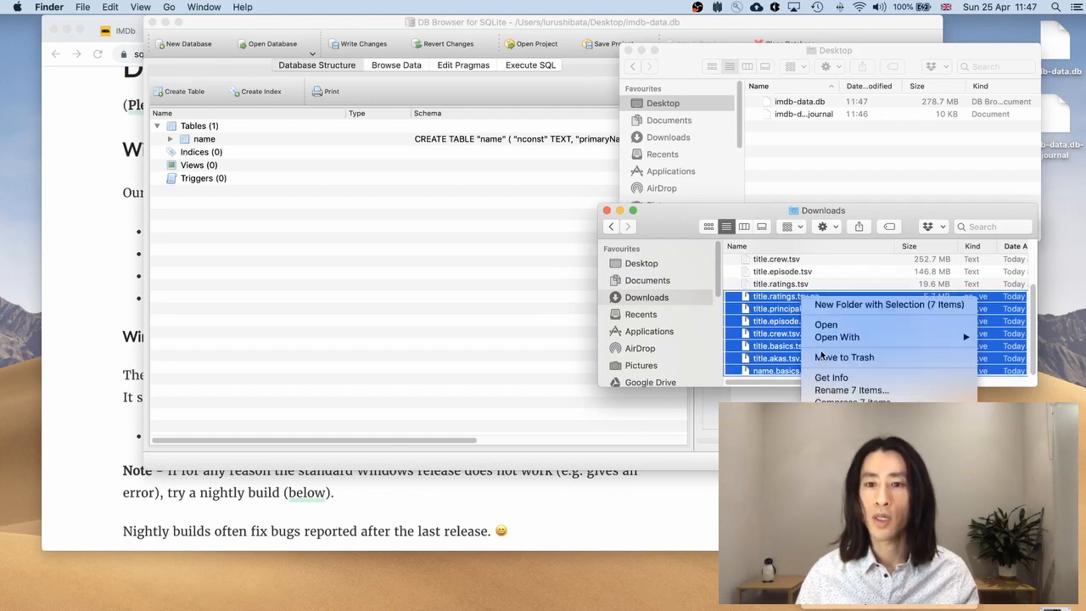
left_click(716, 241)
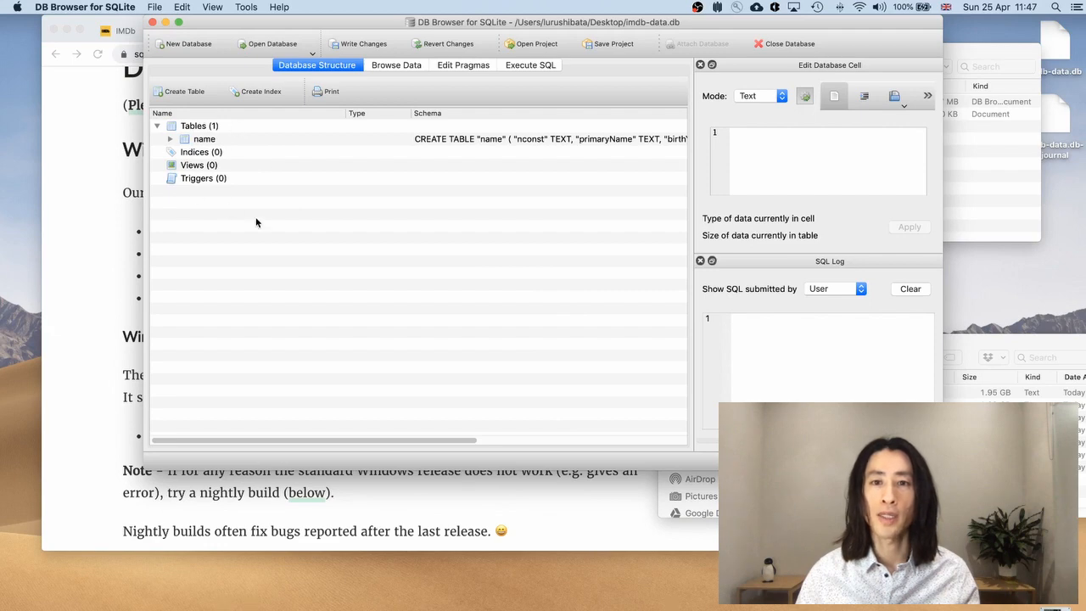
mouse_move(272, 241)
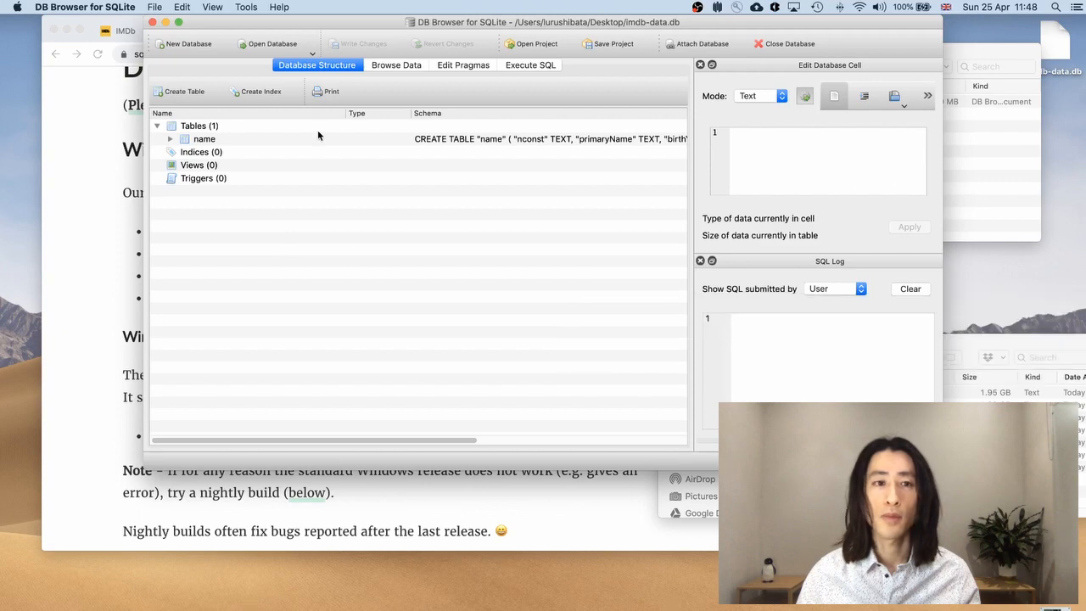
Step: Start the Import > Table from CSV file command from the File menu
left_click(154, 7)
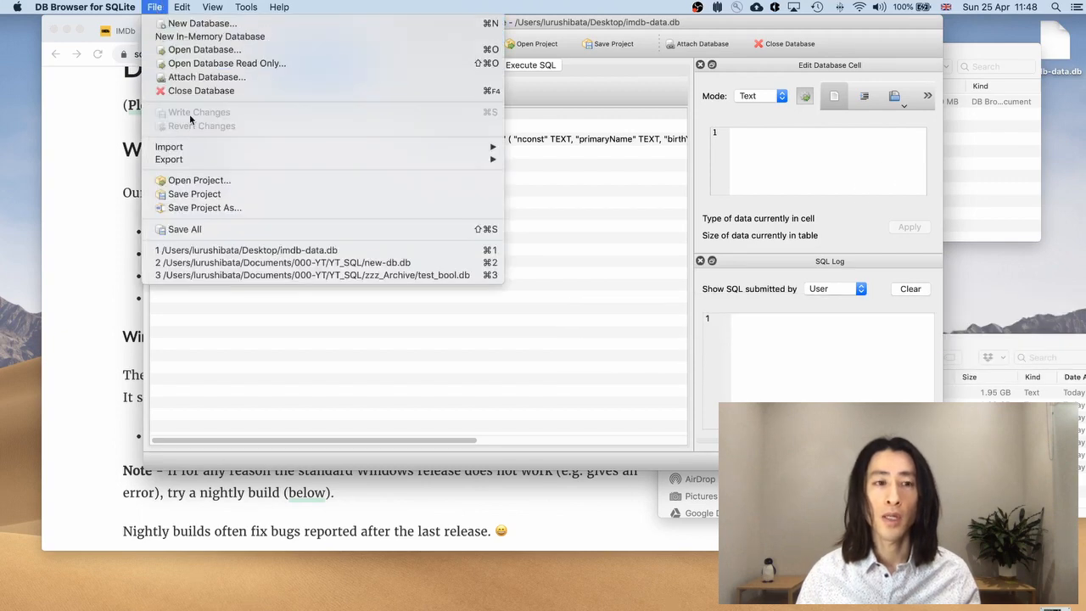
mouse_move(169, 146)
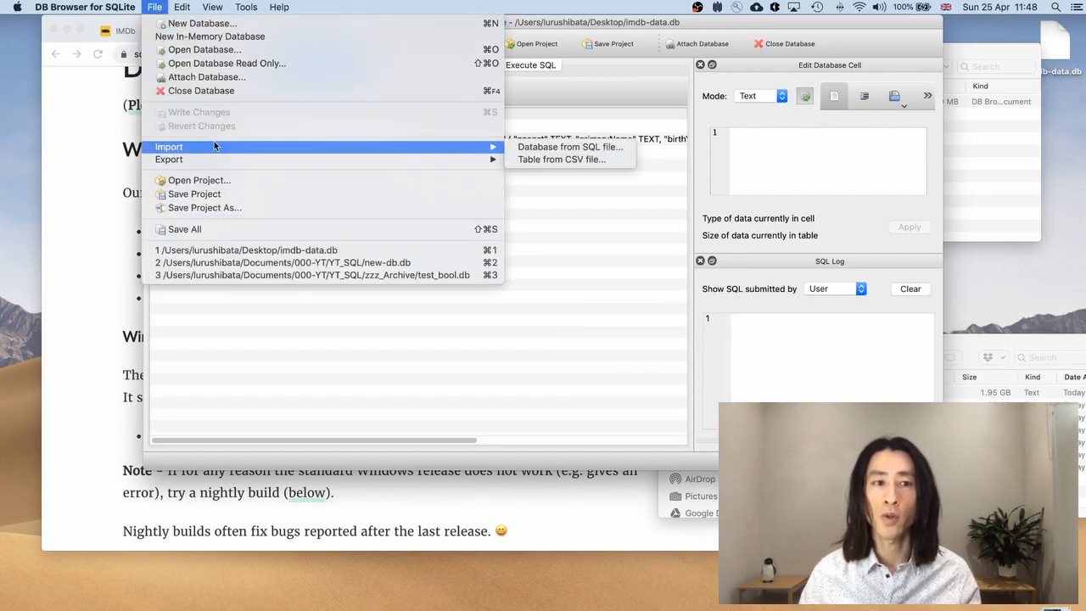
mouse_move(560, 159)
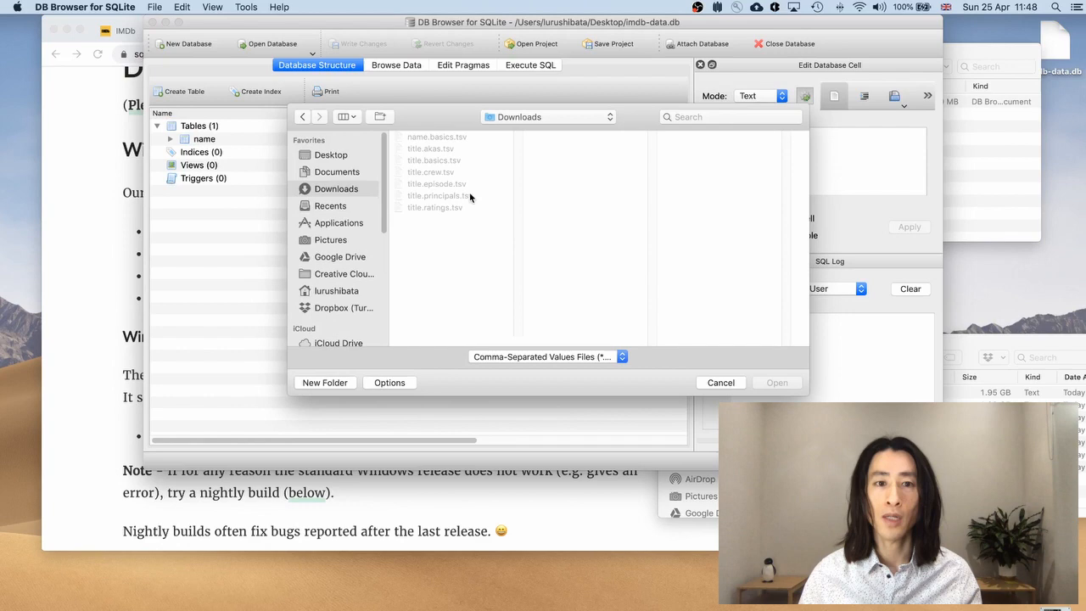
Step: Filter the chooser to Tab-Separated Values files and pick title.akas.tsv for preview
left_click(544, 356)
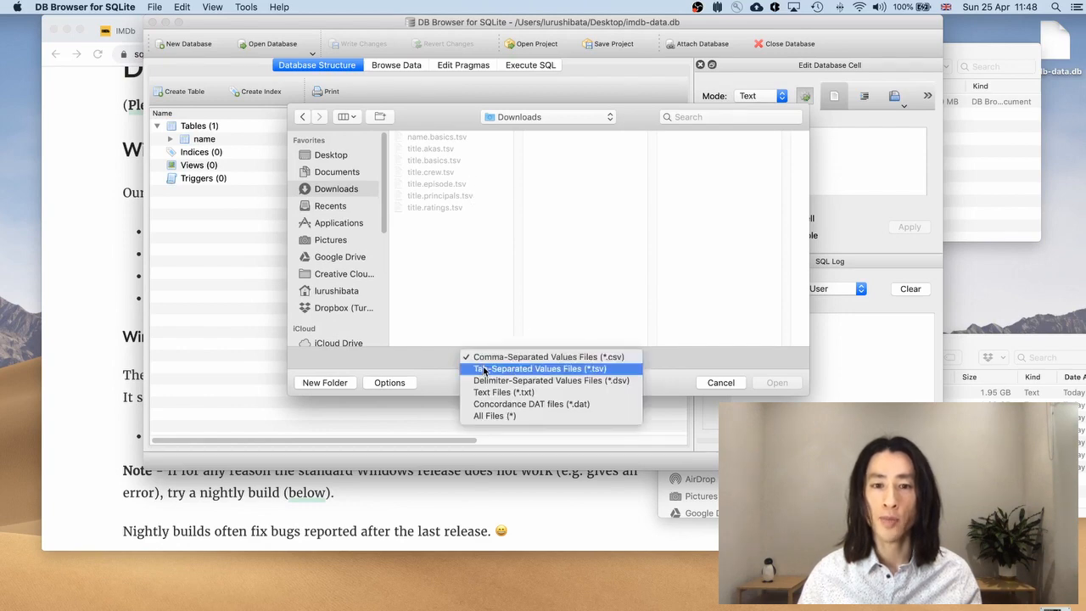
left_click(538, 368)
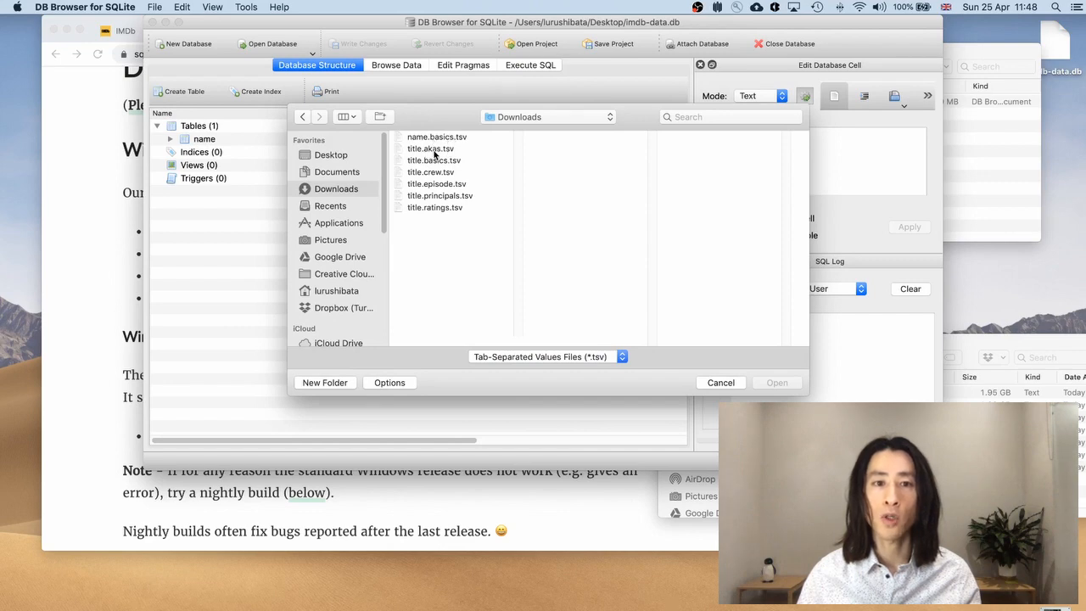
left_click(431, 149)
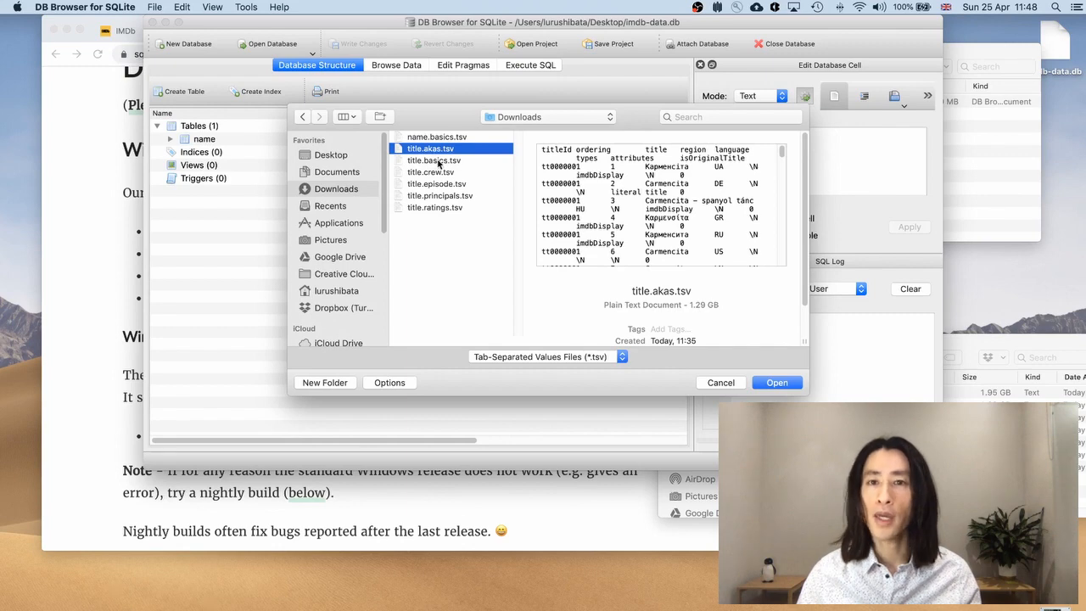
mouse_move(1003, 346)
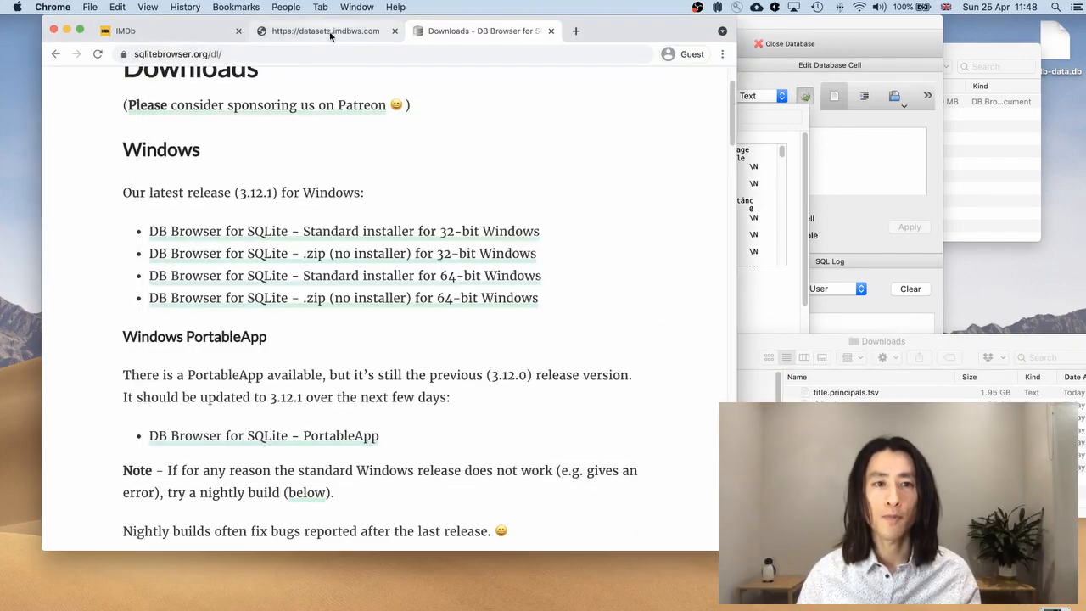
Step: Read through the column descriptions of each dataset on the IMDb Datasets page in Chrome
left_click(126, 30)
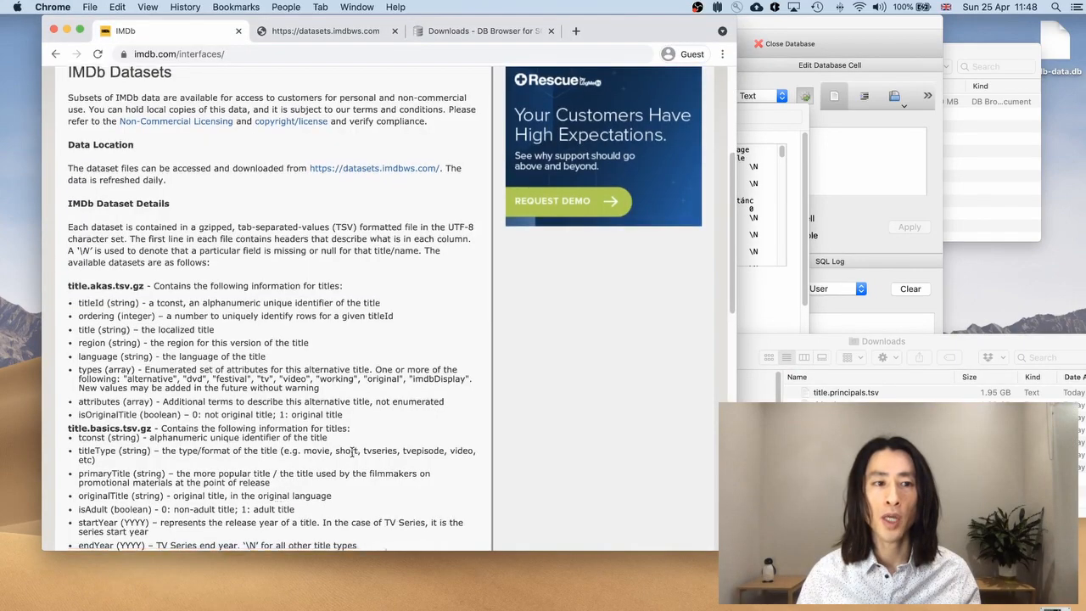
scroll("down", 3)
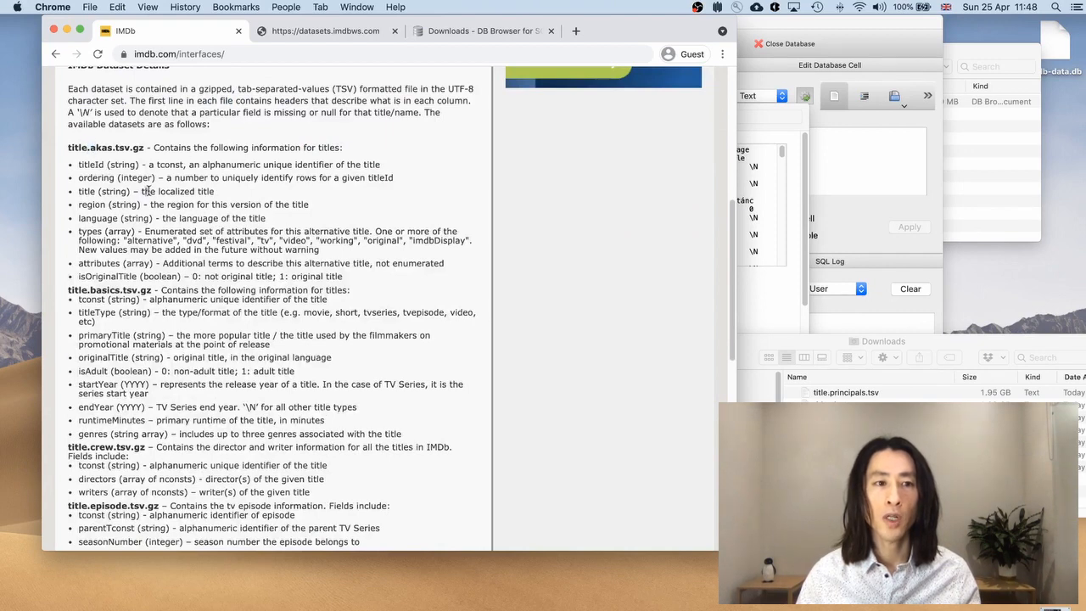
scroll("down", 3)
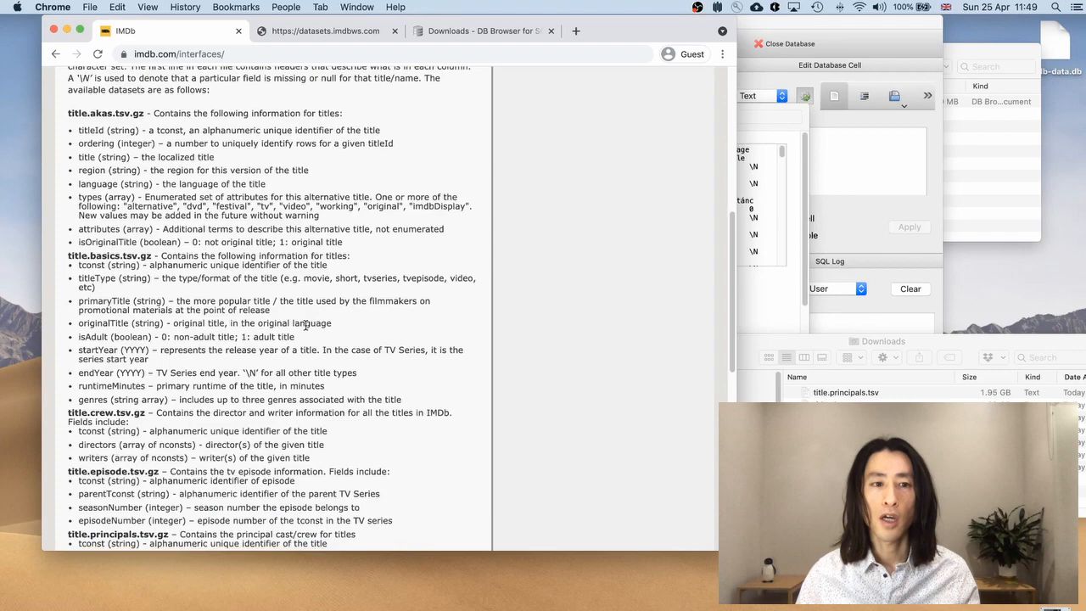
scroll("down", 3)
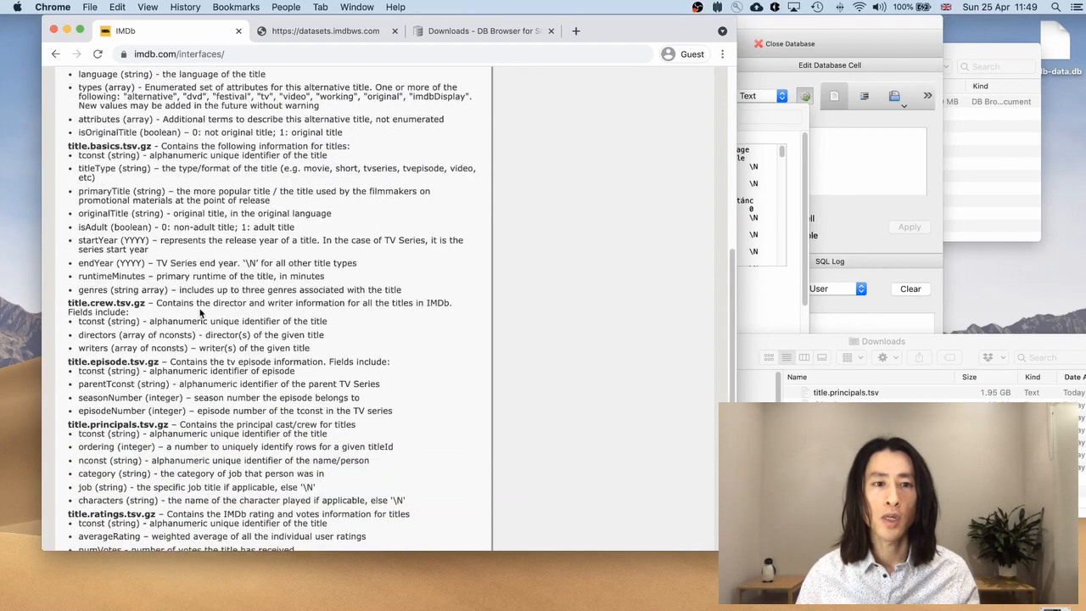
scroll("down", 3)
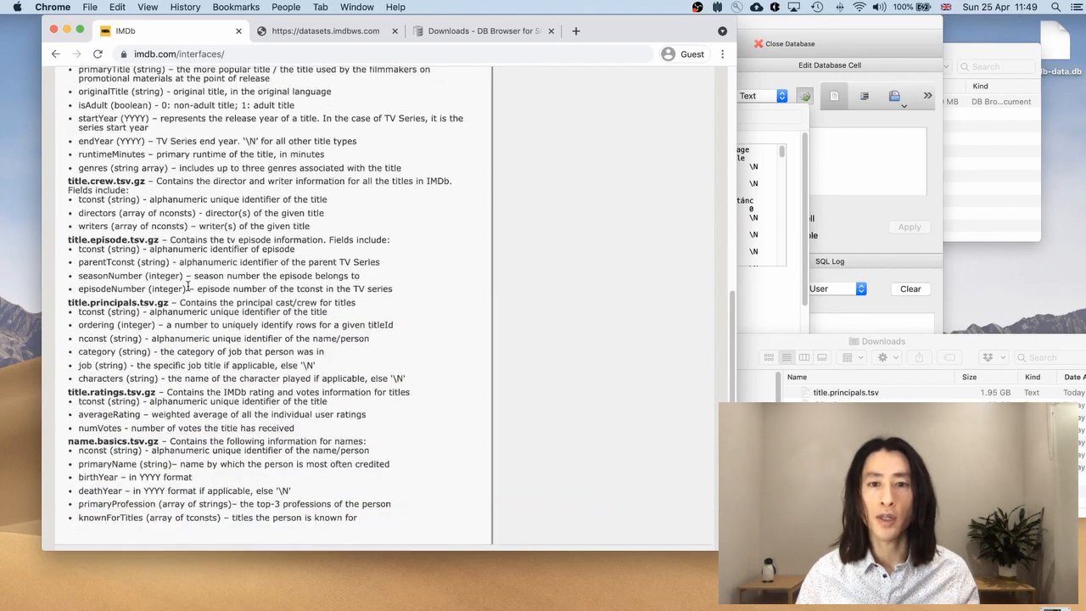
scroll("up", 3)
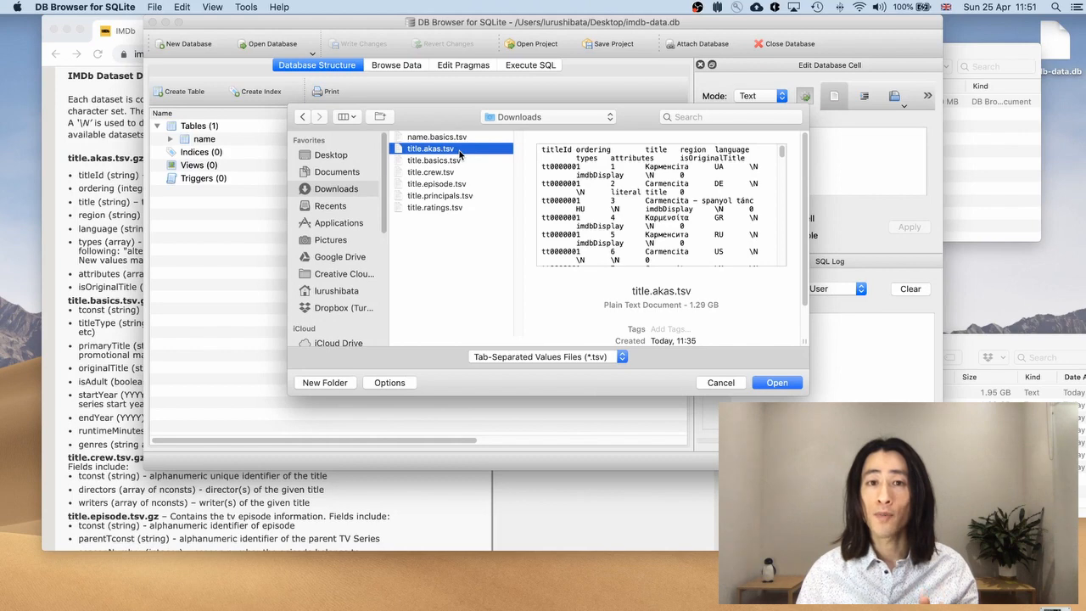
mouse_move(458, 159)
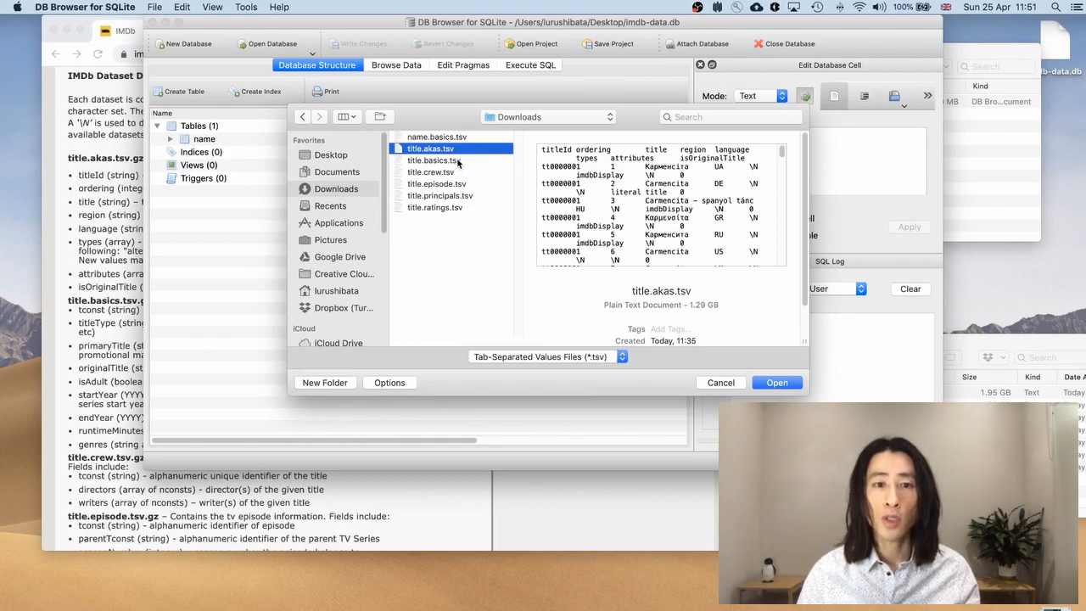
Step: Import title.basics.tsv as a tab-separated table named basics with first-line column names
left_click(431, 159)
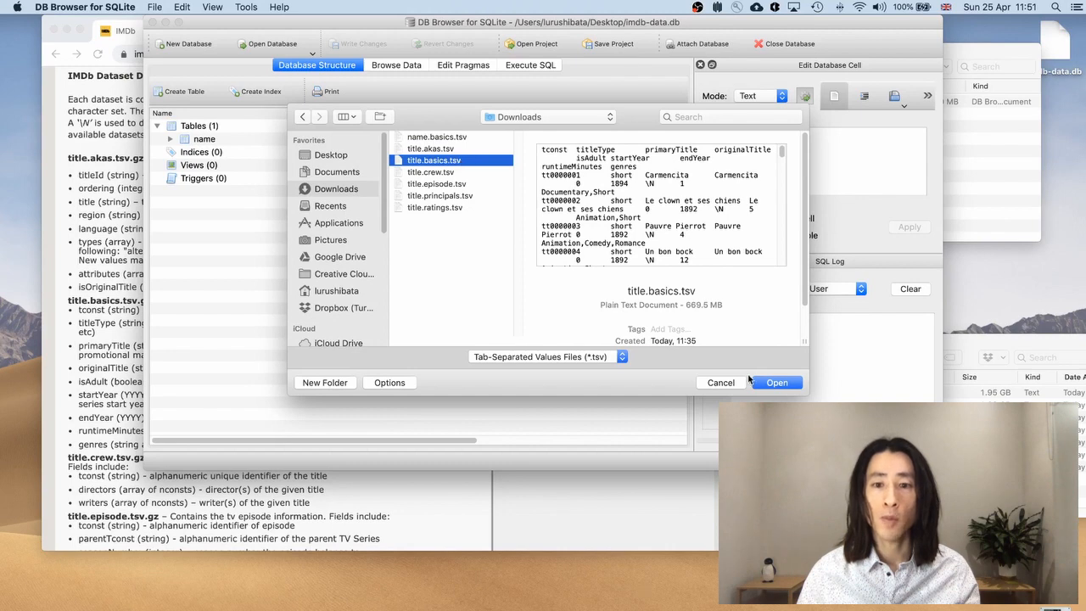
left_click(778, 382)
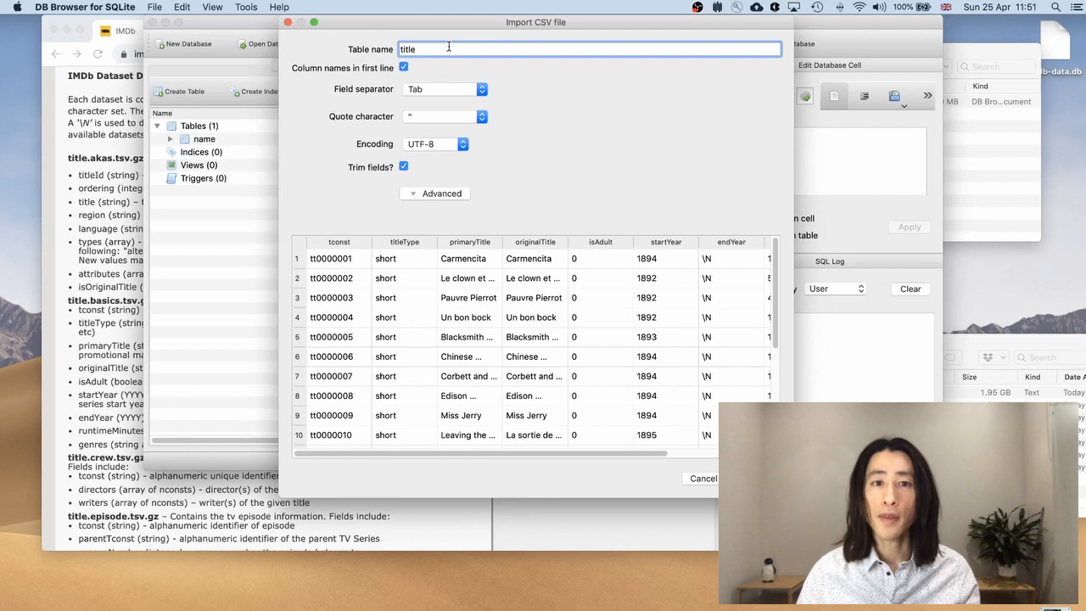
mouse_move(428, 48)
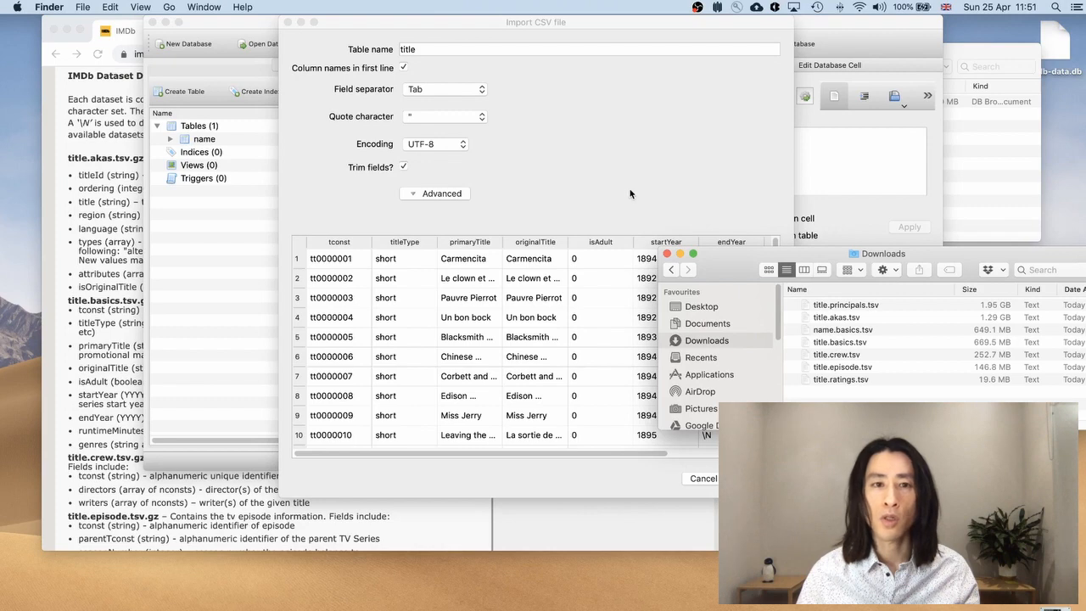
mouse_move(635, 180)
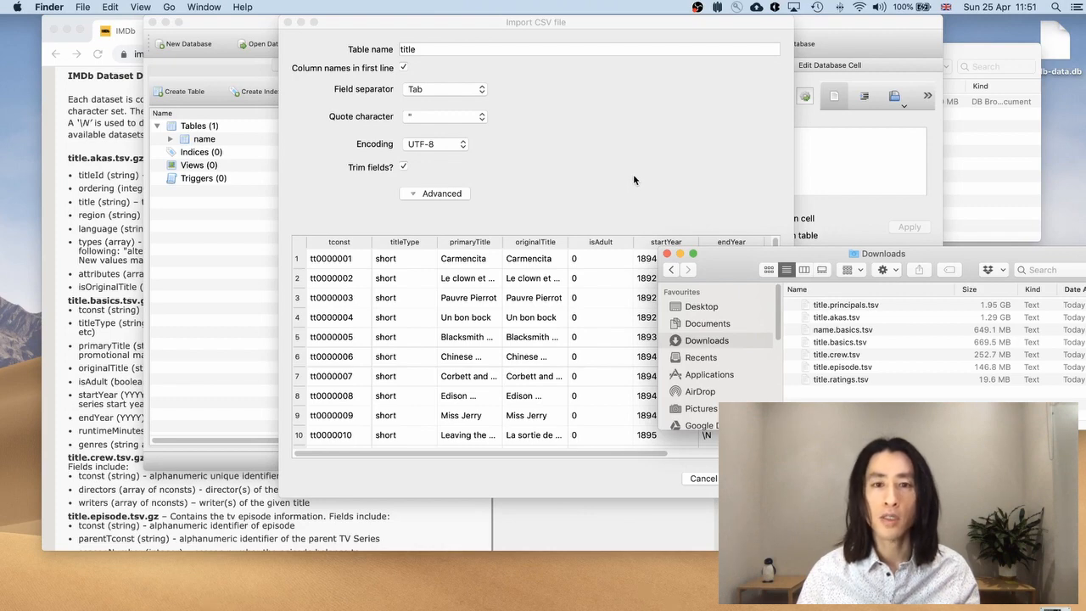
mouse_move(638, 175)
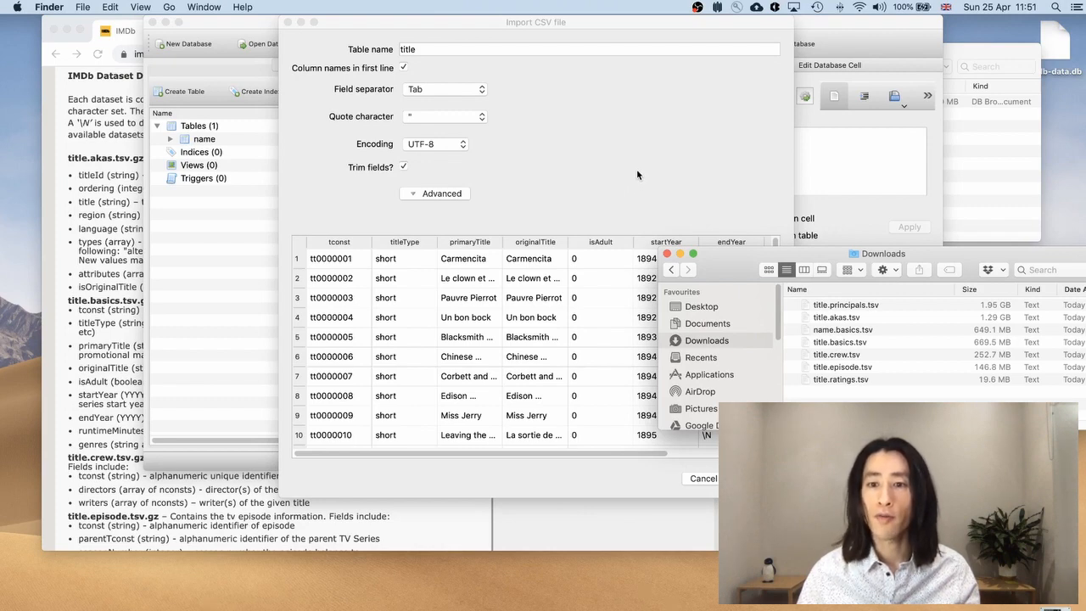
mouse_move(640, 173)
type("basics")
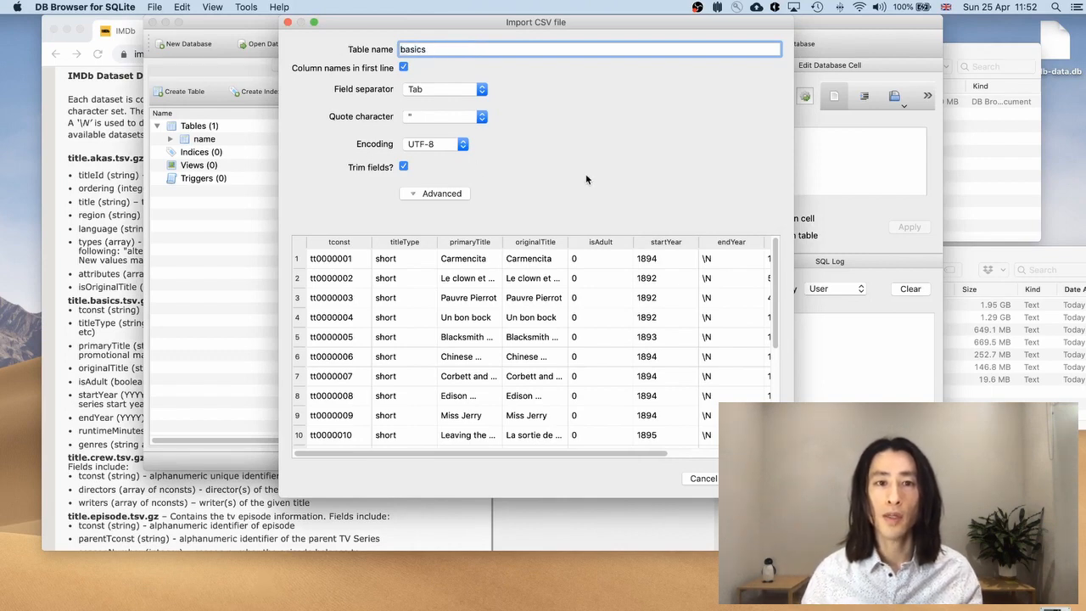
left_click(757, 479)
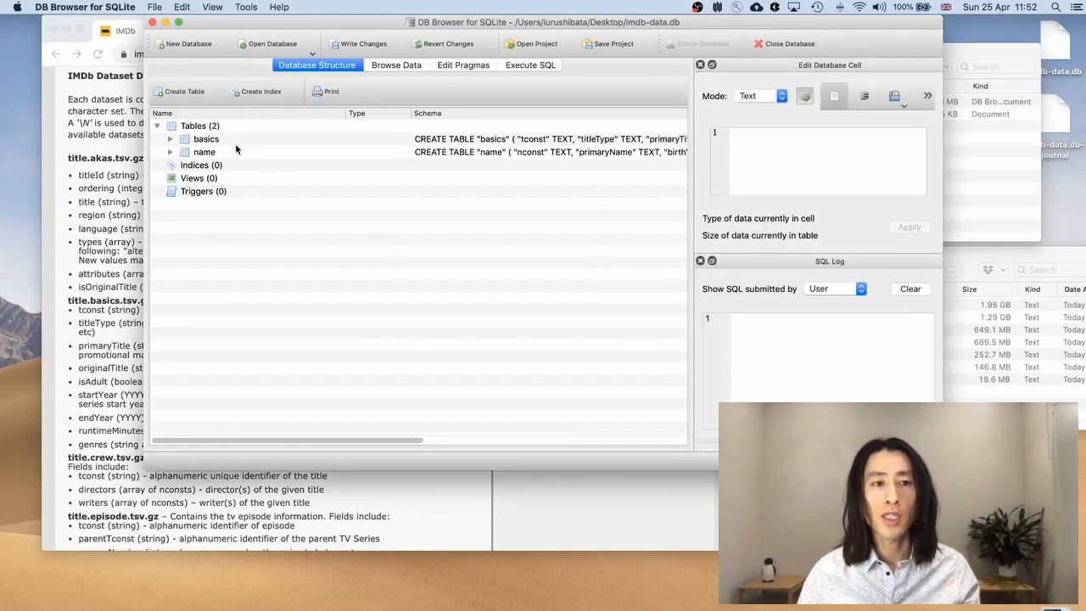
mouse_move(403, 336)
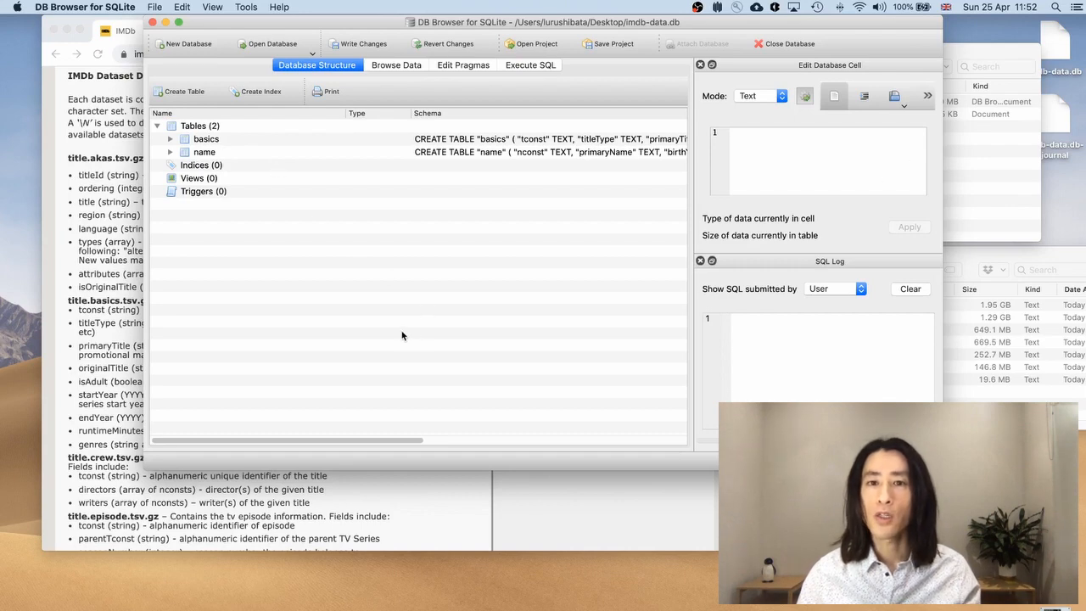
mouse_move(394, 339)
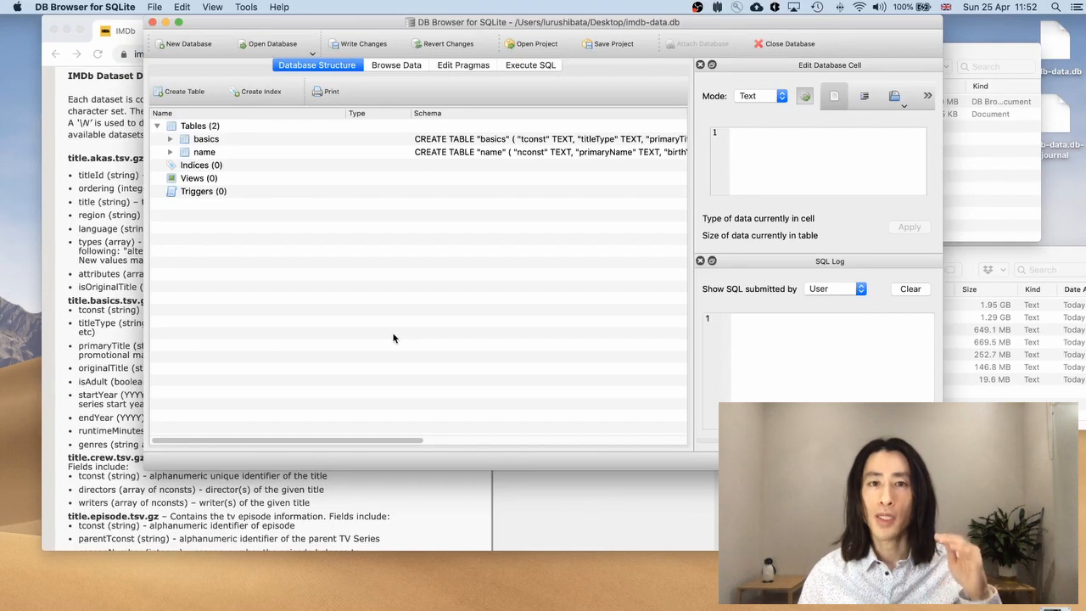
mouse_move(387, 292)
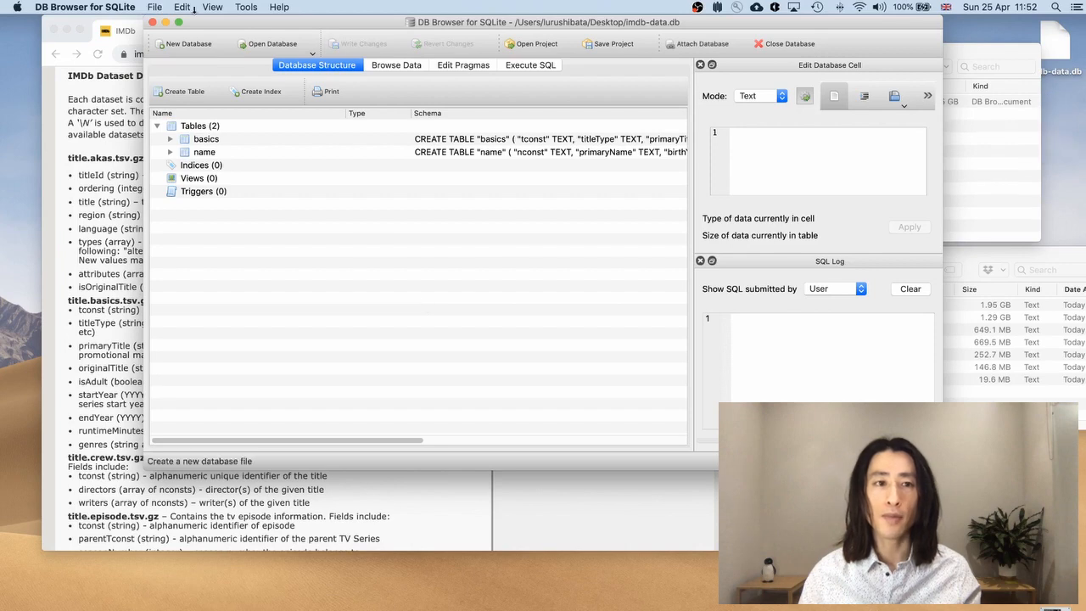
Step: Choose title.crew.tsv from the tab-separated files in Downloads and load it into the import settings
left_click(154, 7)
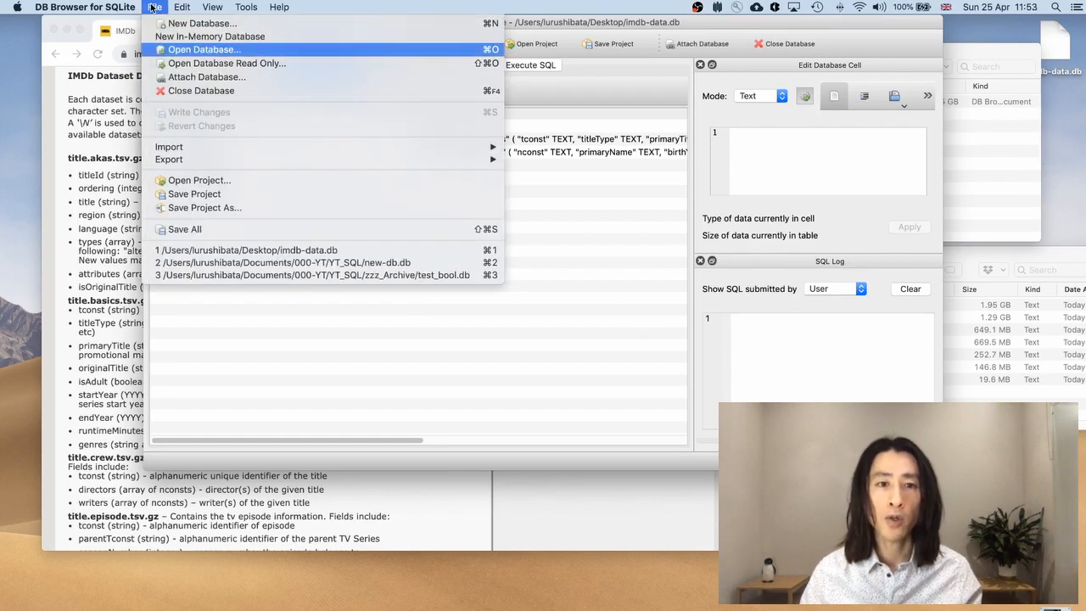
mouse_move(170, 146)
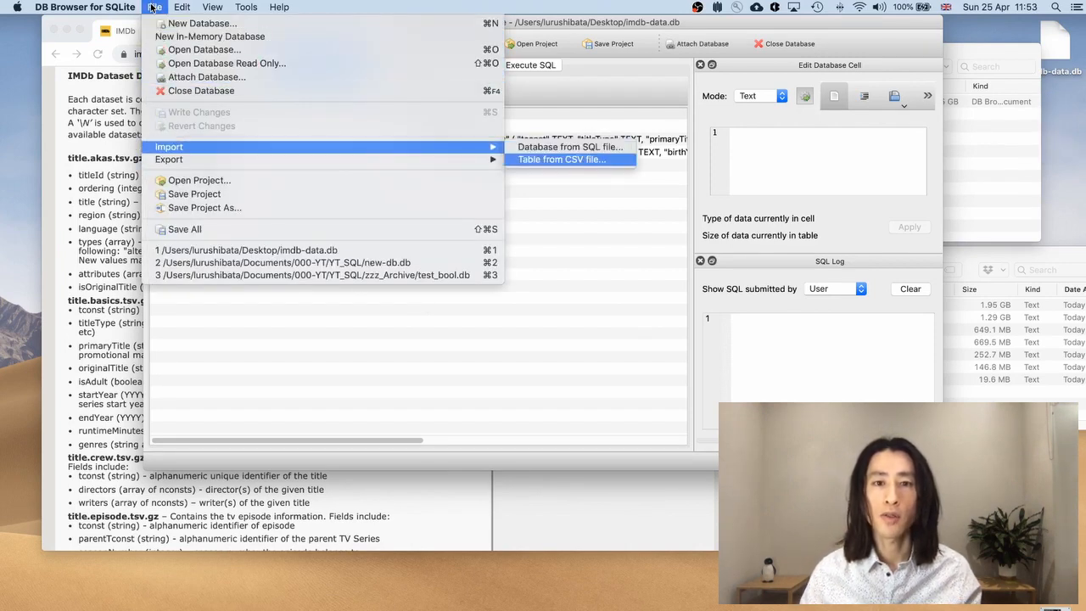
left_click(561, 160)
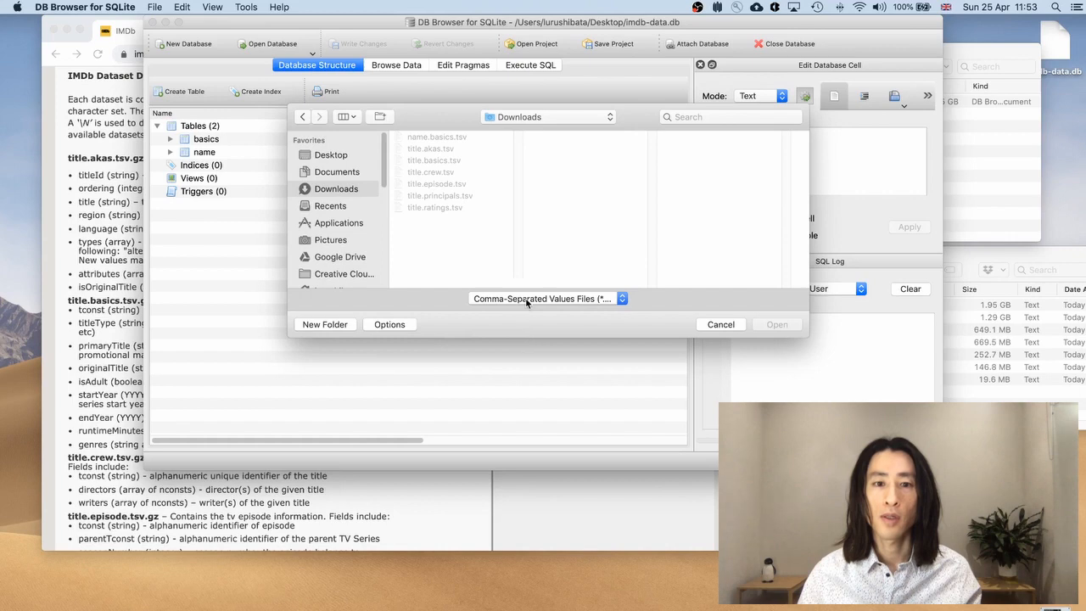
left_click(621, 299)
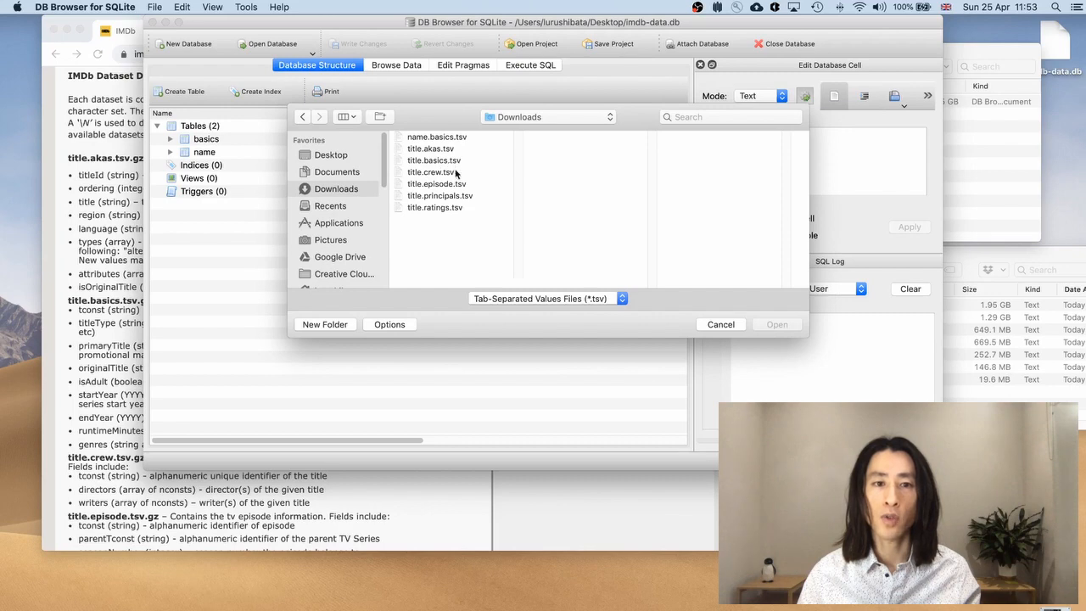
left_click(431, 171)
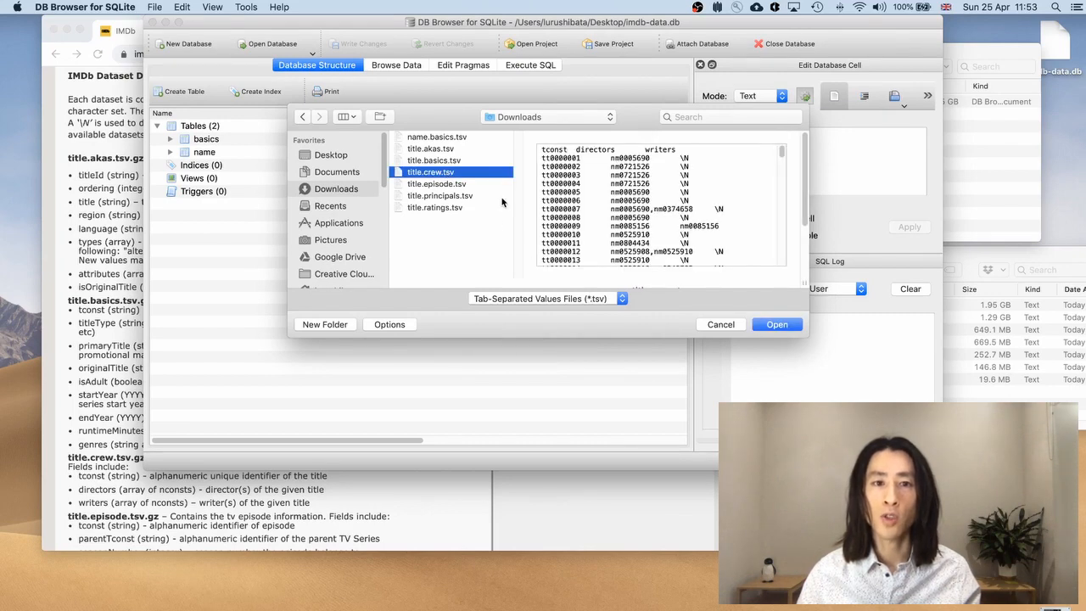
left_click(776, 324)
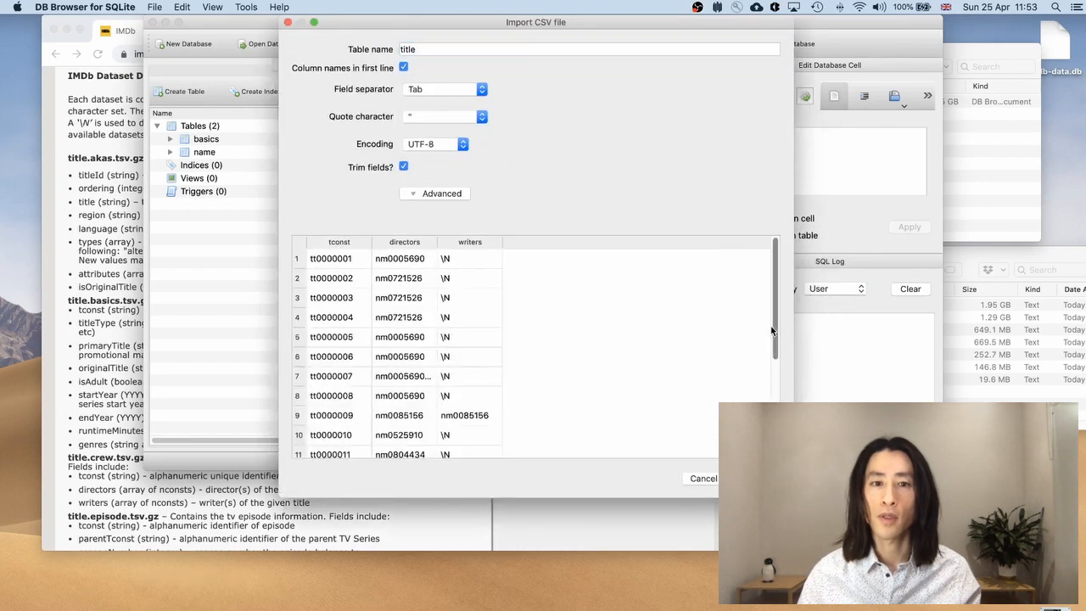
Step: Name the new table crew for the title.crew.tsv import
left_click(589, 48)
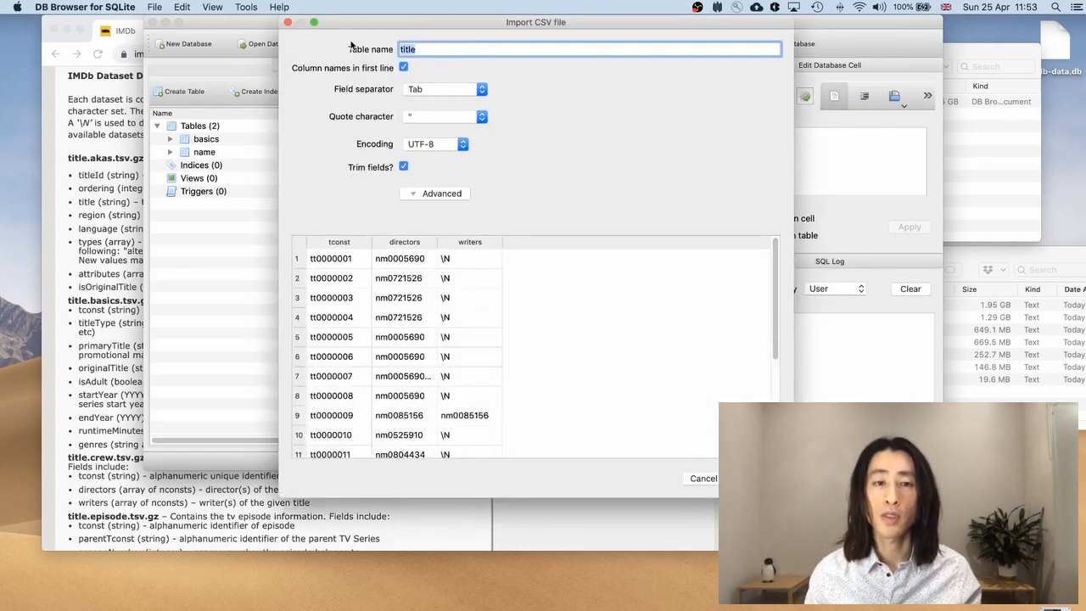
type("crew")
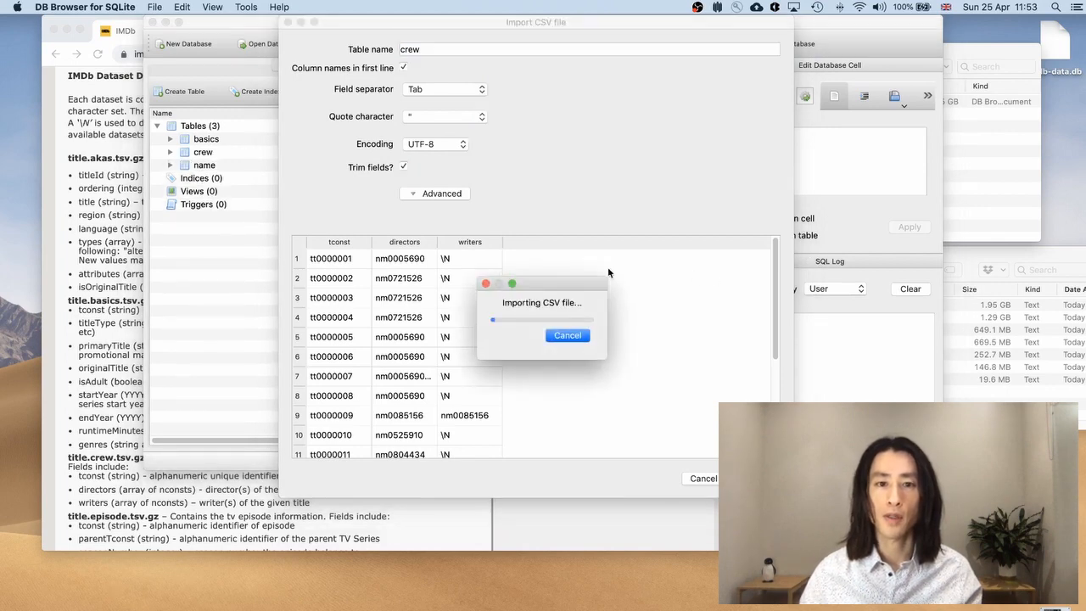
mouse_move(509, 338)
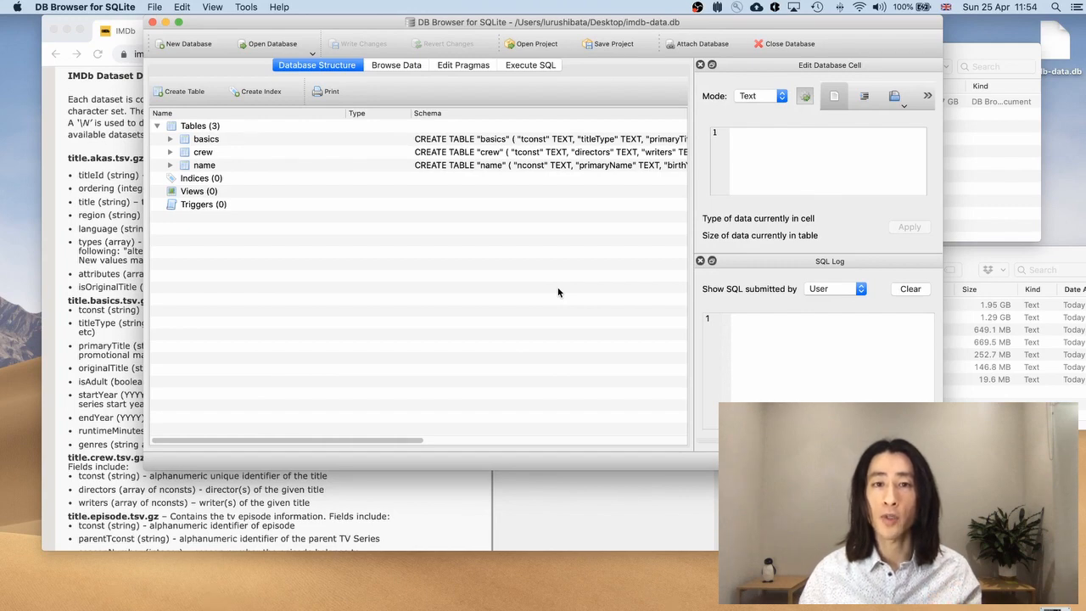
mouse_move(539, 311)
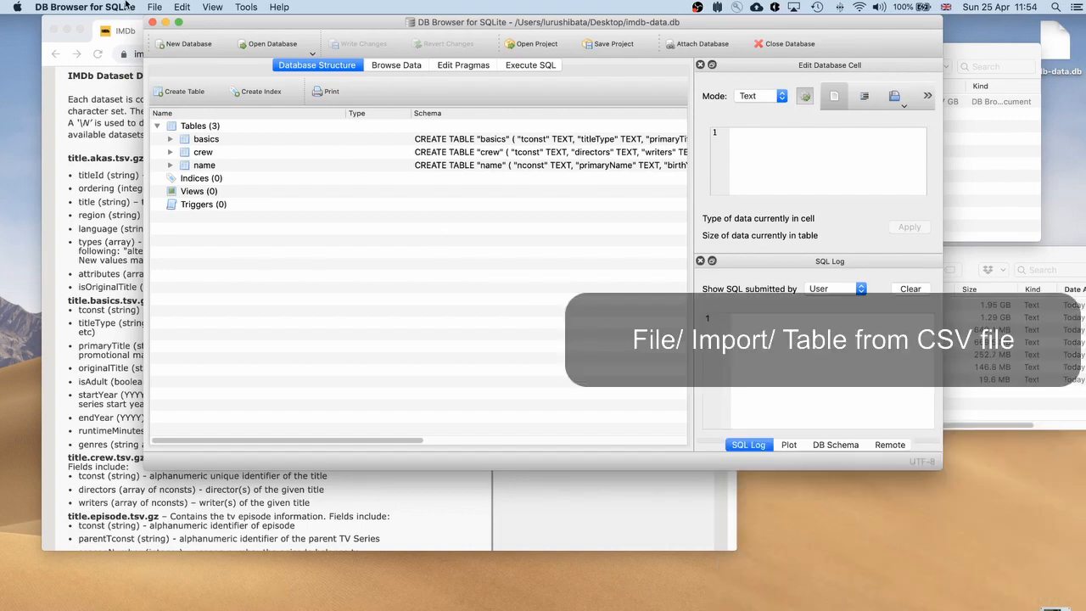
Step: Choose title.episode.tsv from the tab-separated files in Downloads for import
left_click(155, 6)
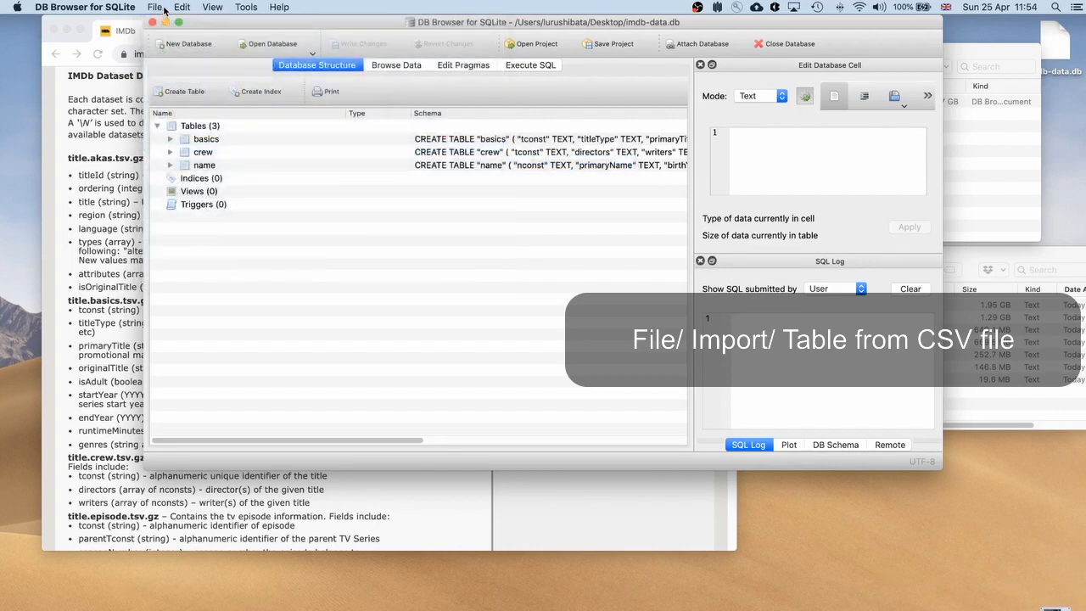
left_click(155, 7)
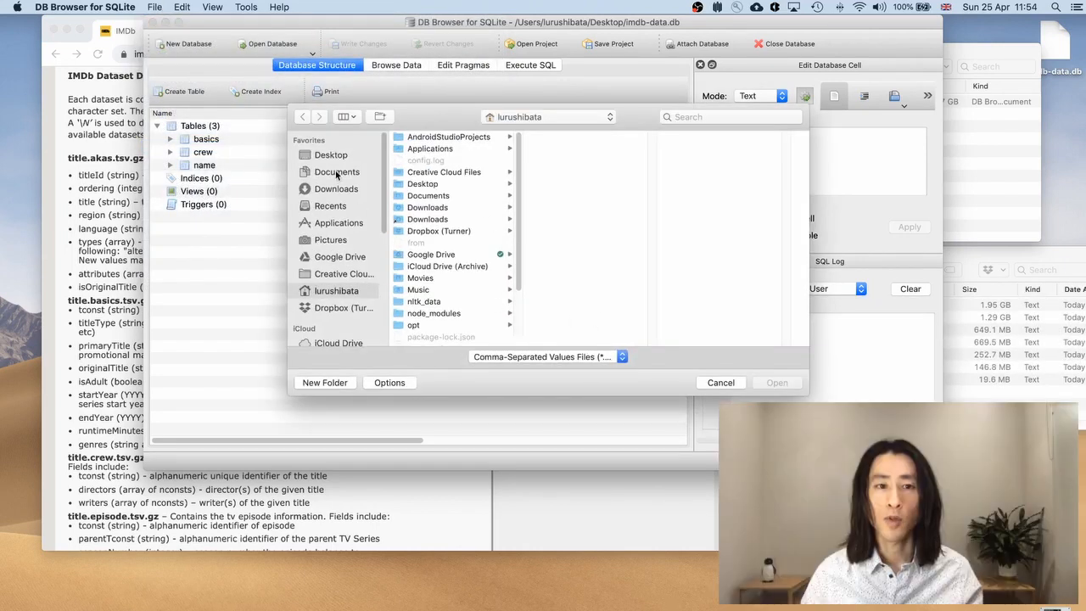
left_click(336, 189)
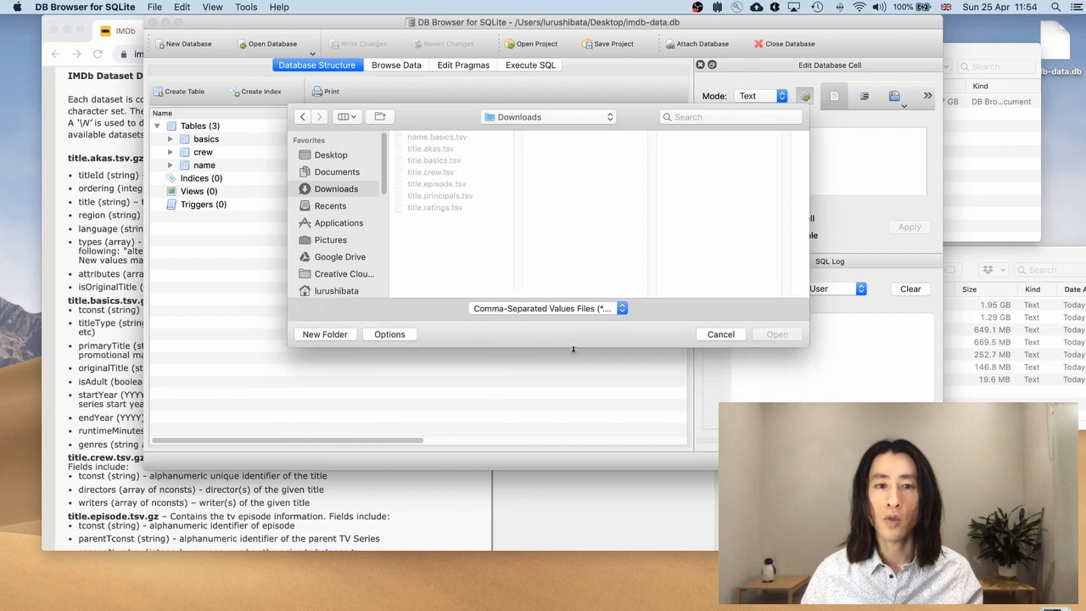
left_click(547, 309)
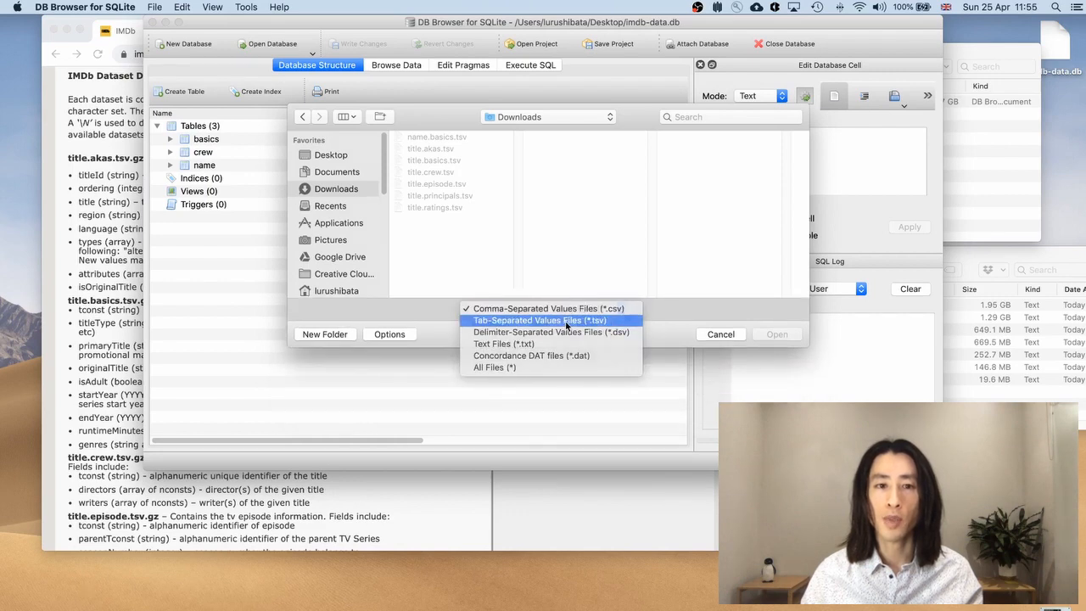
left_click(539, 319)
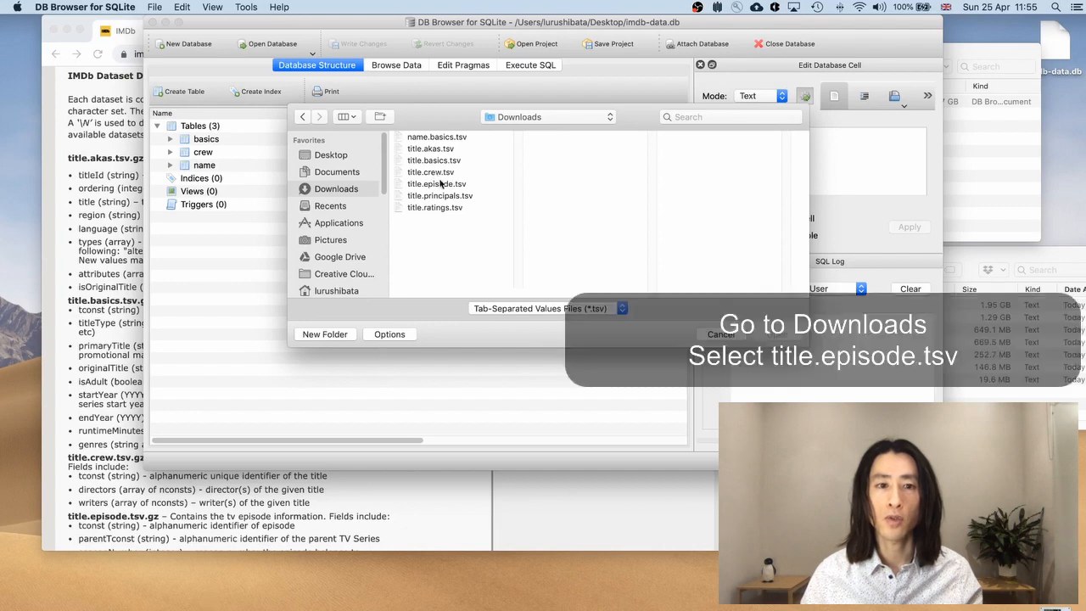
left_click(436, 183)
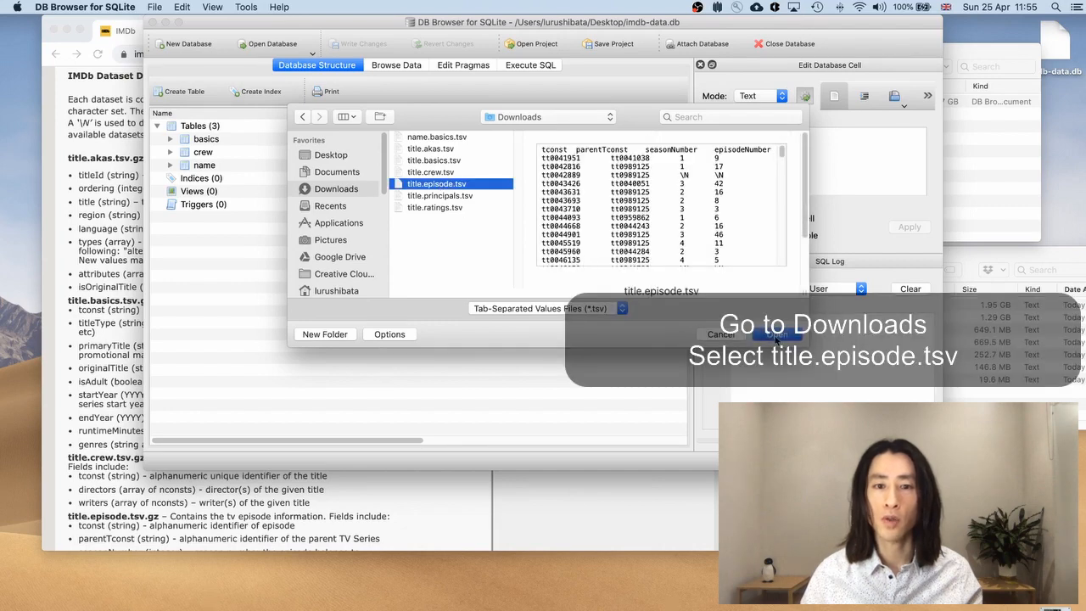
Step: Name the table episode and import the episode data
left_click(777, 333)
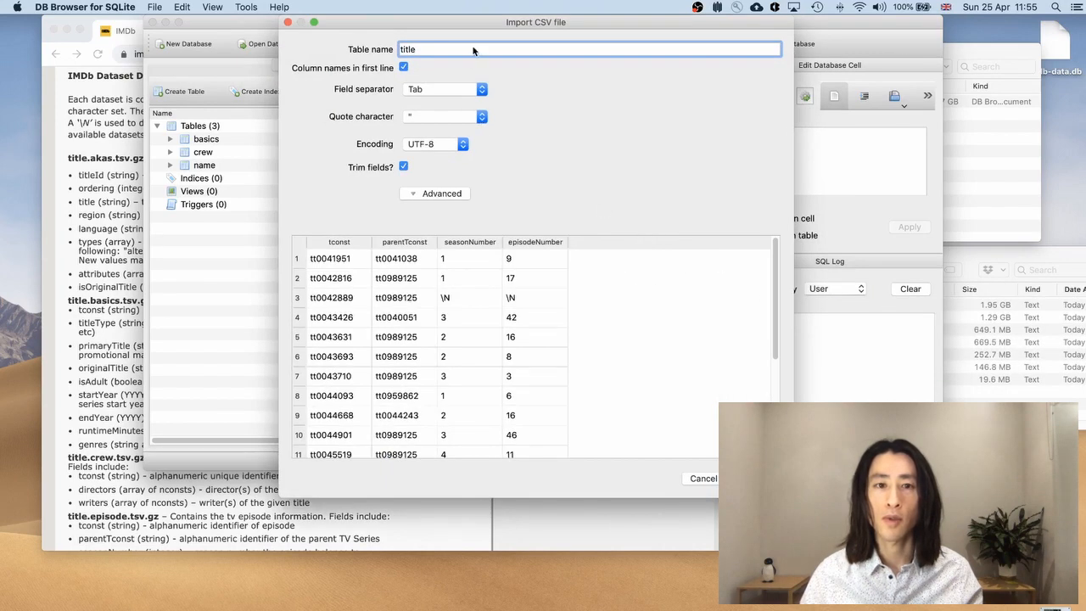
type("episode")
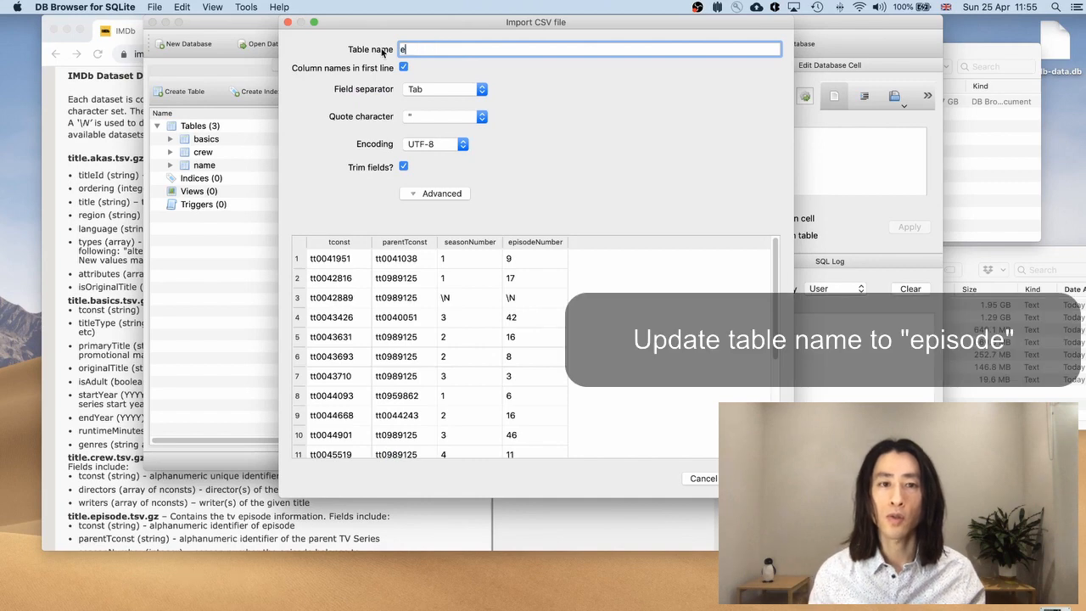
type("pisode")
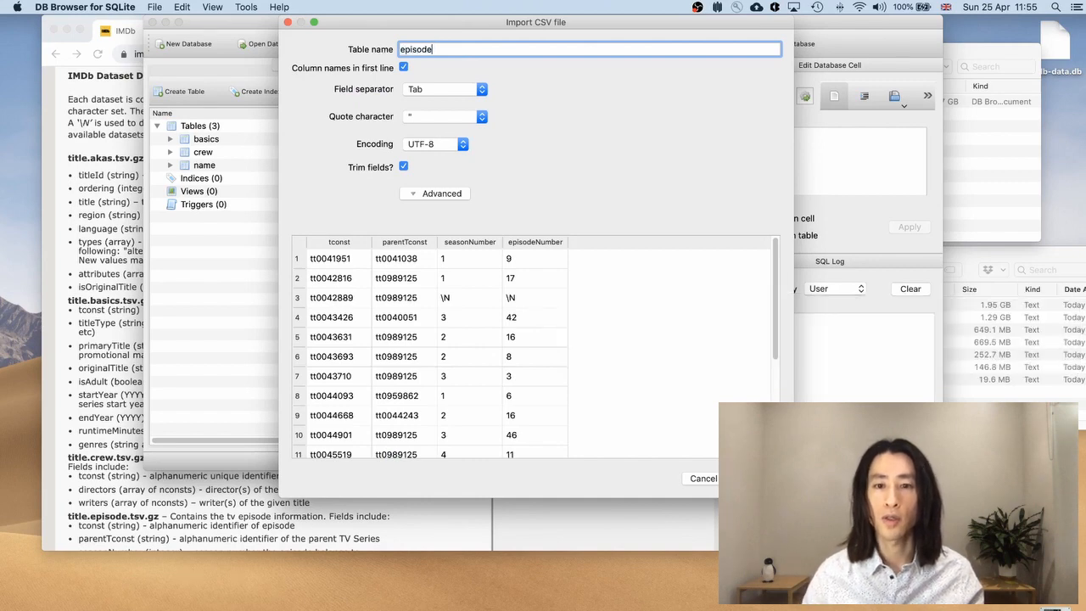
left_click(757, 479)
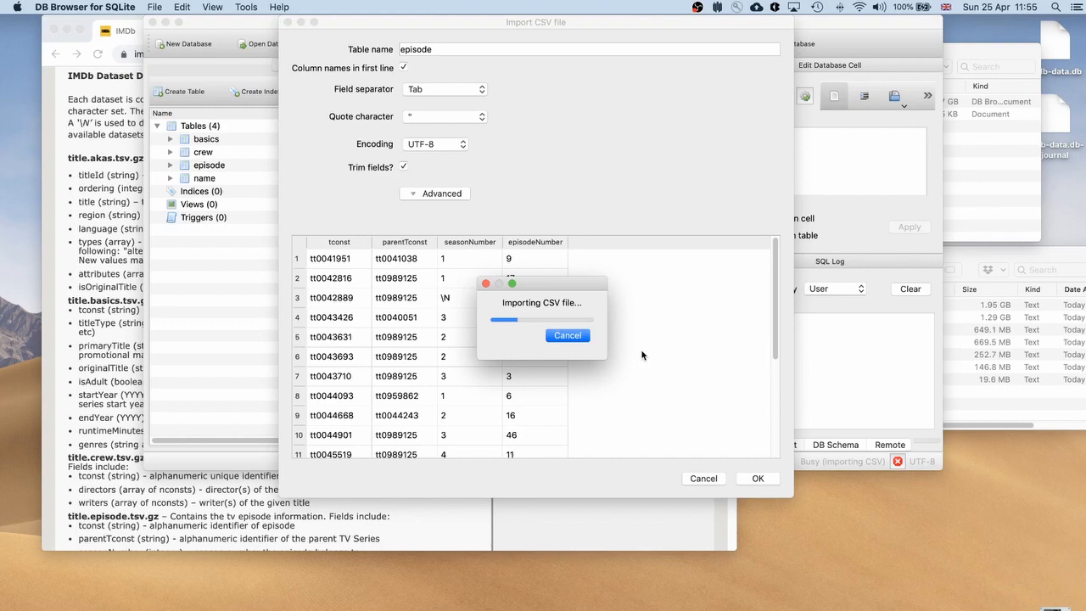
mouse_move(659, 355)
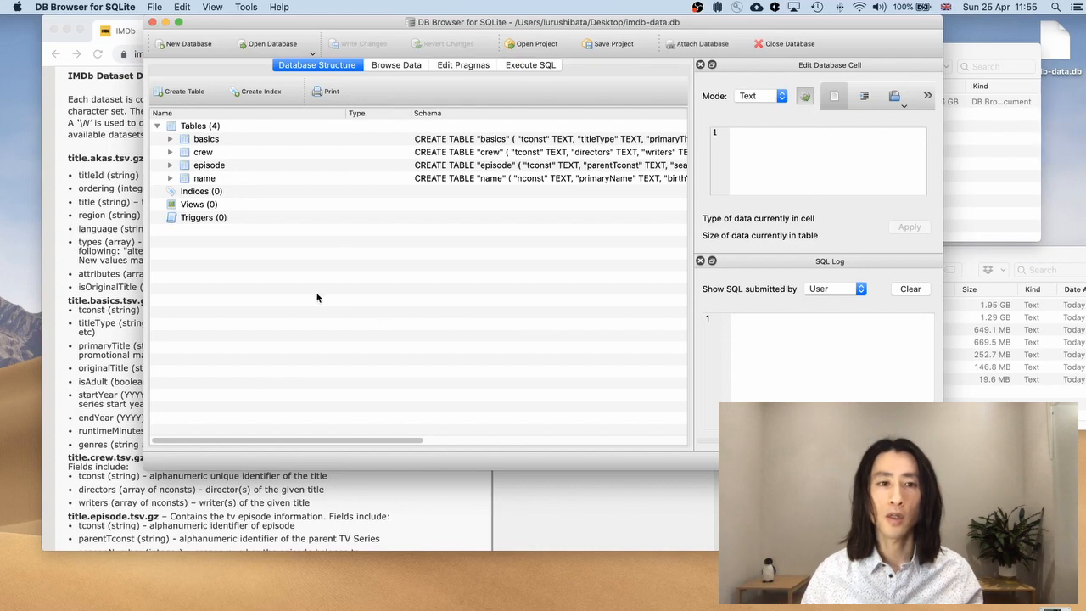
Step: Import title.principals.tsv from Downloads as a table named principals
left_click(156, 7)
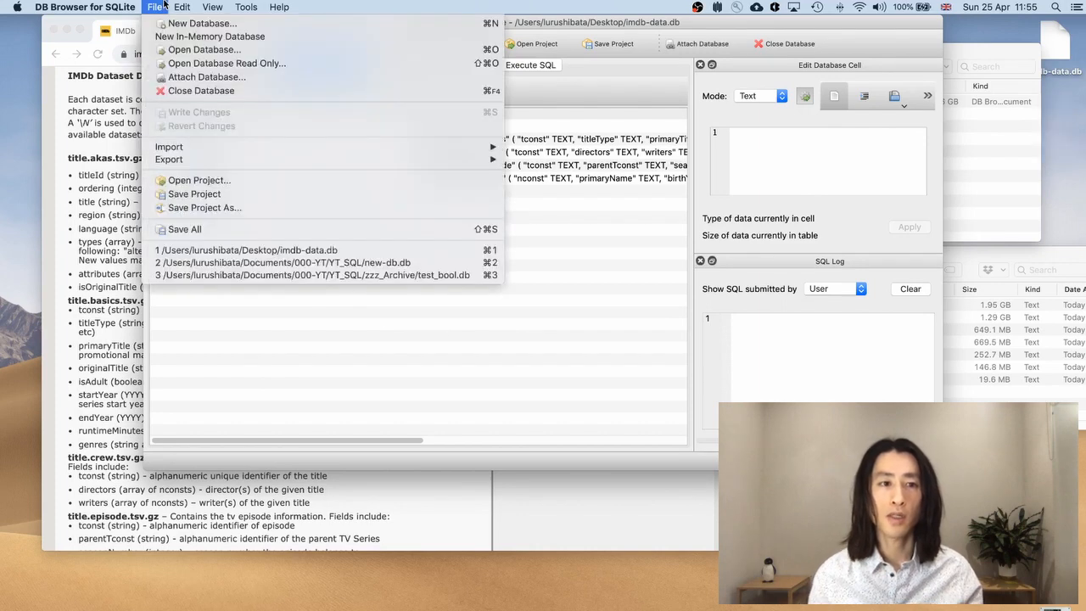
mouse_move(169, 146)
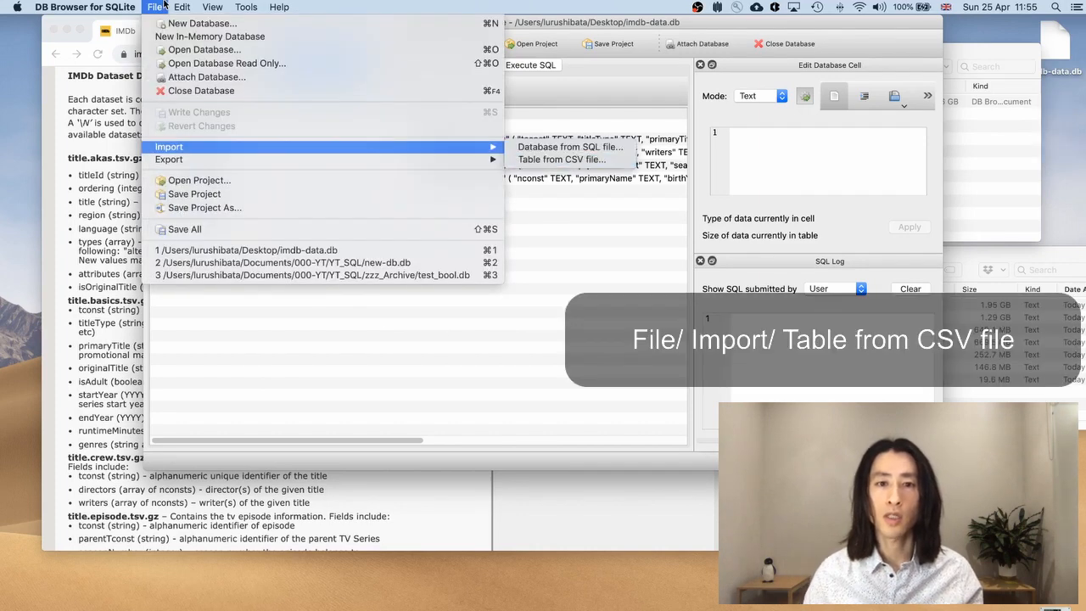
left_click(560, 159)
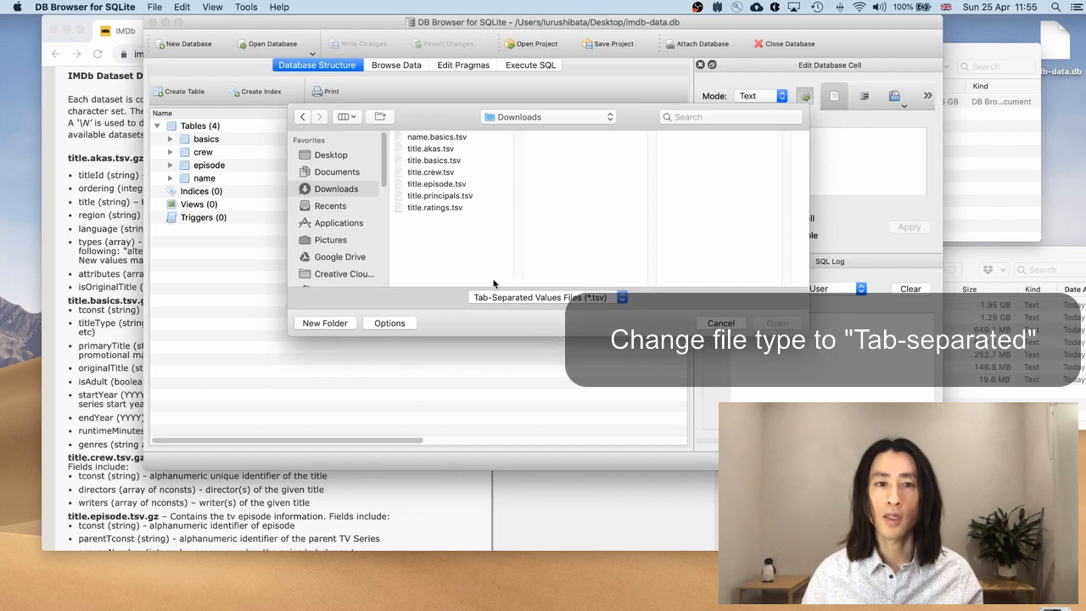
left_click(440, 195)
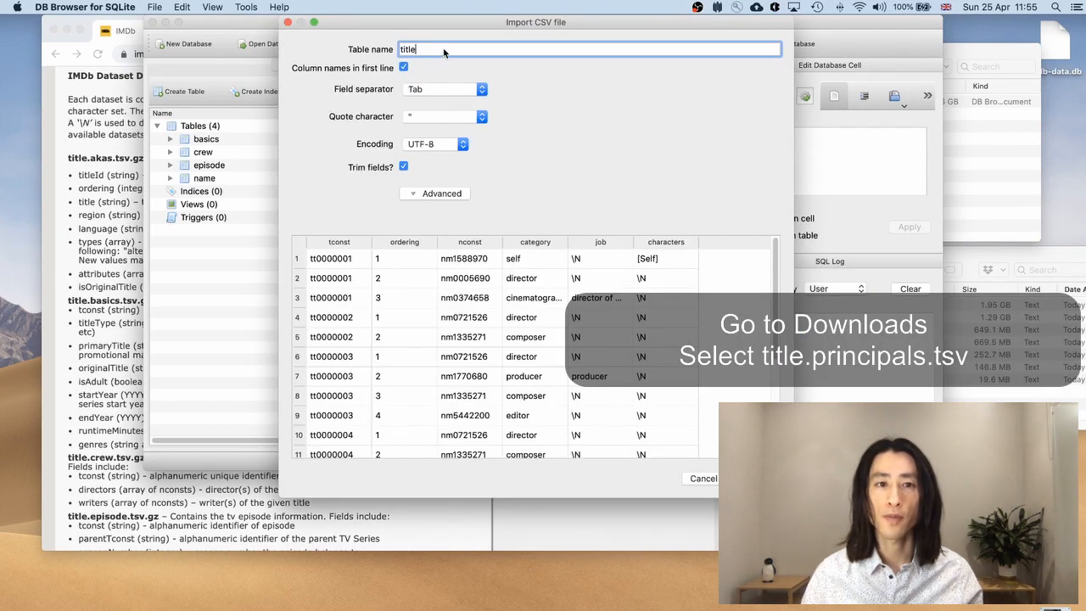
type("p")
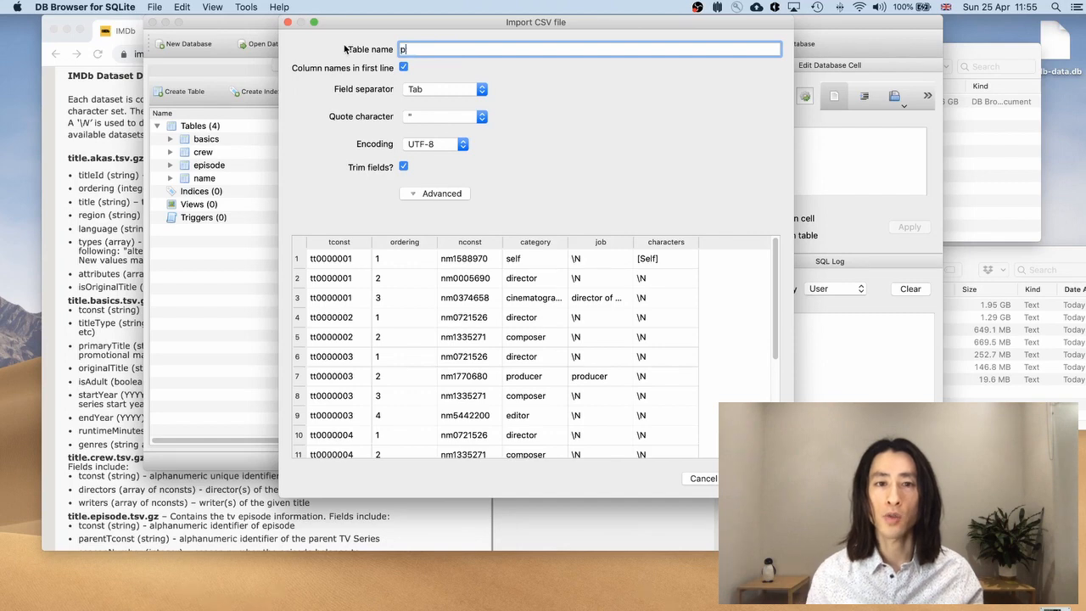
type("rincipal")
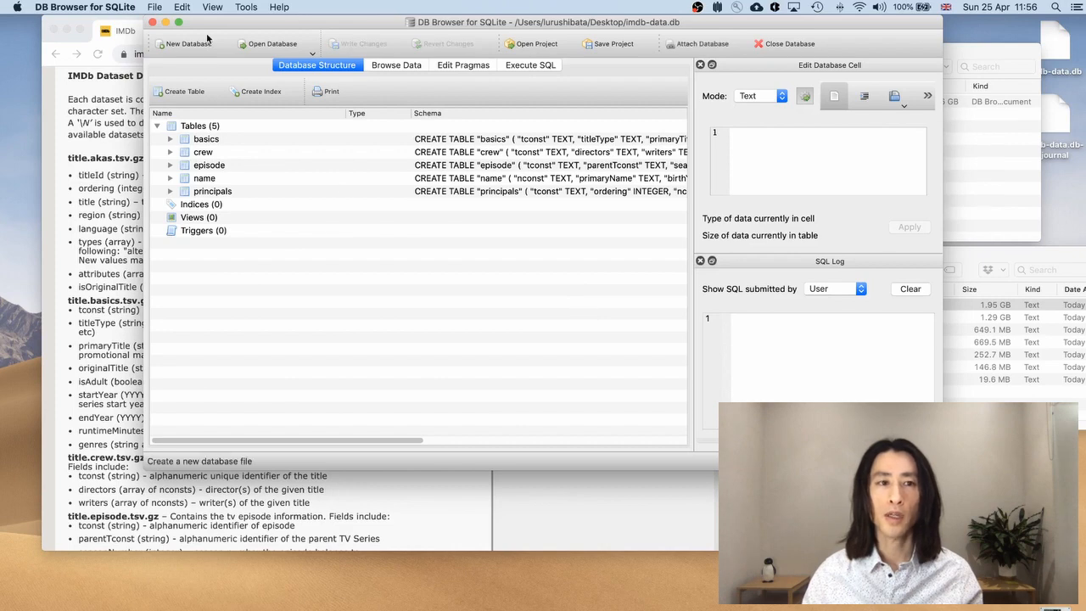
Step: Choose title.ratings.tsv from the tab-separated files in Downloads for import
left_click(156, 7)
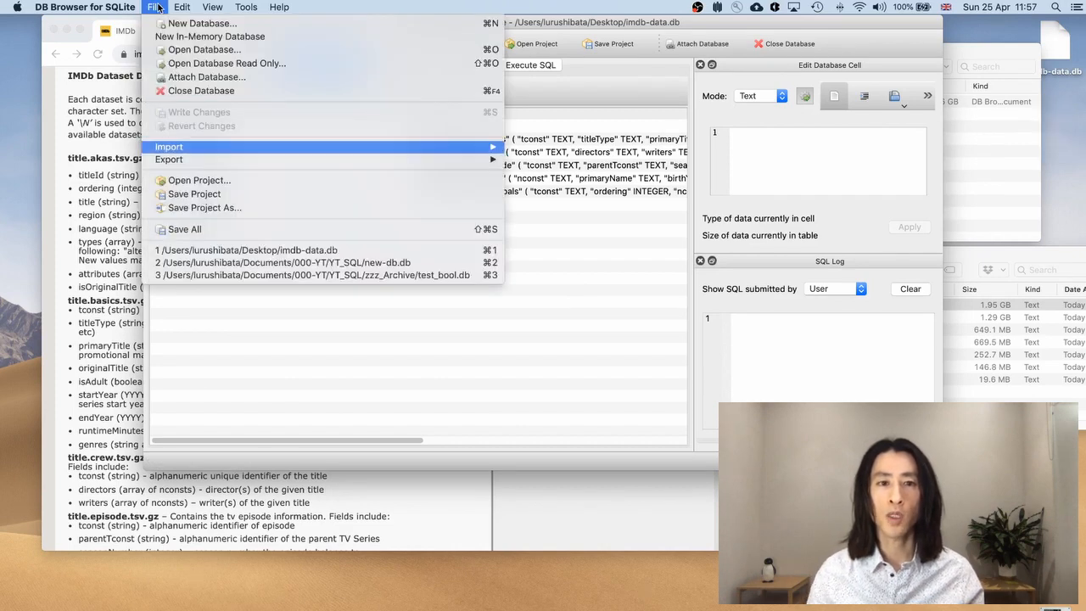
left_click(170, 146)
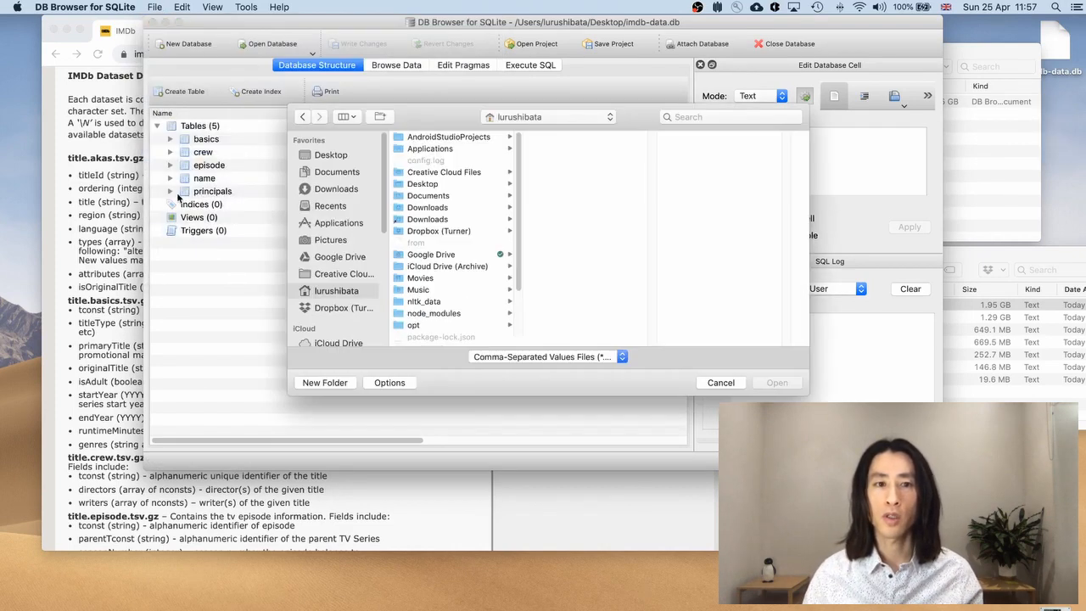
left_click(336, 188)
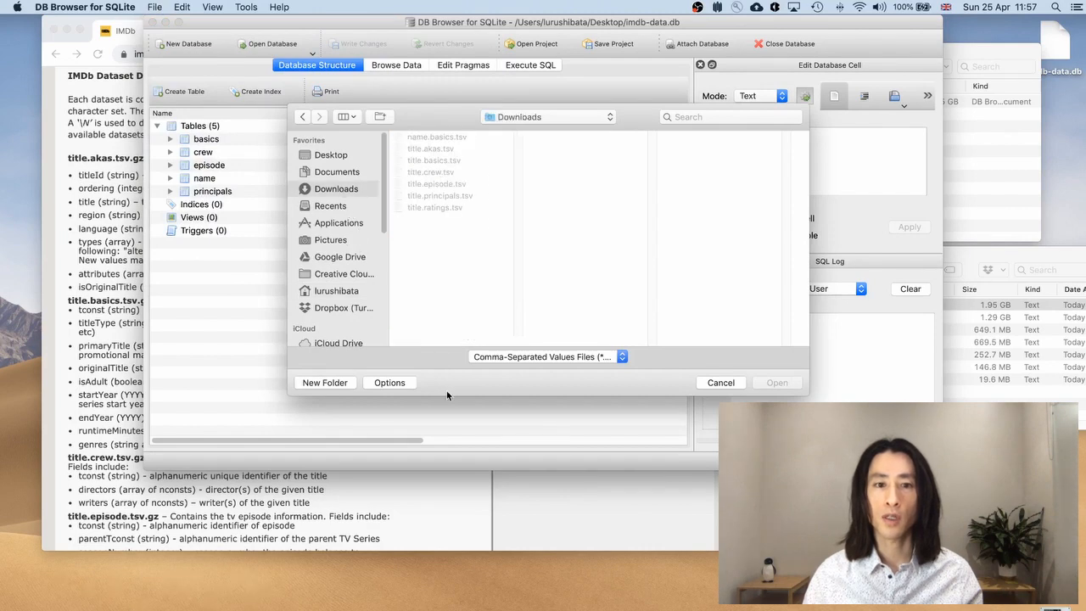
left_click(543, 356)
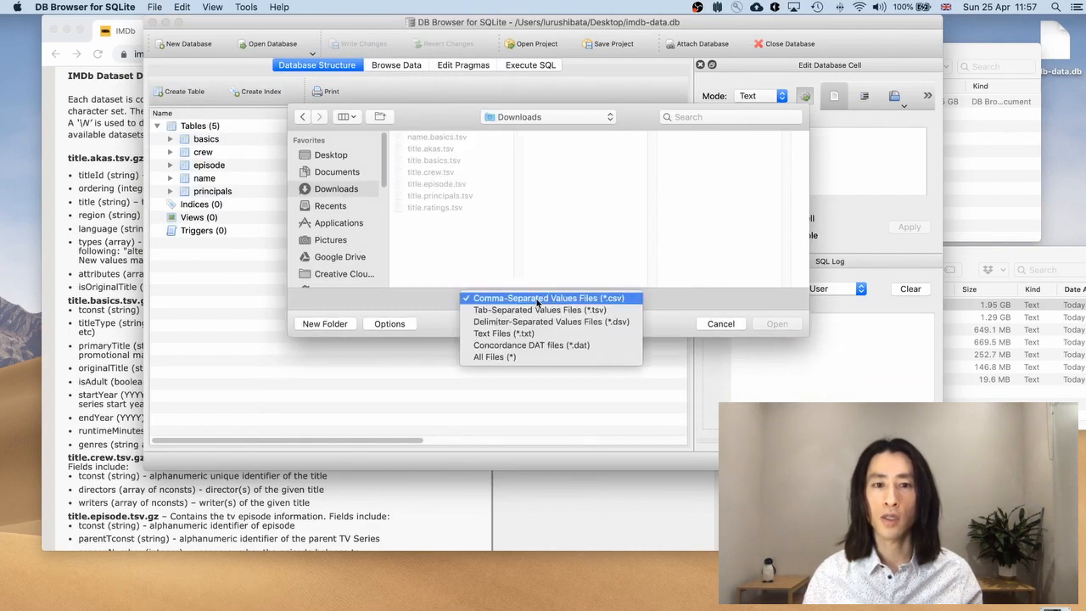
left_click(540, 309)
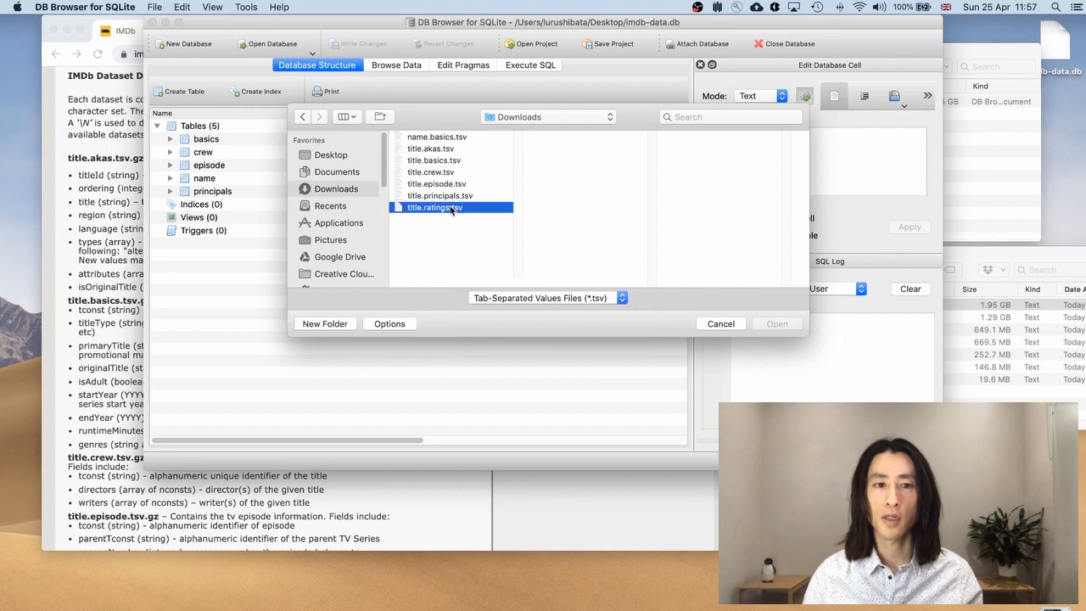
left_click(776, 323)
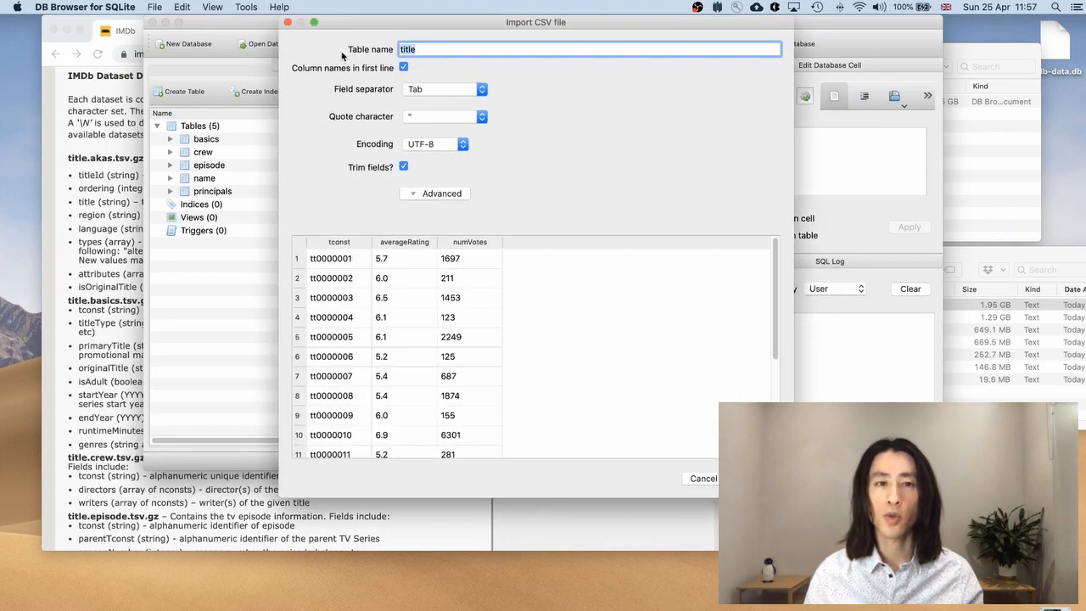
Step: Name the table ratings so it imports as the sixth table
left_click(591, 49)
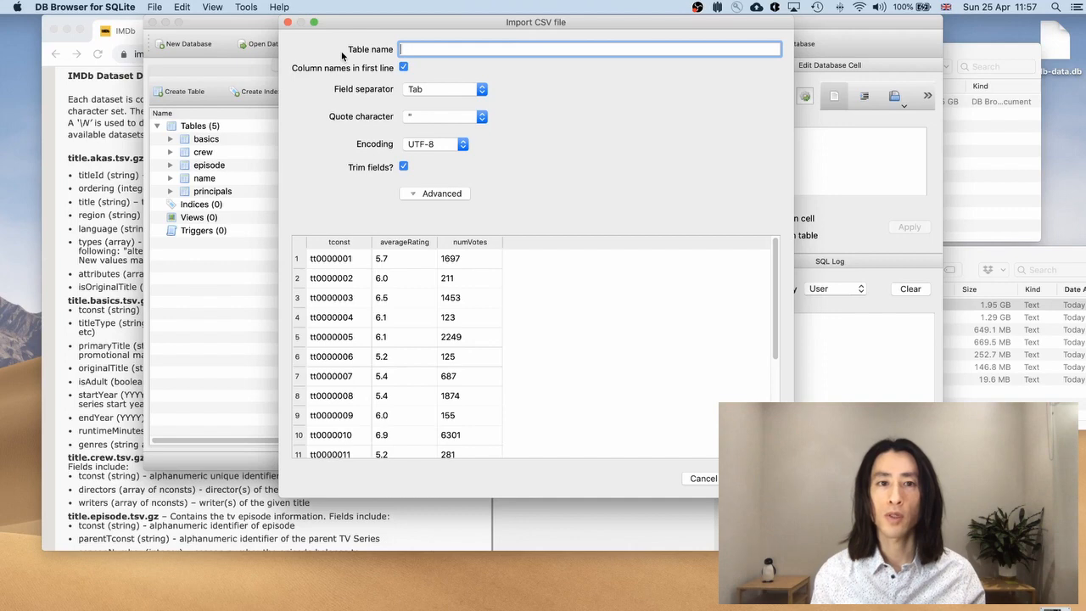
type("ratings")
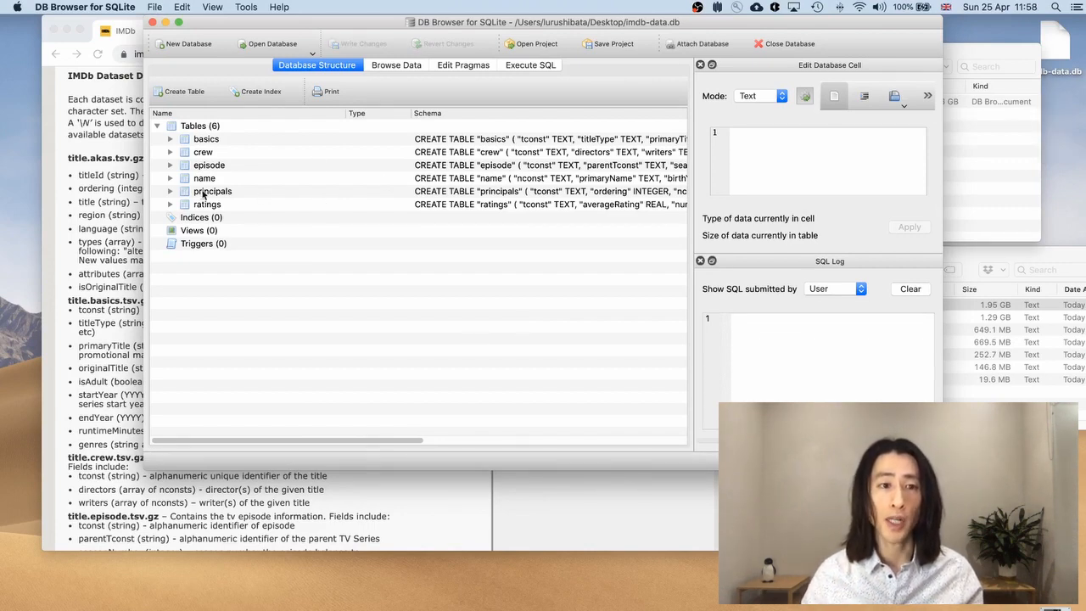
mouse_move(229, 129)
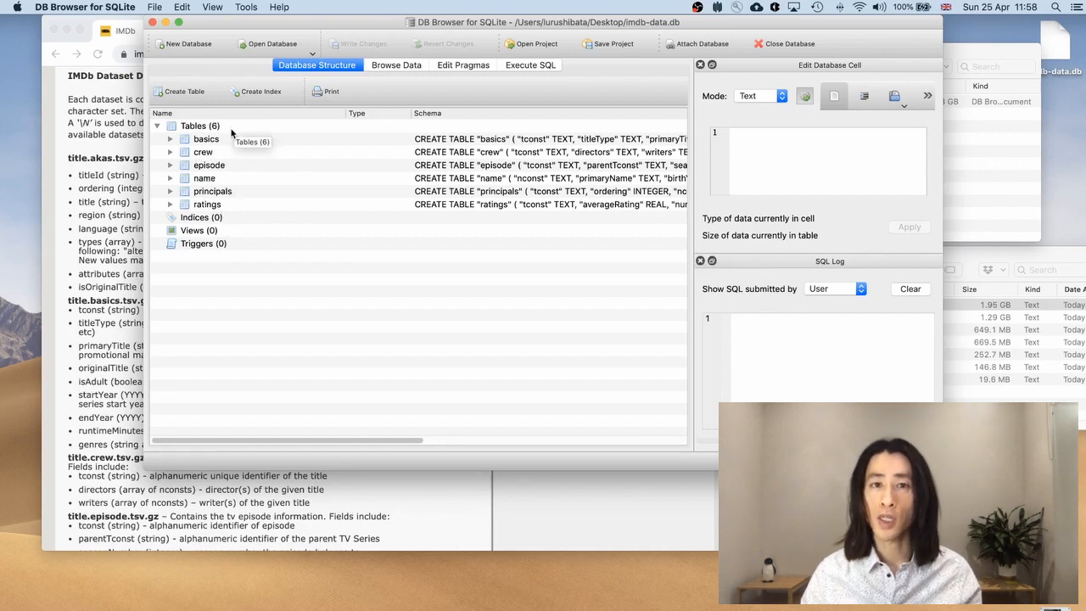
Step: Browse the basics table's 7,838,794 rows of tconst, titleType and title data
left_click(395, 65)
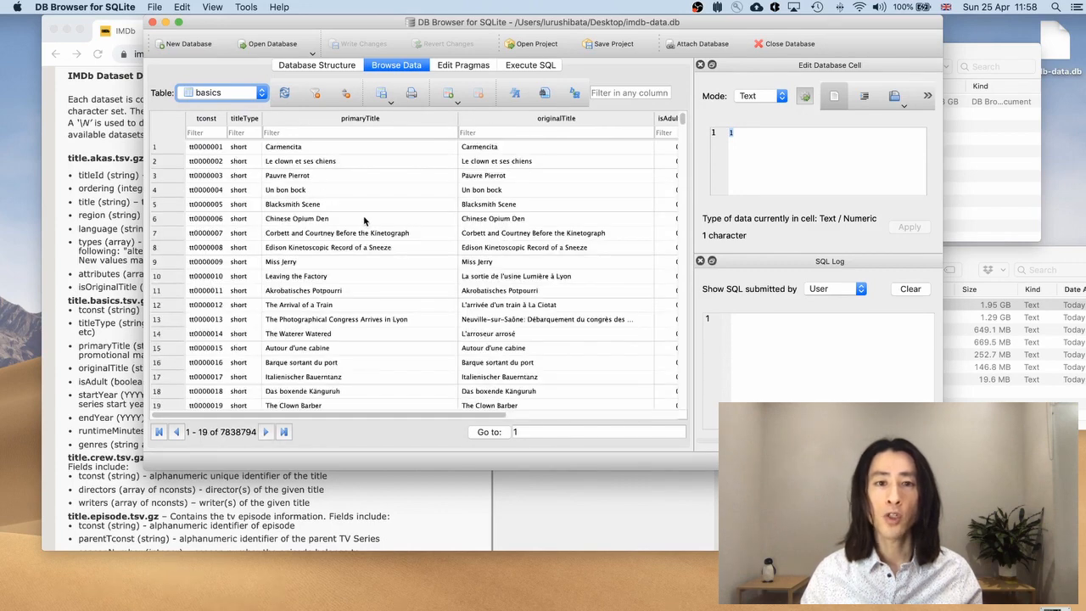
scroll("down", 3)
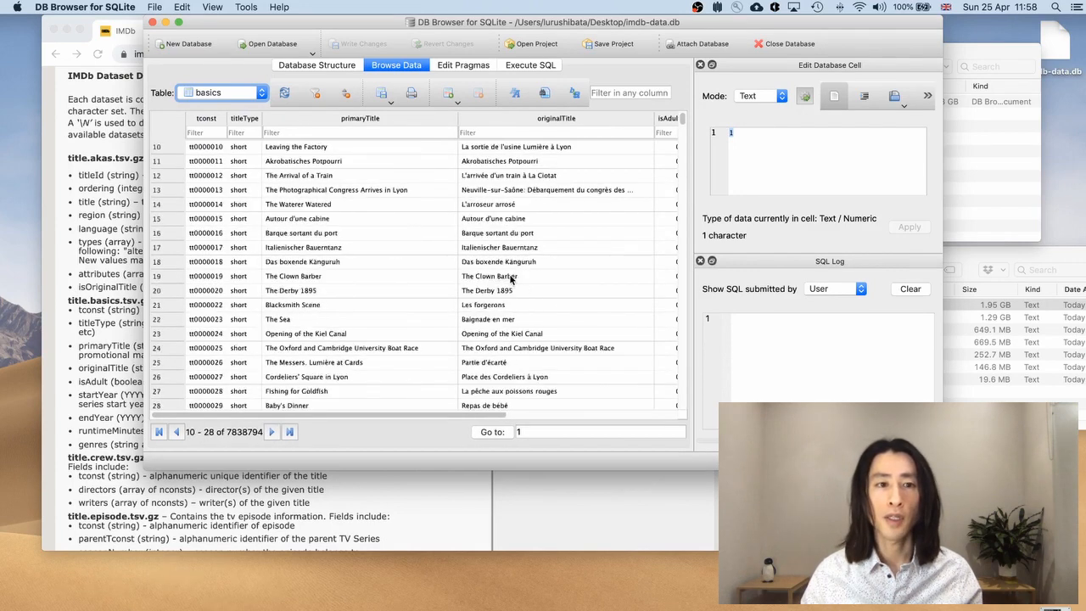
left_click(177, 433)
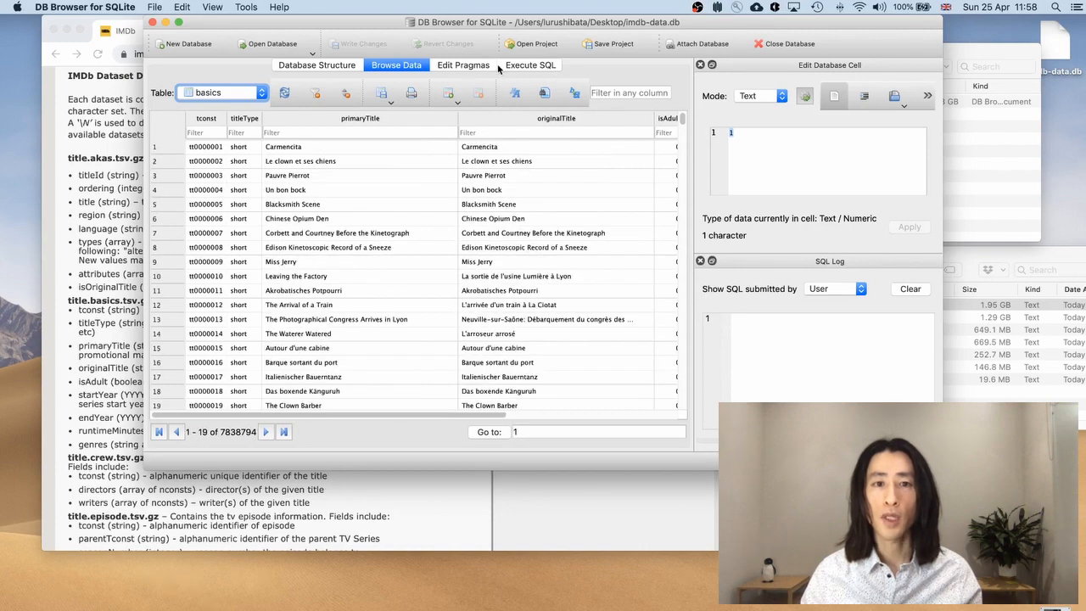
Step: Run 'select * from basics;' in Execute SQL, returning all 7,838,794 basics rows
left_click(530, 64)
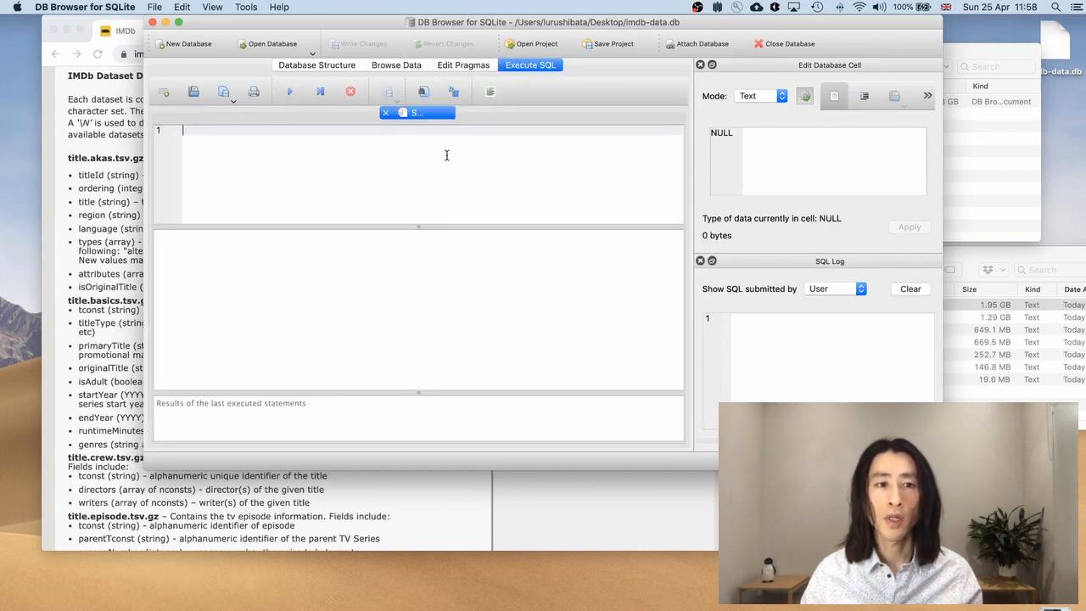
mouse_move(441, 163)
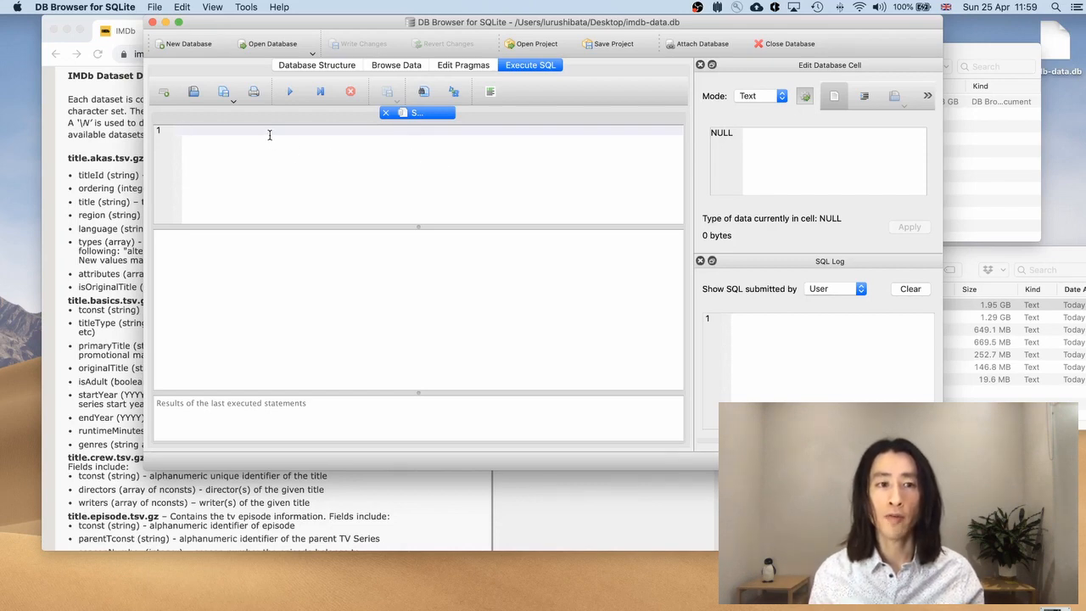
type("select *")
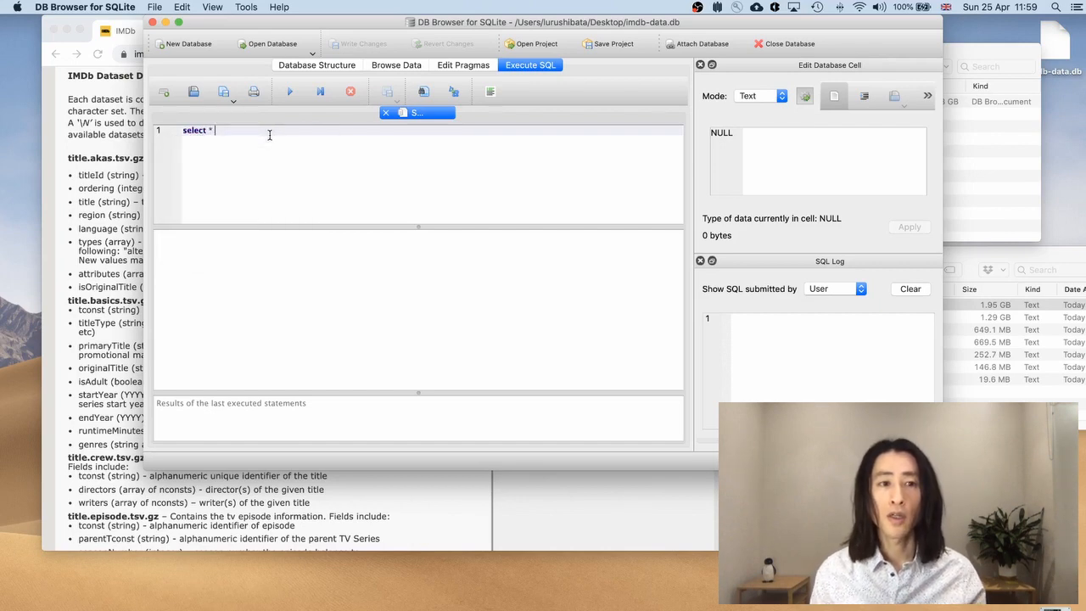
type("from")
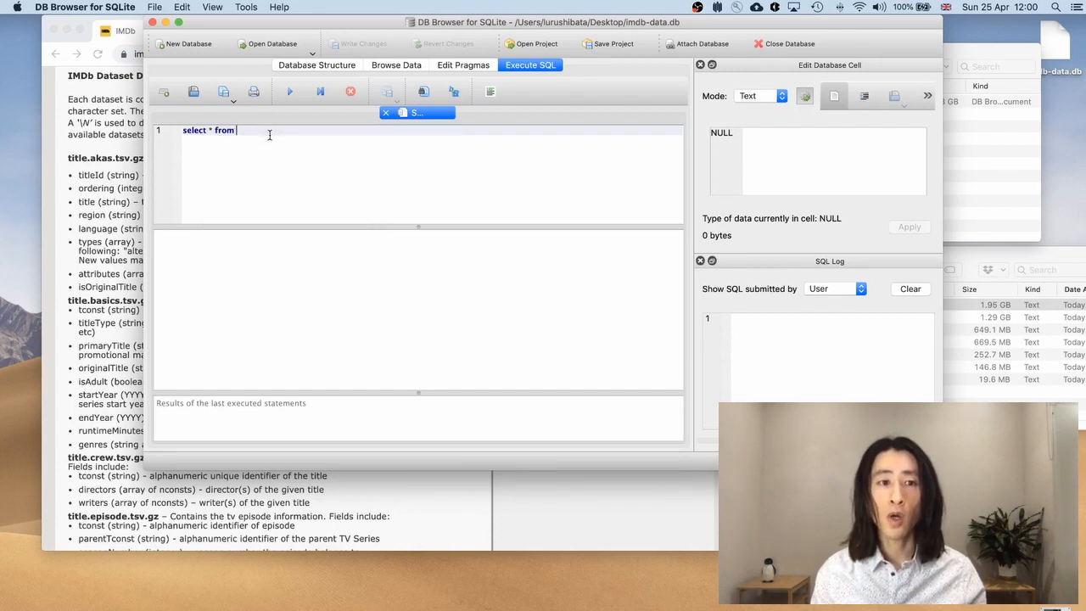
type("basics")
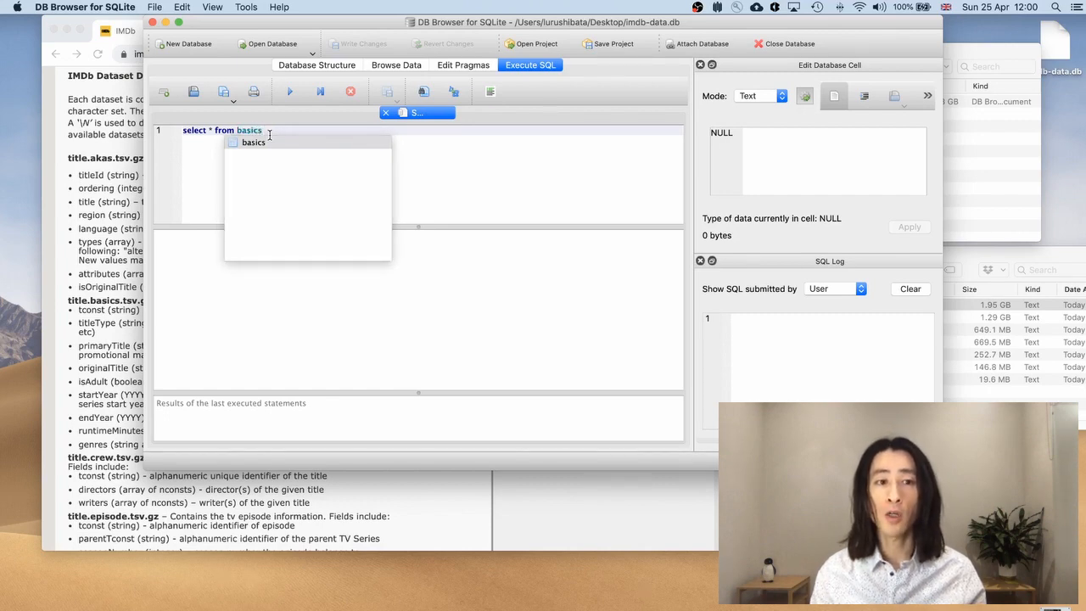
type(";")
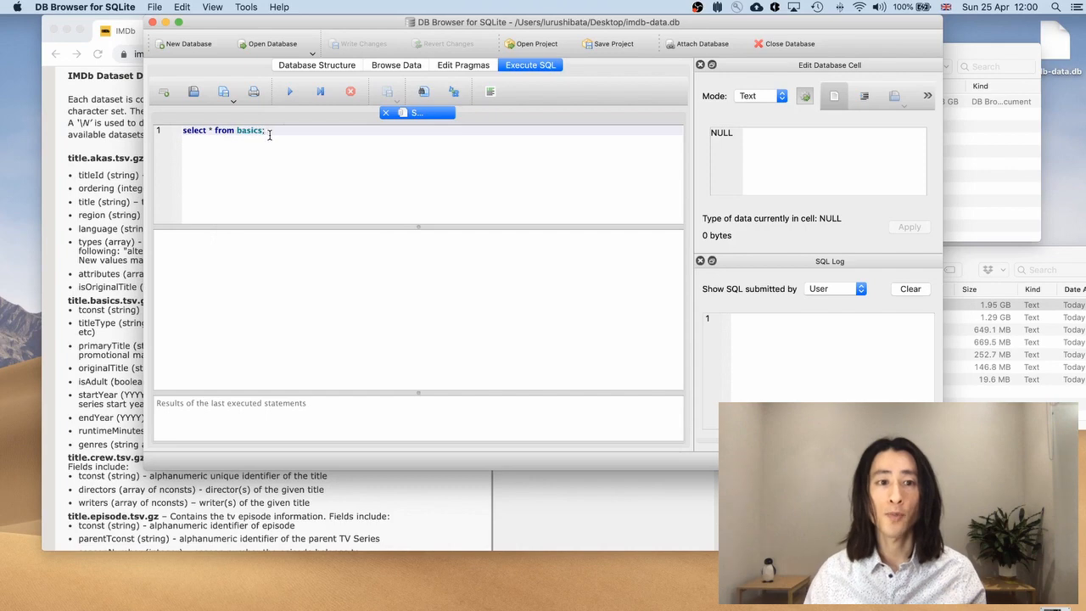
mouse_move(292, 92)
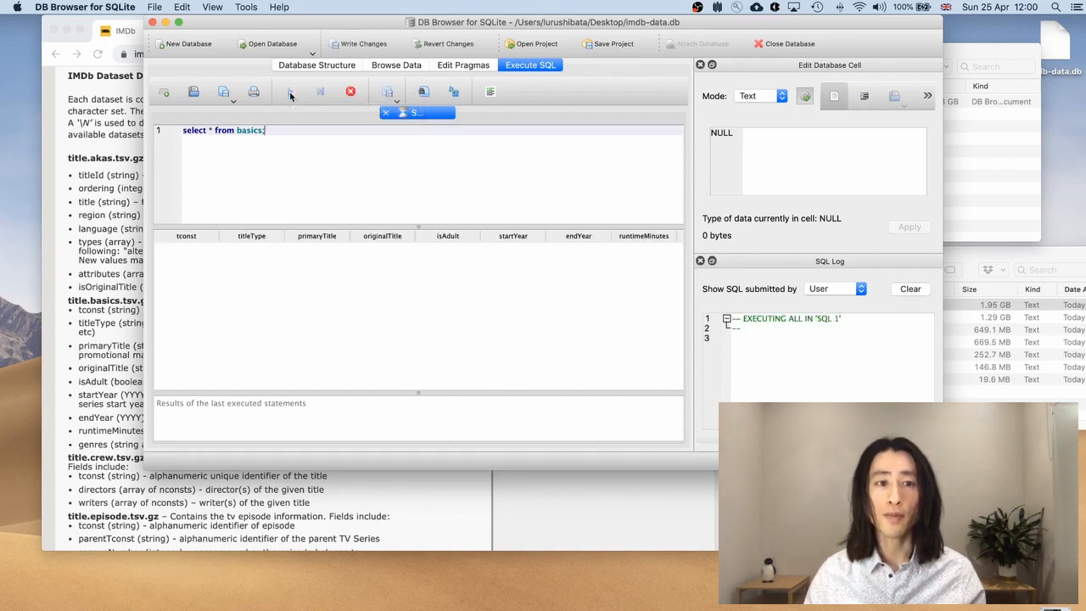
left_click(288, 91)
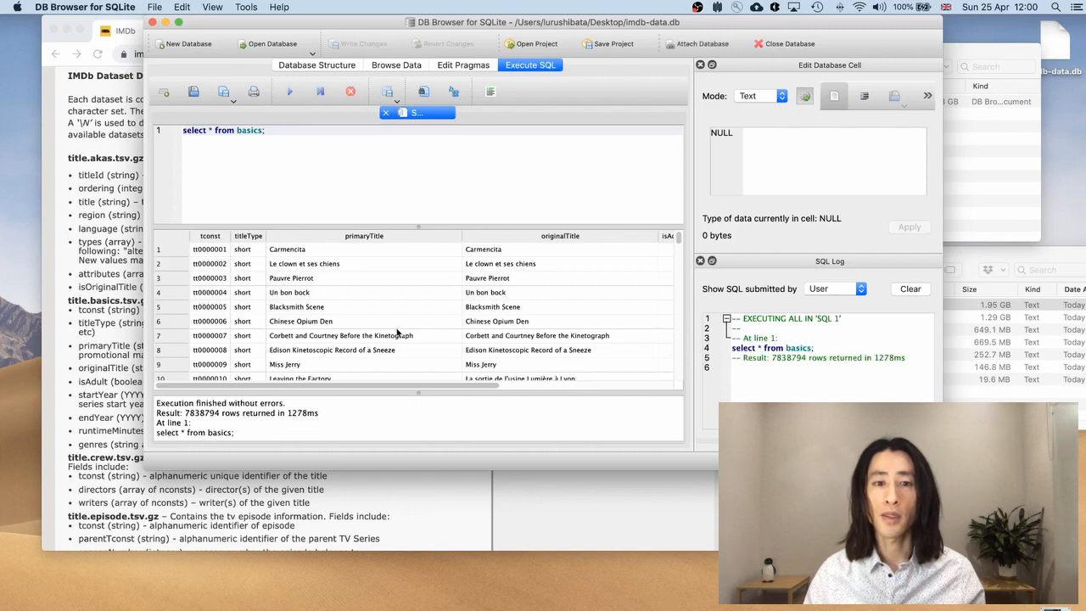